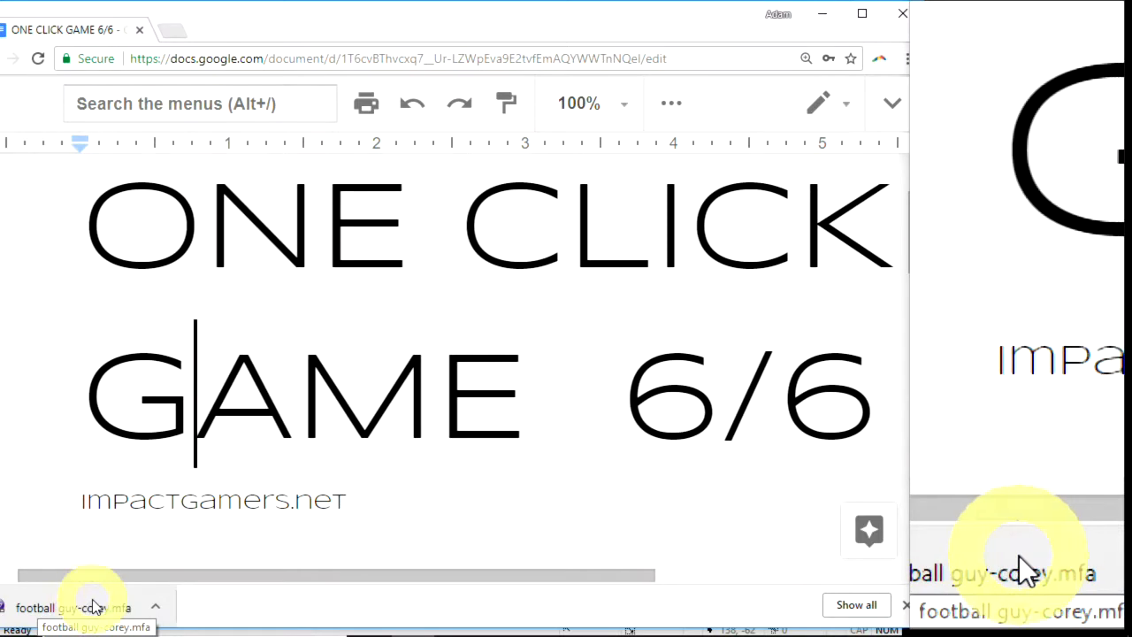
Annotate the first TEST step of the Google Docs checklist with '- WORK'
{"action": "key", "text": "alt+tab"}
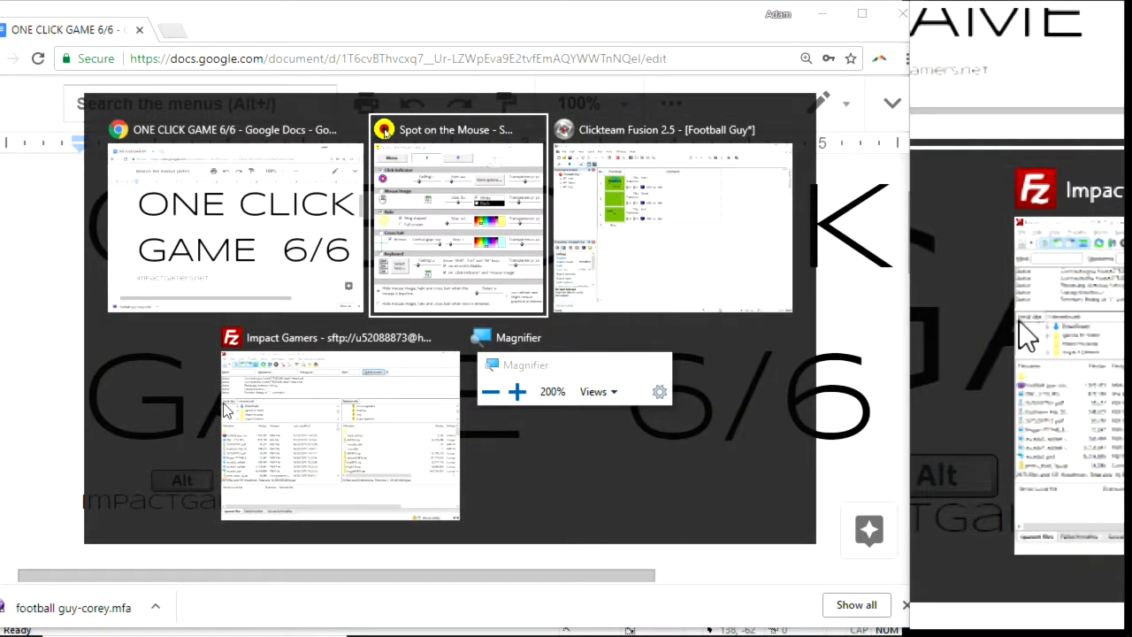
{"action": "left_click", "coordinate": [672, 221]}
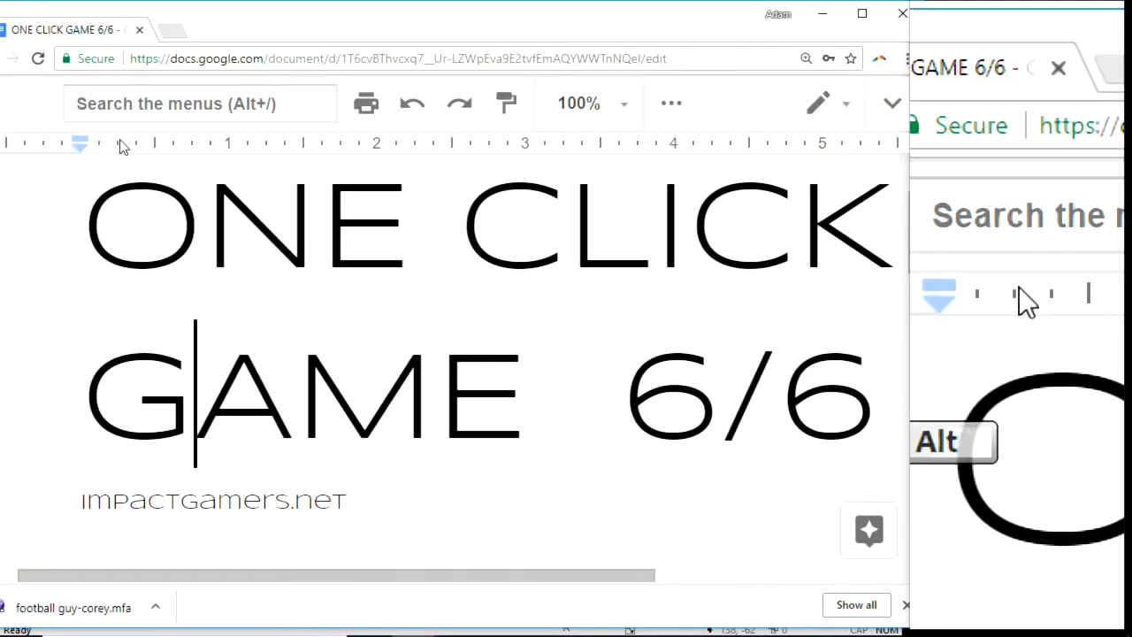
{"action": "scroll", "scroll_direction": "down", "scroll_amount": 3}
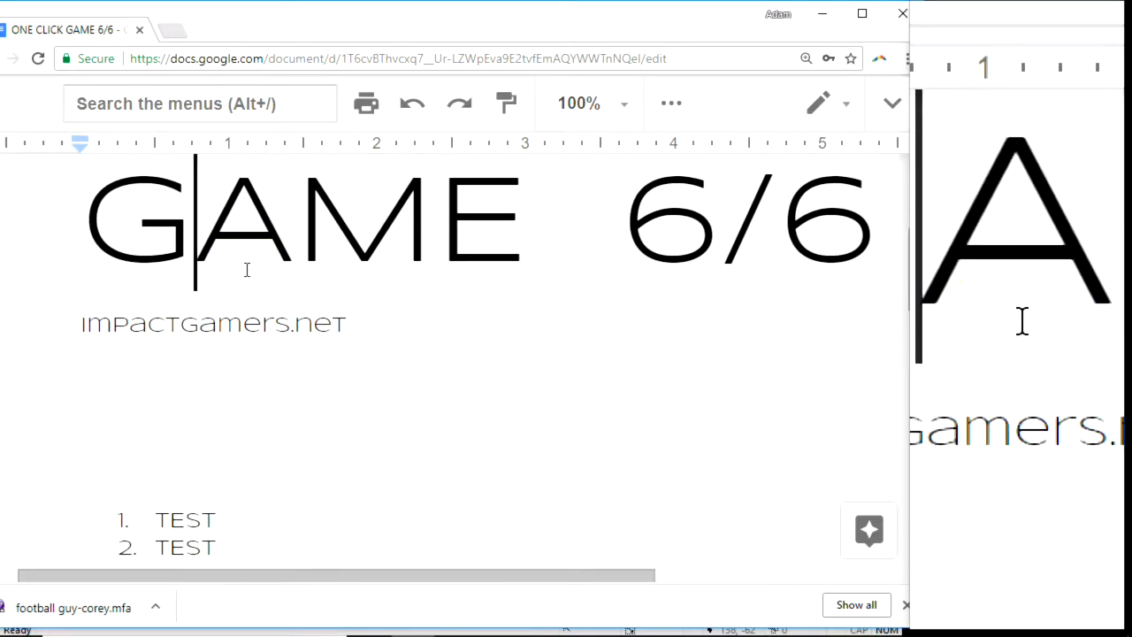
{"action": "scroll", "scroll_direction": "down", "scroll_amount": 3}
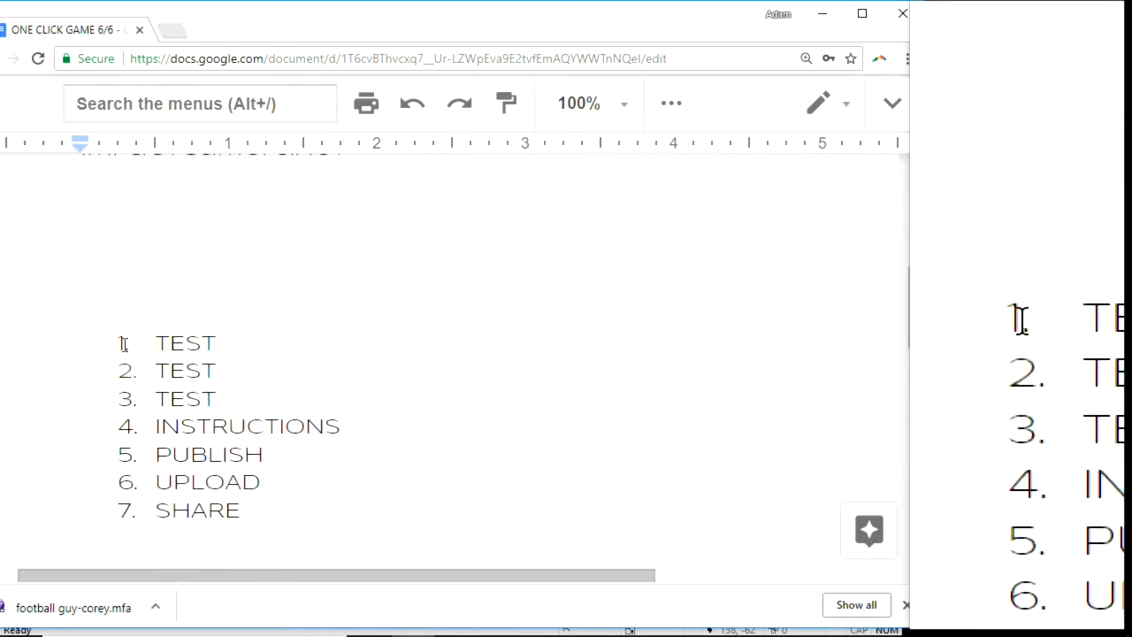
{"action": "left_click", "coordinate": [213, 343]}
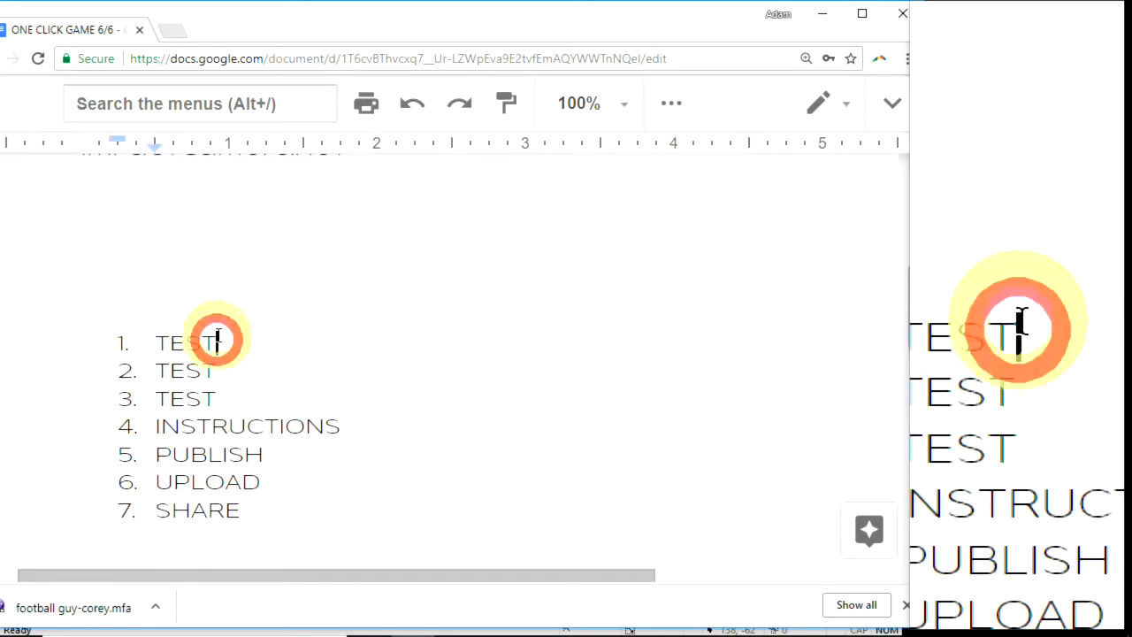
{"action": "type", "text": "- WORK"}
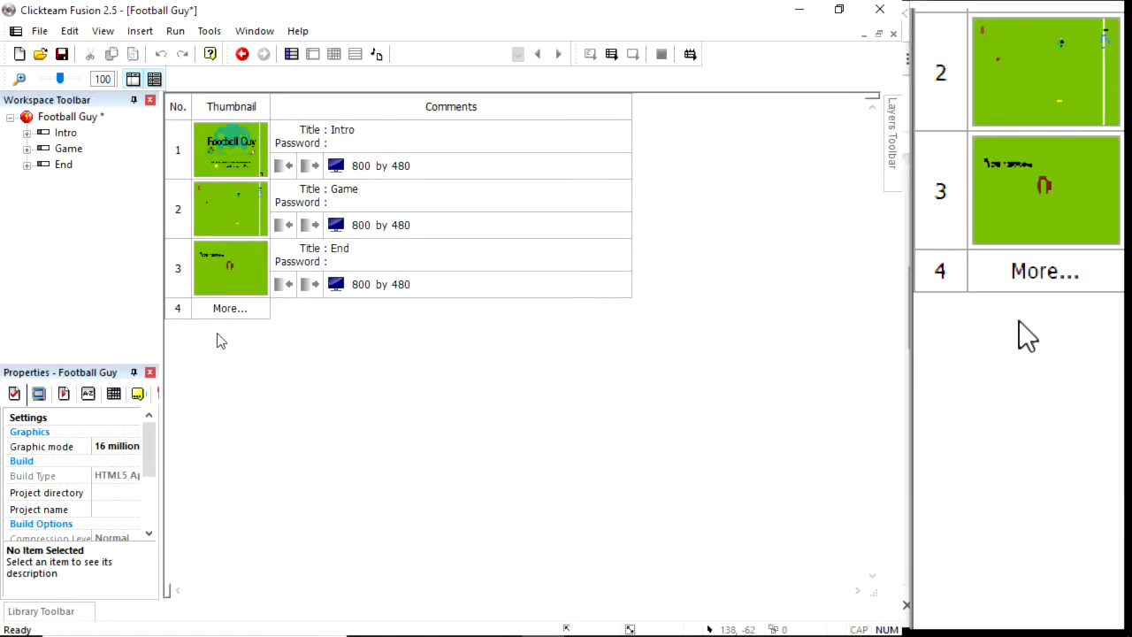
{"action": "left_click", "coordinate": [175, 30]}
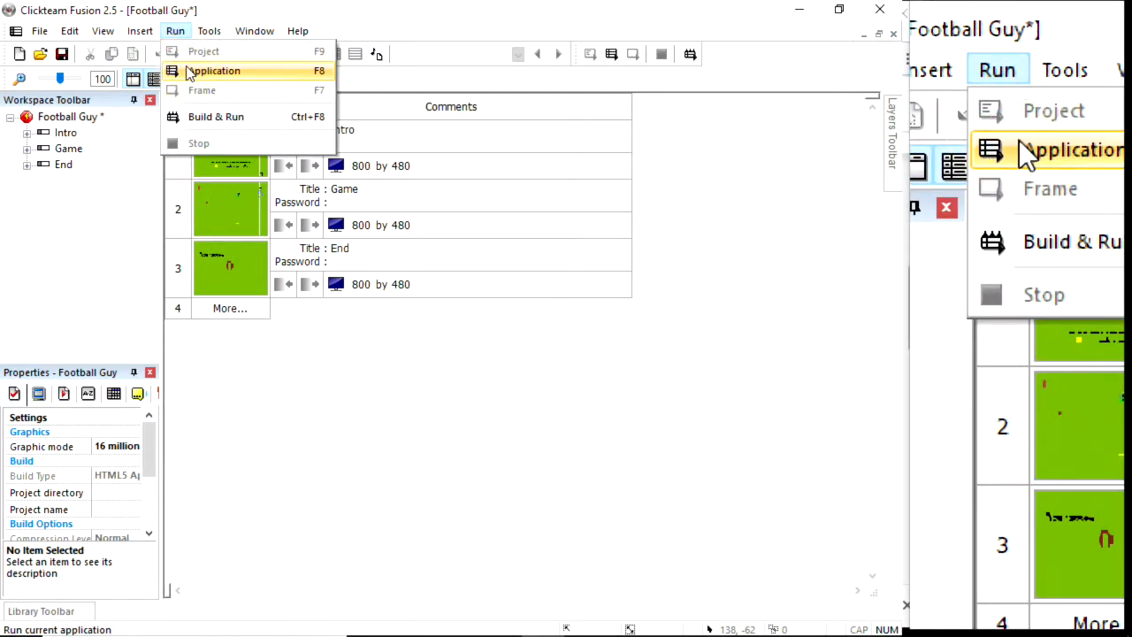
{"action": "left_click", "coordinate": [215, 71]}
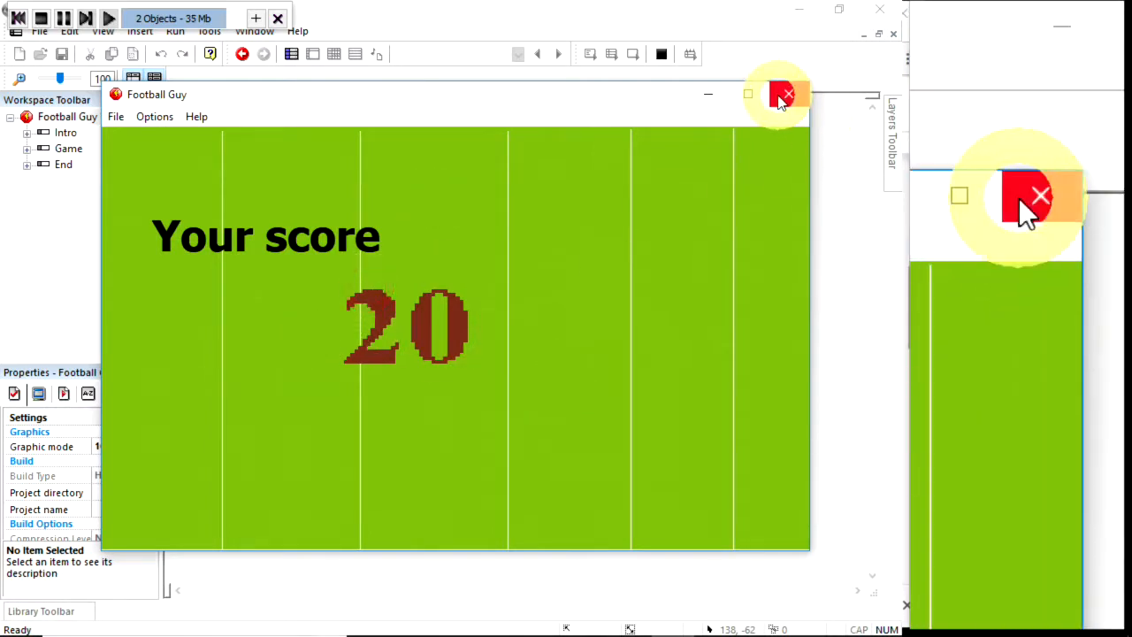
{"action": "left_click", "coordinate": [785, 94]}
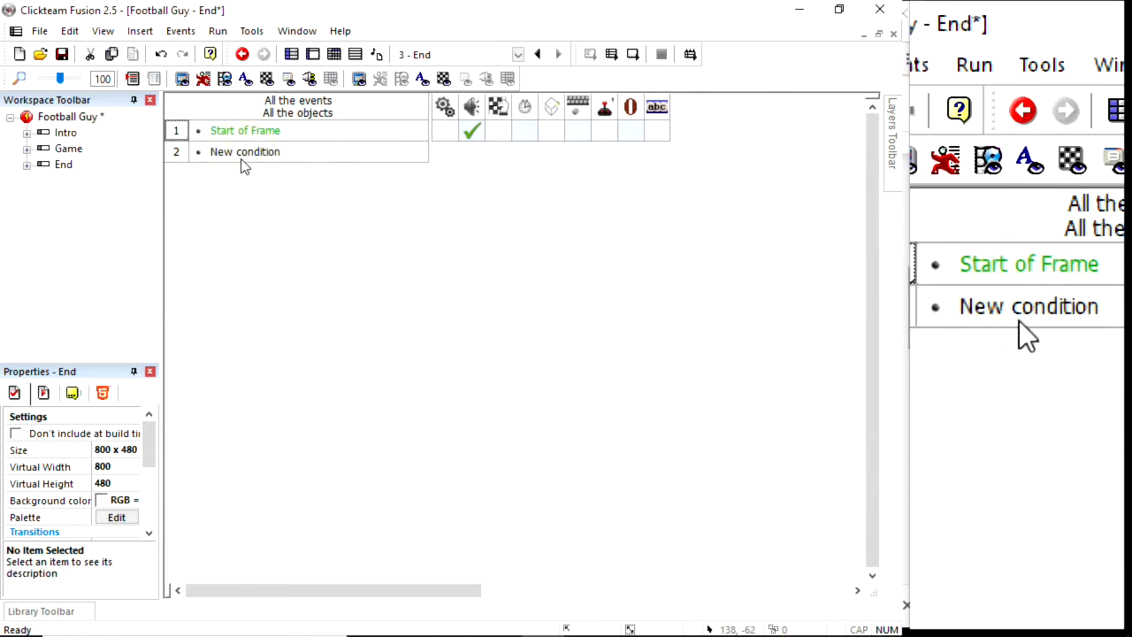
Add an End-frame event with a 'user clicks with left button, single click' condition
{"action": "double_click", "coordinate": [245, 152]}
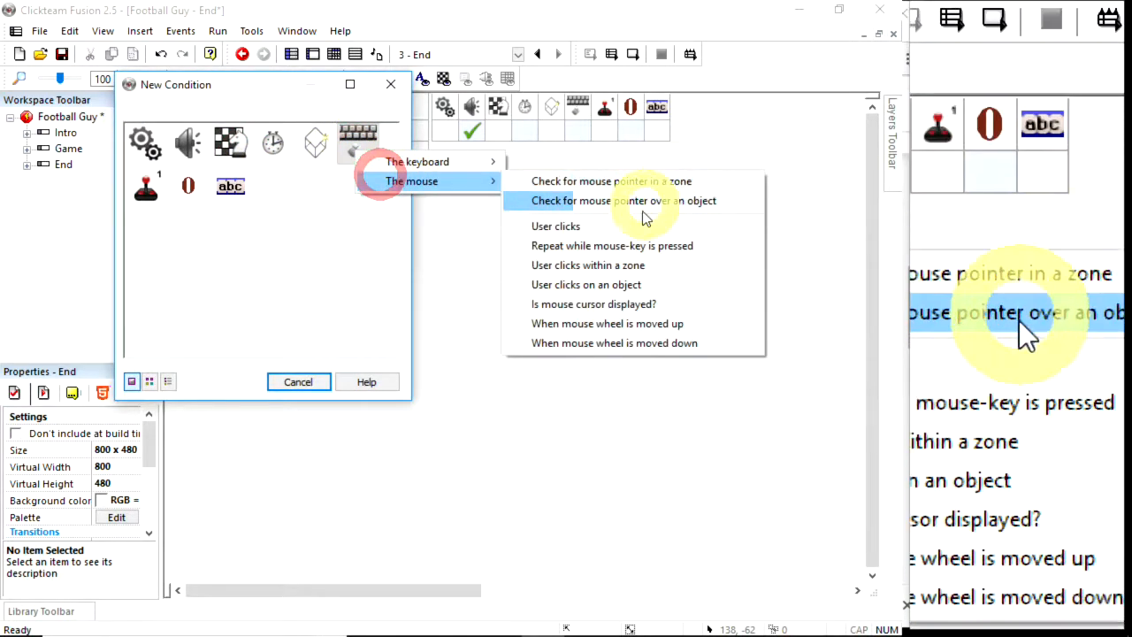
{"action": "mouse_move", "coordinate": [637, 225]}
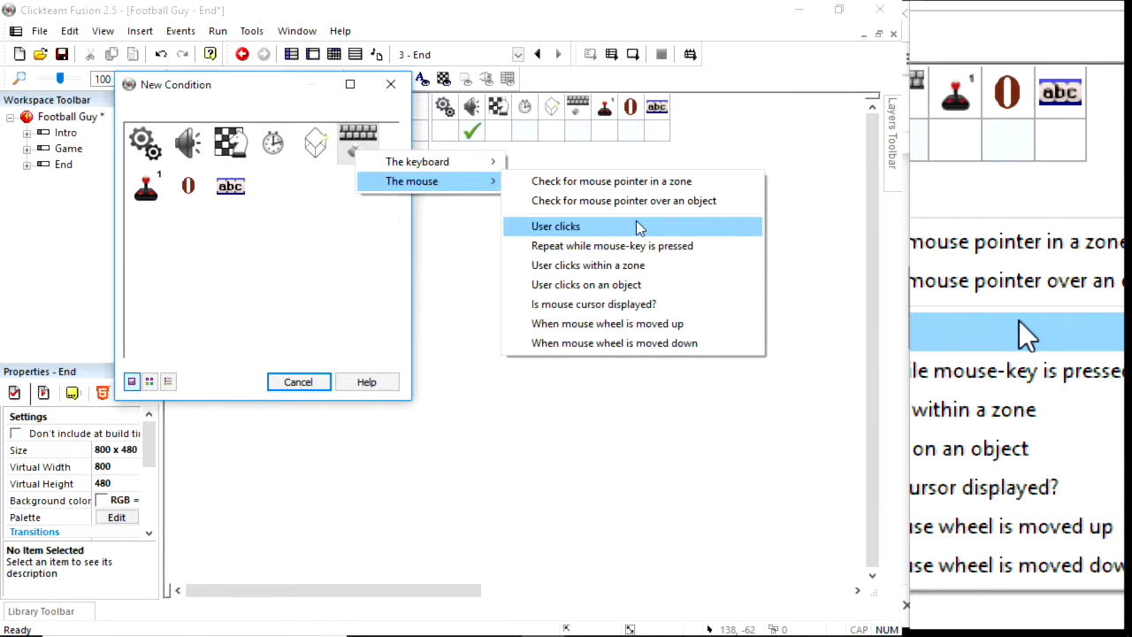
{"action": "left_click", "coordinate": [556, 226]}
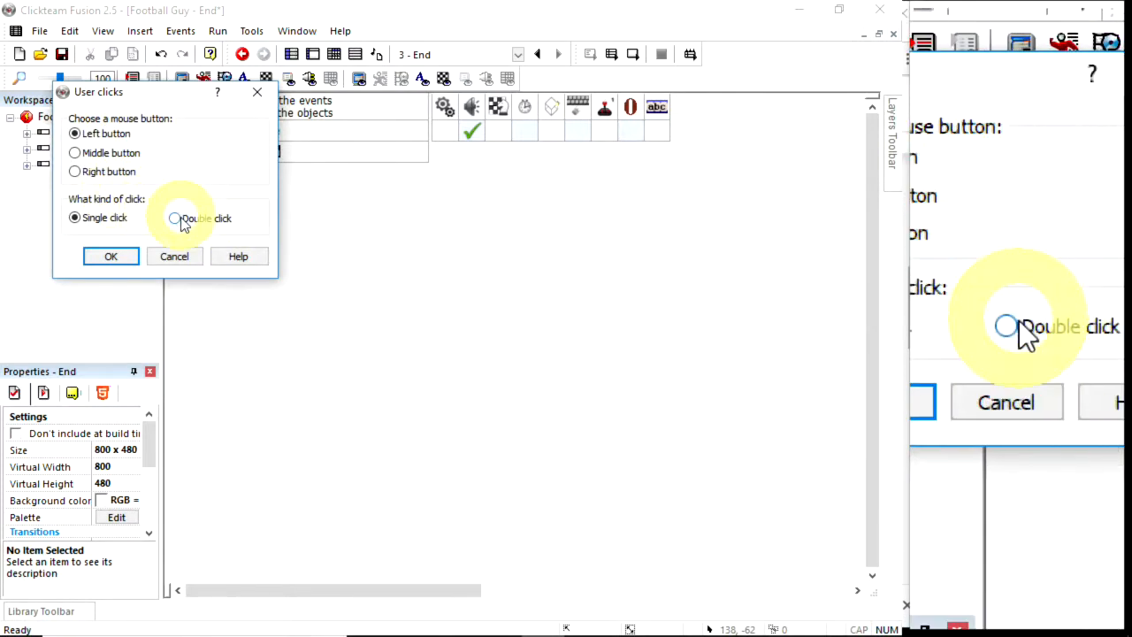
{"action": "left_click", "coordinate": [175, 217]}
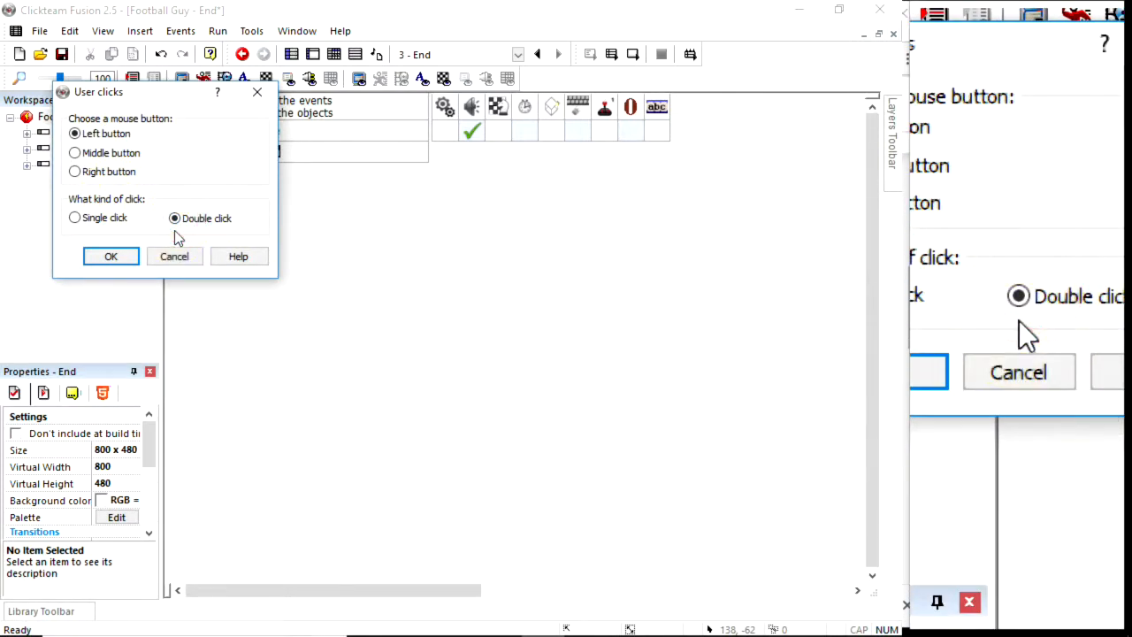
{"action": "left_click", "coordinate": [75, 218]}
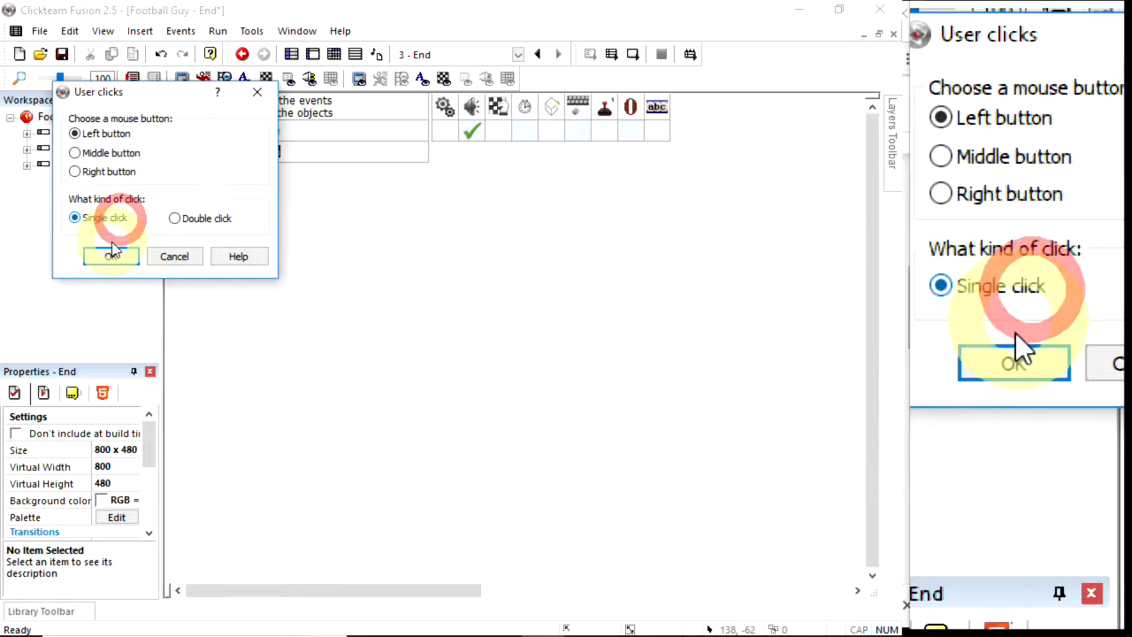
{"action": "left_click", "coordinate": [112, 256]}
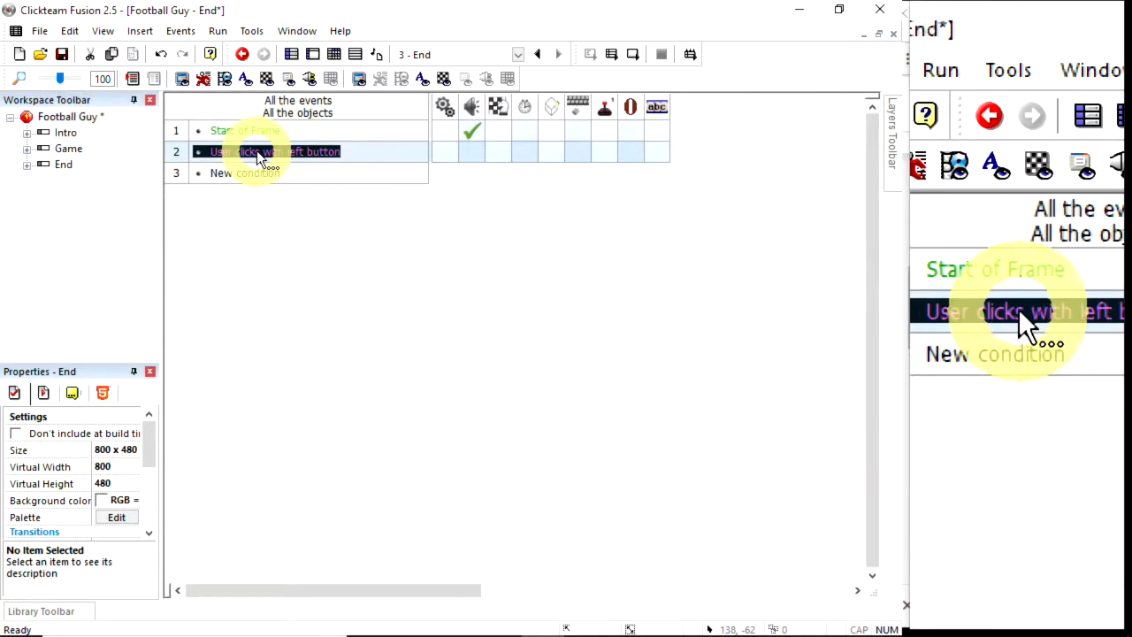
Insert a 'timer greater than 3 seconds' condition into the left-click event
{"action": "right_click", "coordinate": [261, 151]}
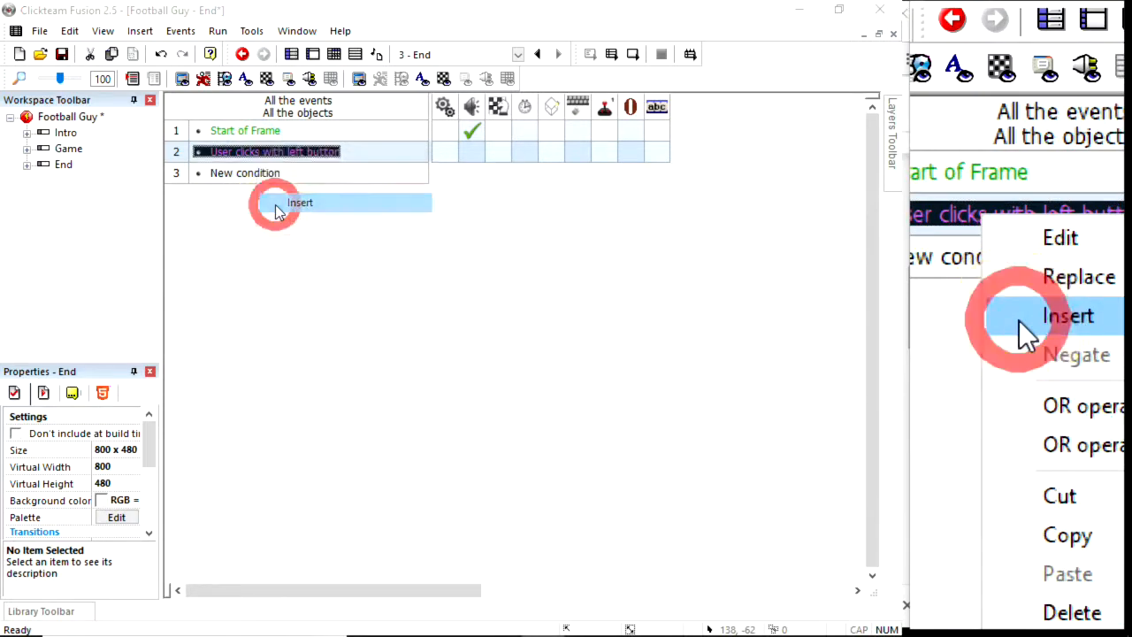
{"action": "left_click", "coordinate": [1067, 316]}
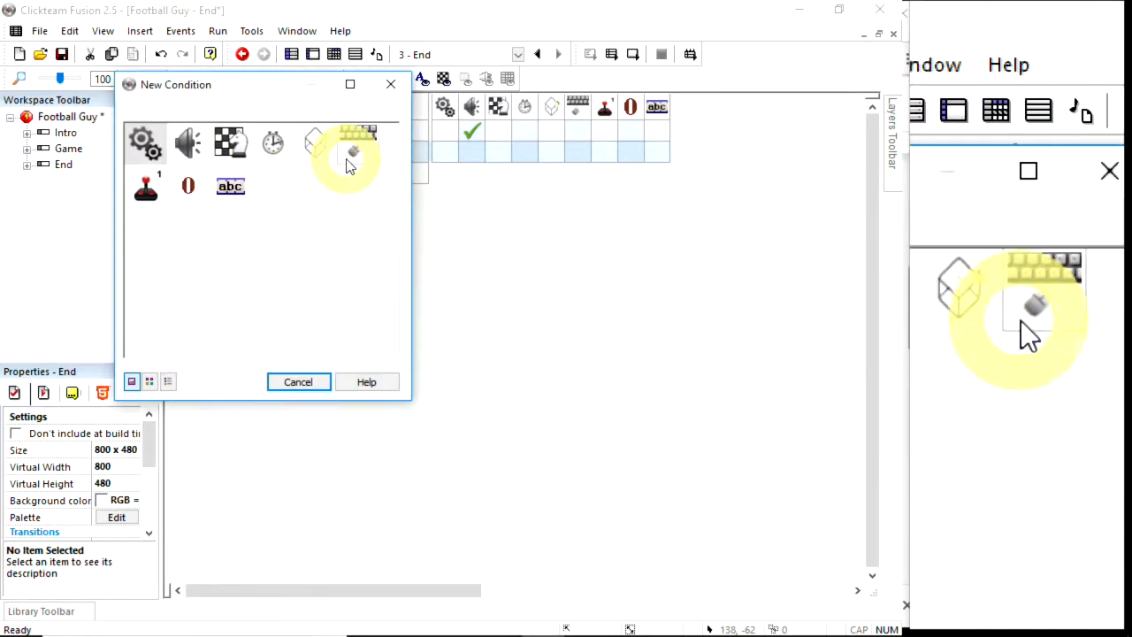
{"action": "mouse_move", "coordinate": [334, 180]}
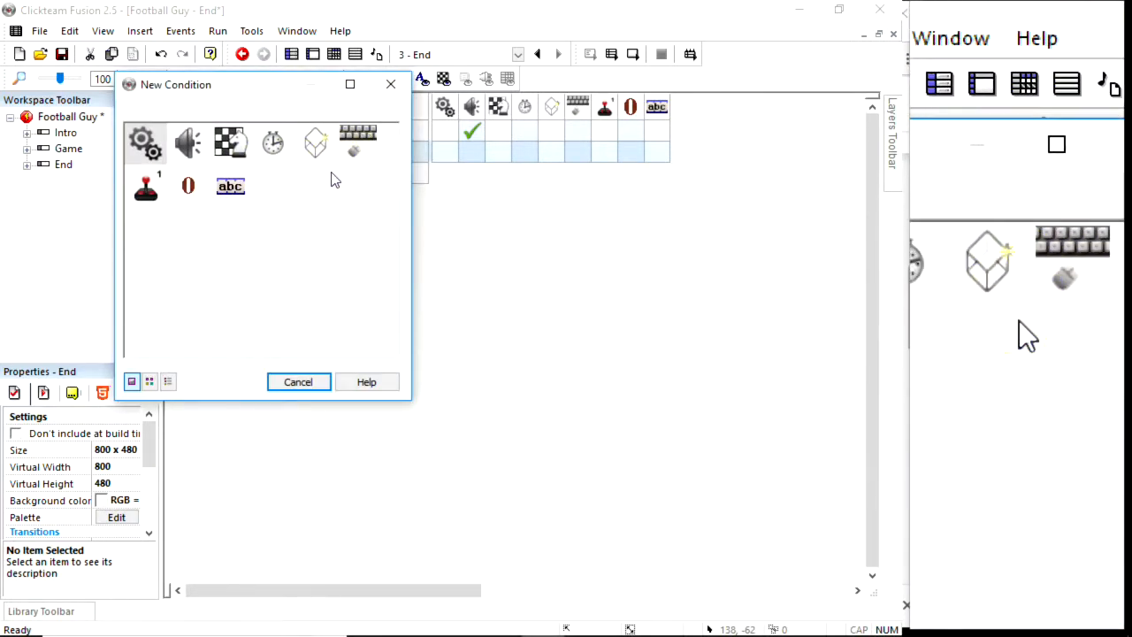
{"action": "left_click", "coordinate": [272, 143]}
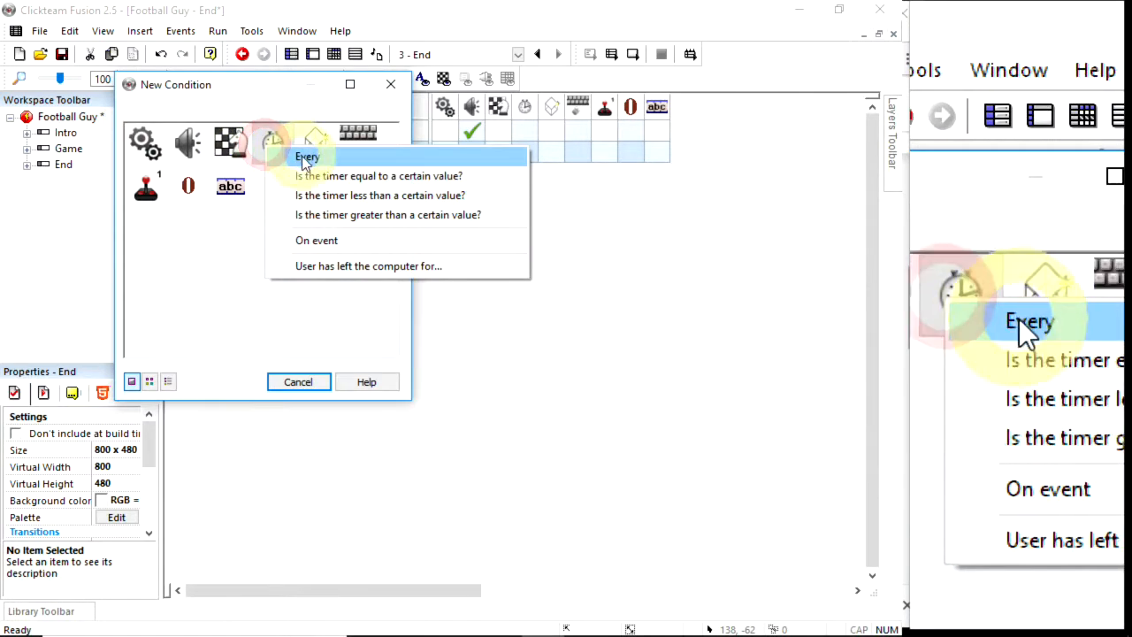
{"action": "mouse_move", "coordinate": [379, 194]}
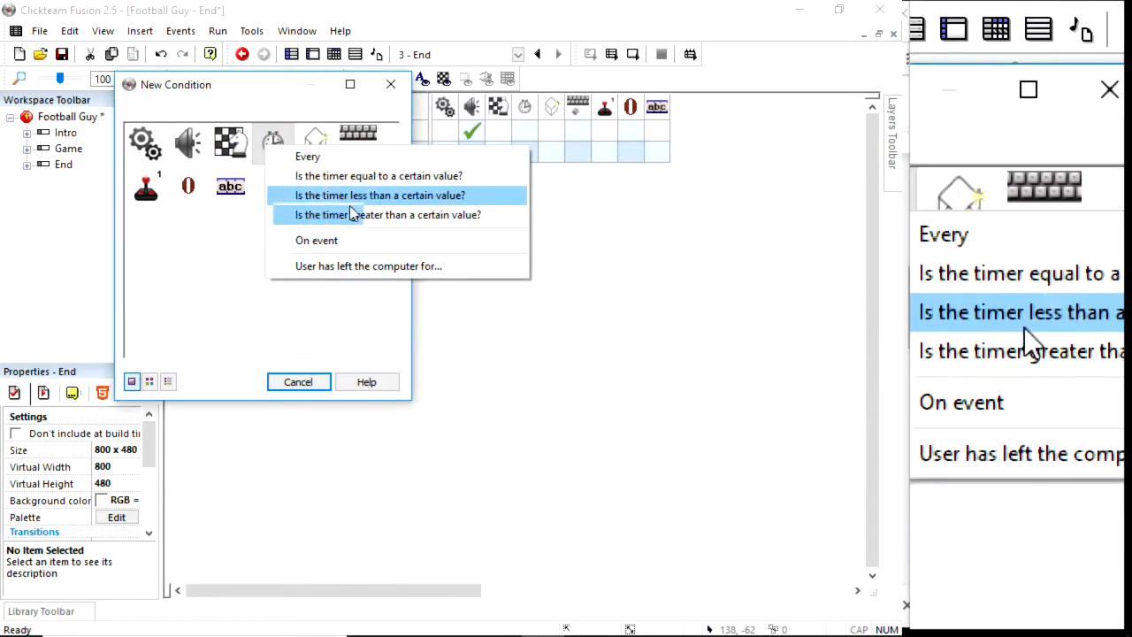
{"action": "left_click", "coordinate": [387, 214]}
{"action": "type", "text": "3"}
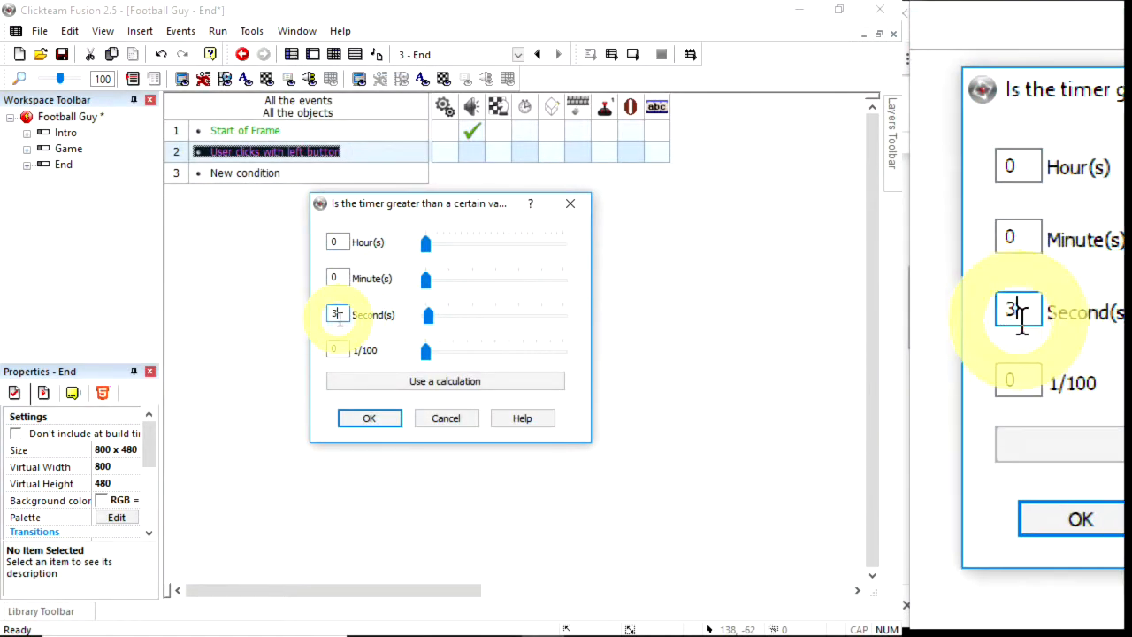
{"action": "left_click", "coordinate": [369, 417]}
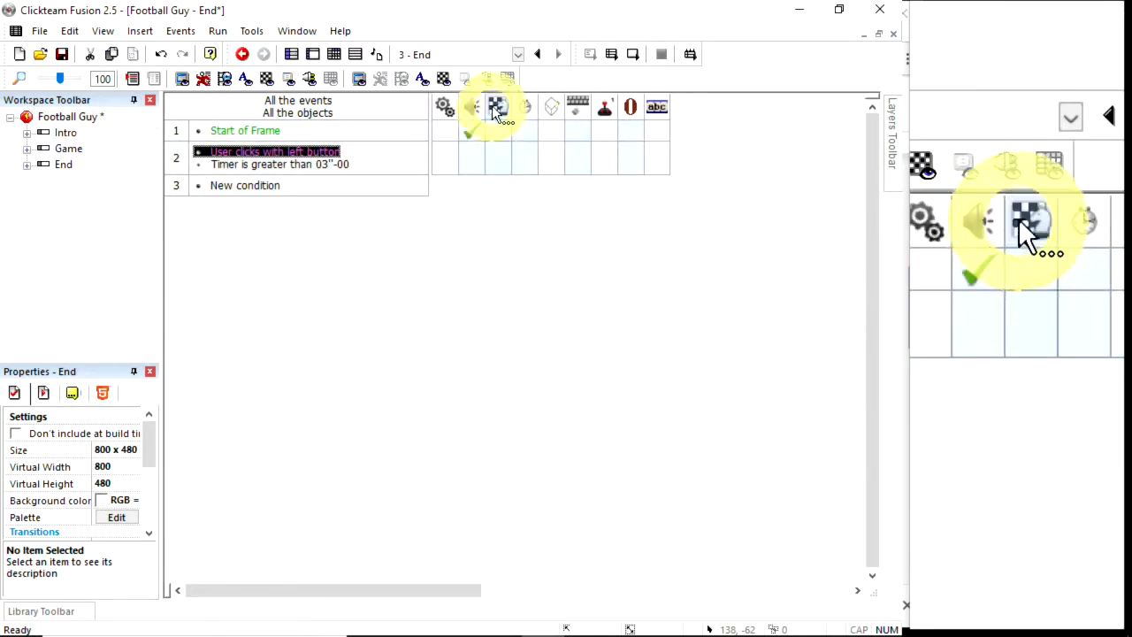
Give the End-frame click event a 'Restart the application' Storyboard action
{"action": "left_click", "coordinate": [498, 157]}
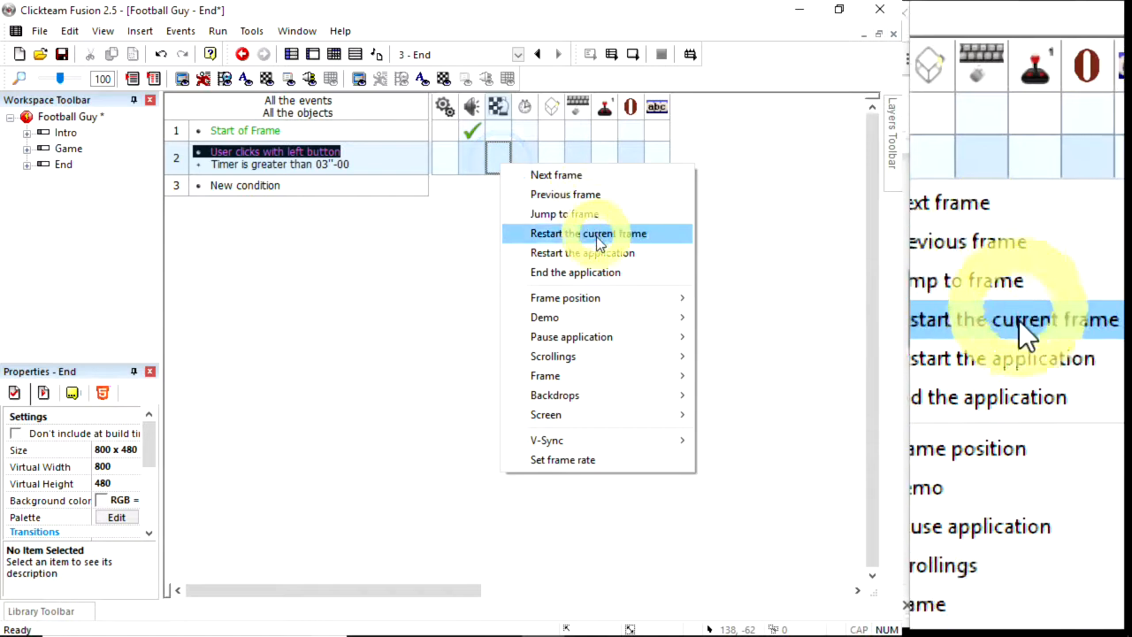
{"action": "mouse_move", "coordinate": [602, 213]}
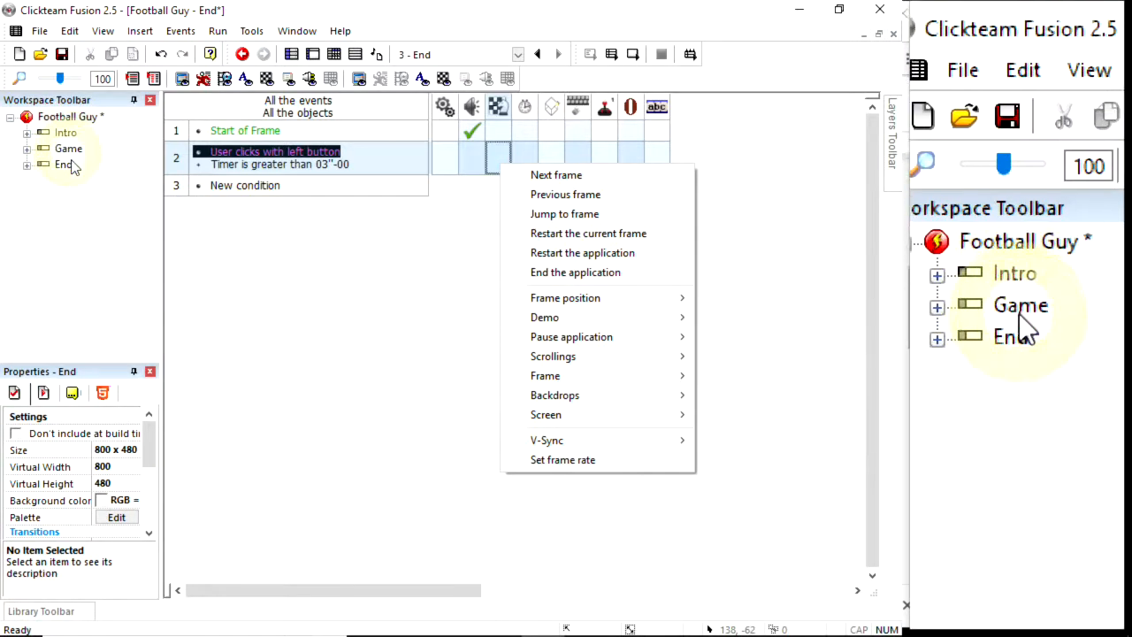
{"action": "mouse_move", "coordinate": [582, 252]}
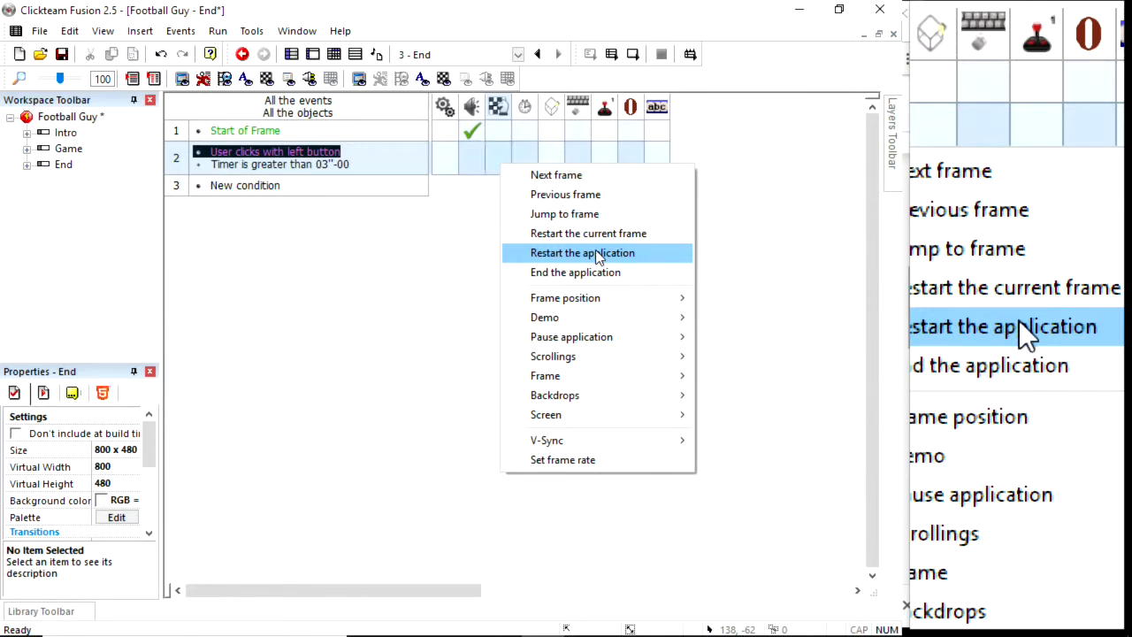
{"action": "left_click", "coordinate": [582, 252]}
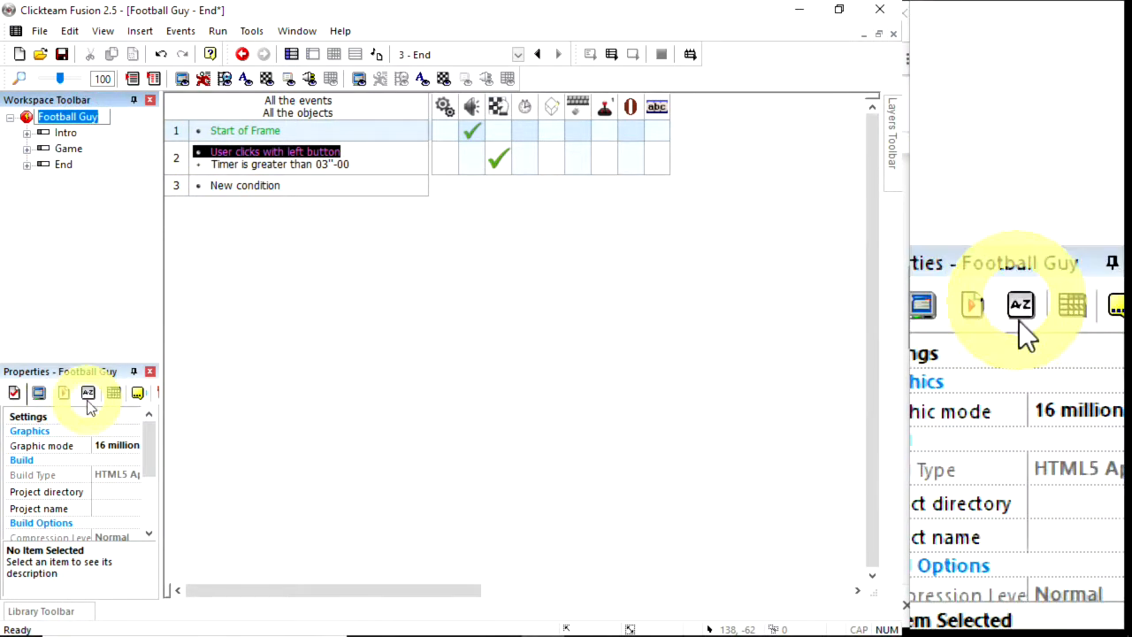
{"action": "left_click", "coordinate": [63, 392]}
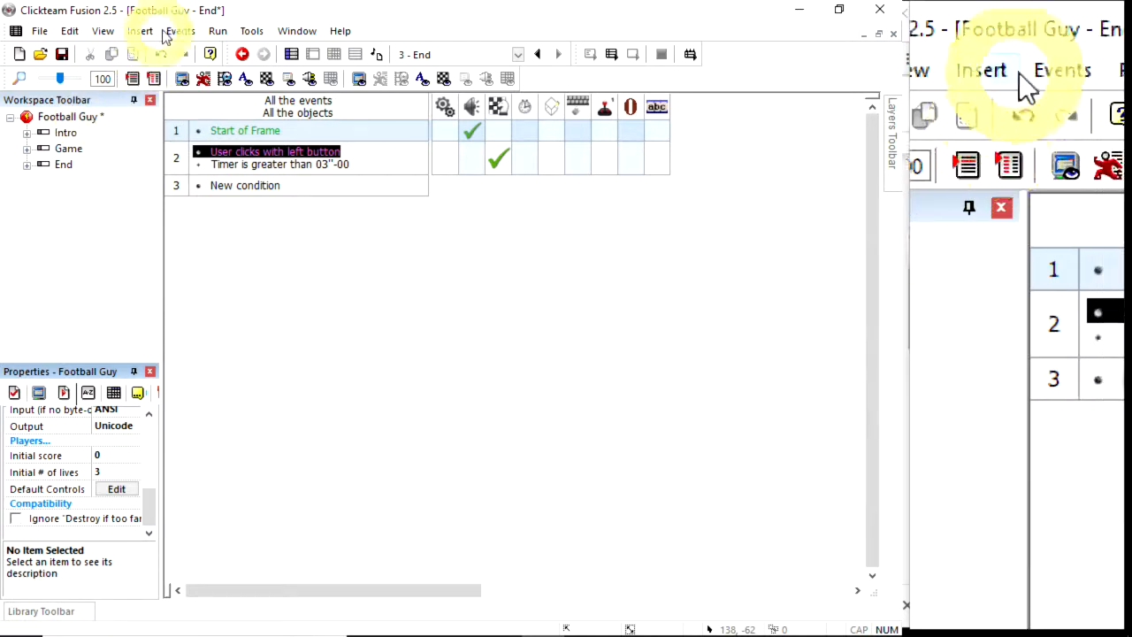
Run the full Football Guy application as a test and show the window switcher
{"action": "left_click", "coordinate": [218, 30]}
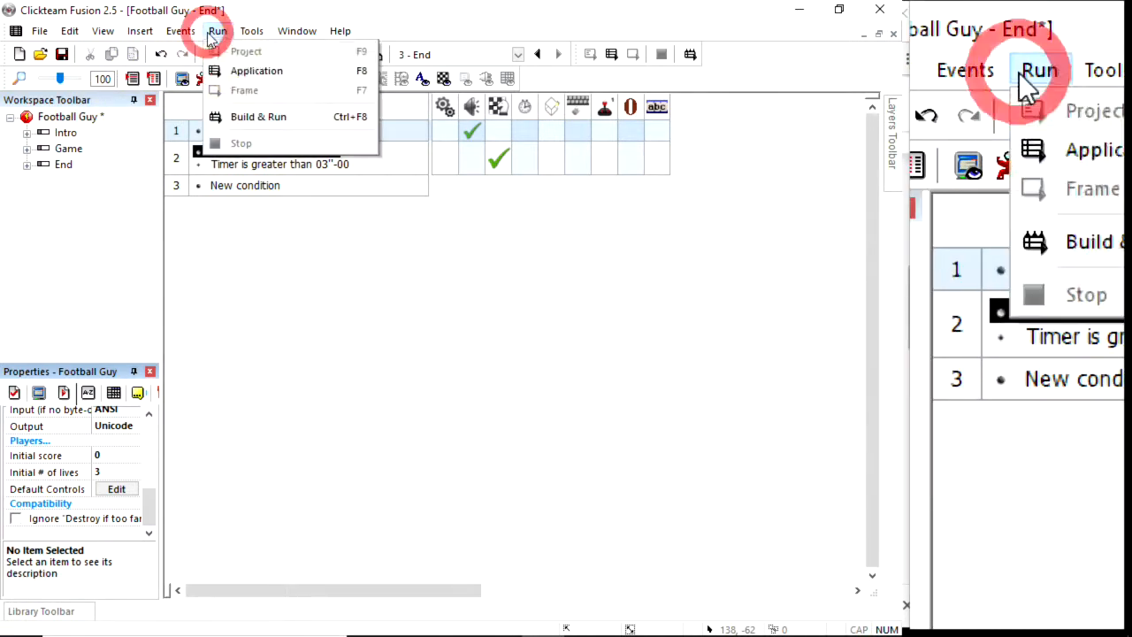
{"action": "mouse_move", "coordinate": [256, 71]}
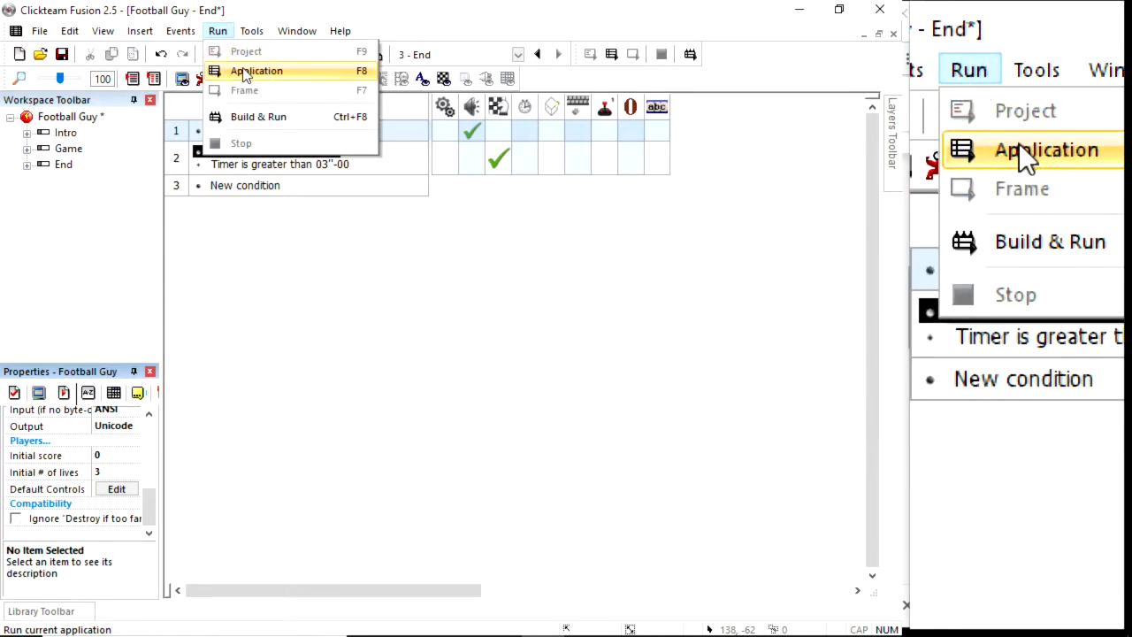
{"action": "left_click", "coordinate": [255, 70]}
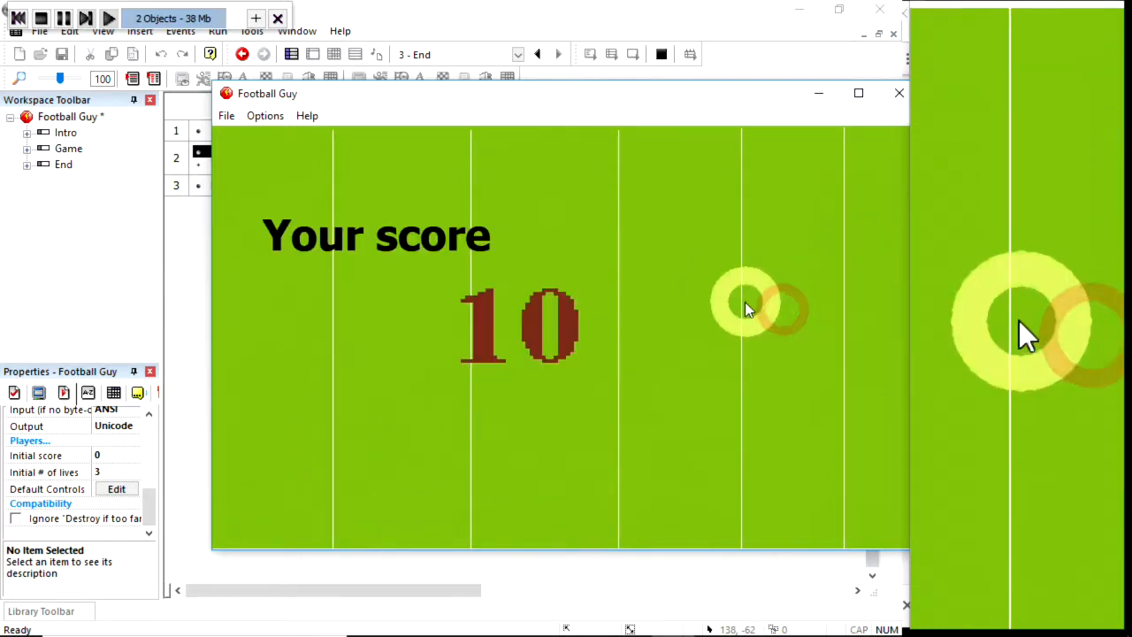
{"action": "mouse_move", "coordinate": [725, 307]}
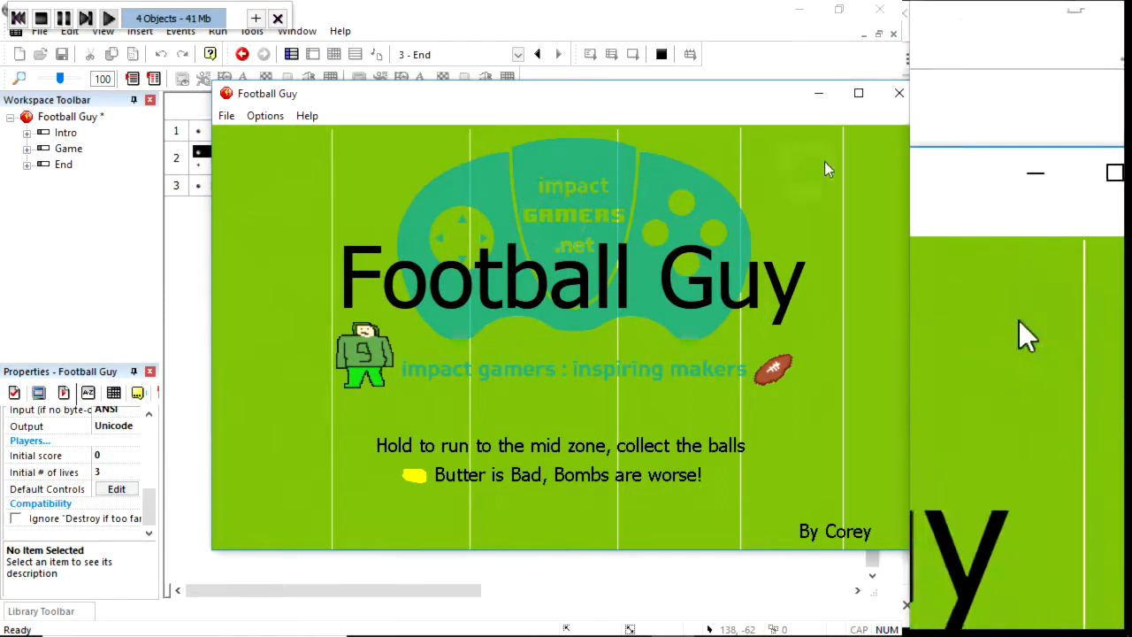
{"action": "key", "text": "alt+tab"}
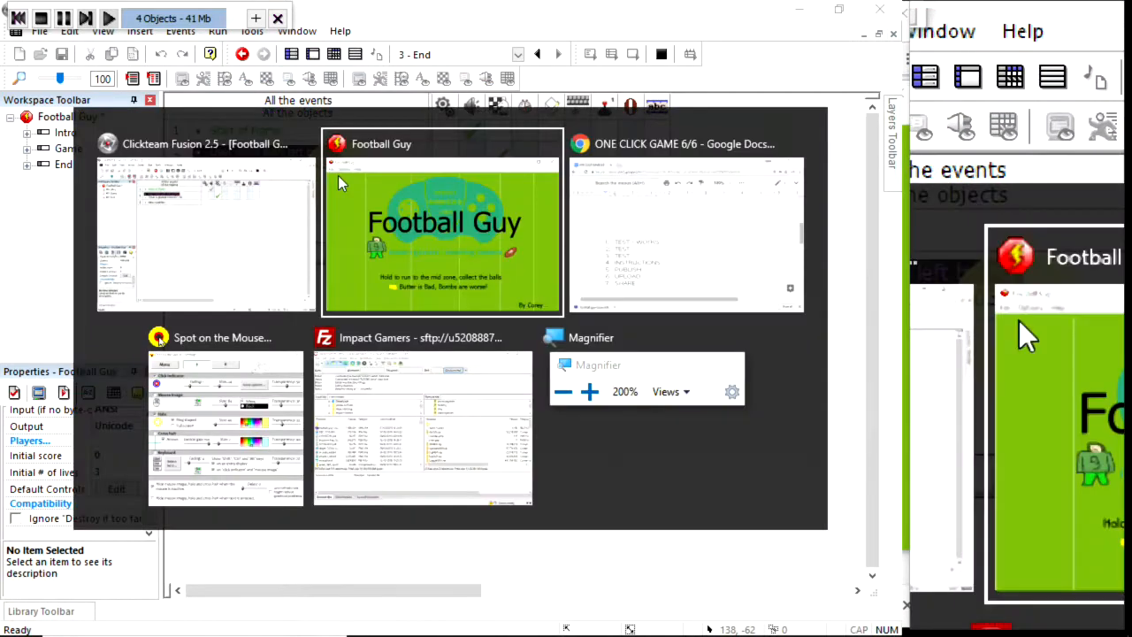
Append 'Gameplay' after 'TEST - ' on the checklist's second item
{"action": "left_click", "coordinate": [686, 222]}
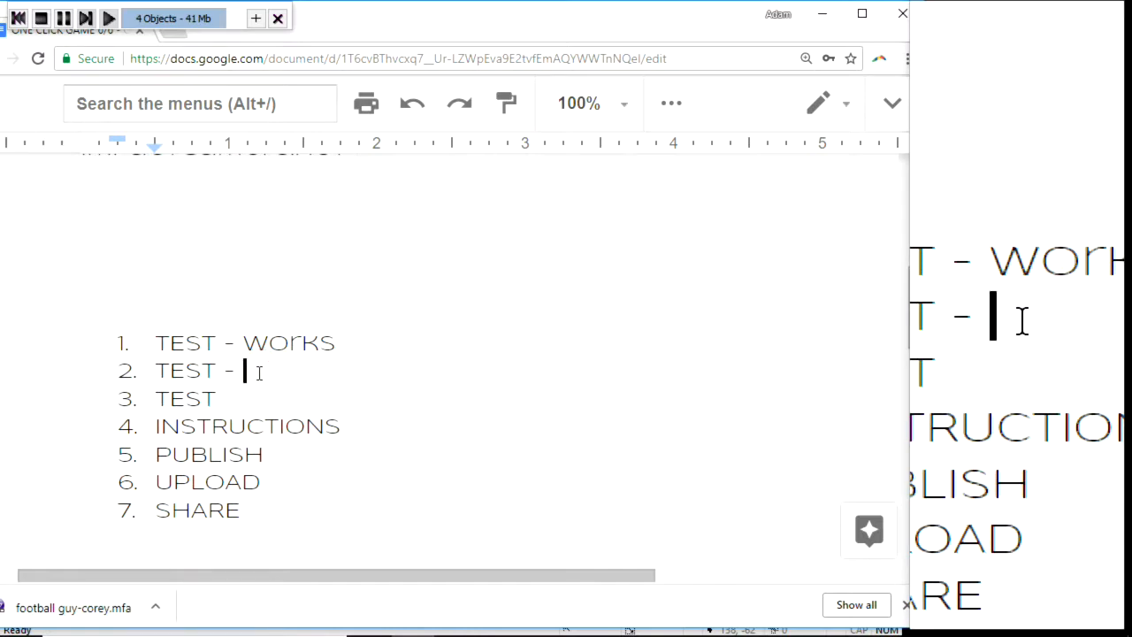
{"action": "type", "text": "Gam"}
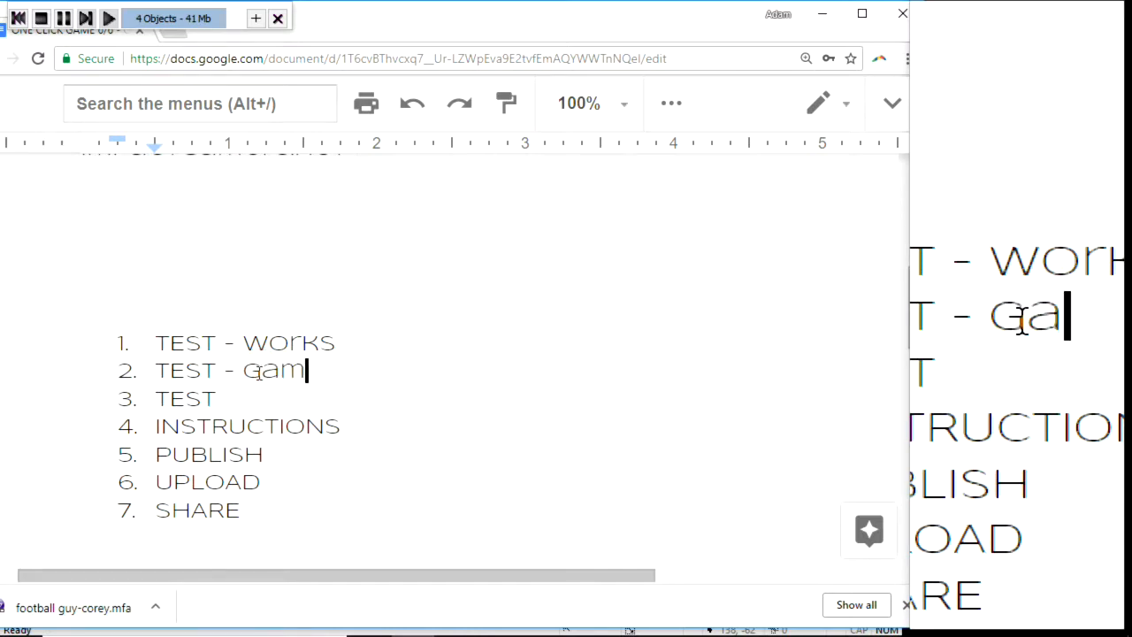
{"action": "type", "text": "eplay"}
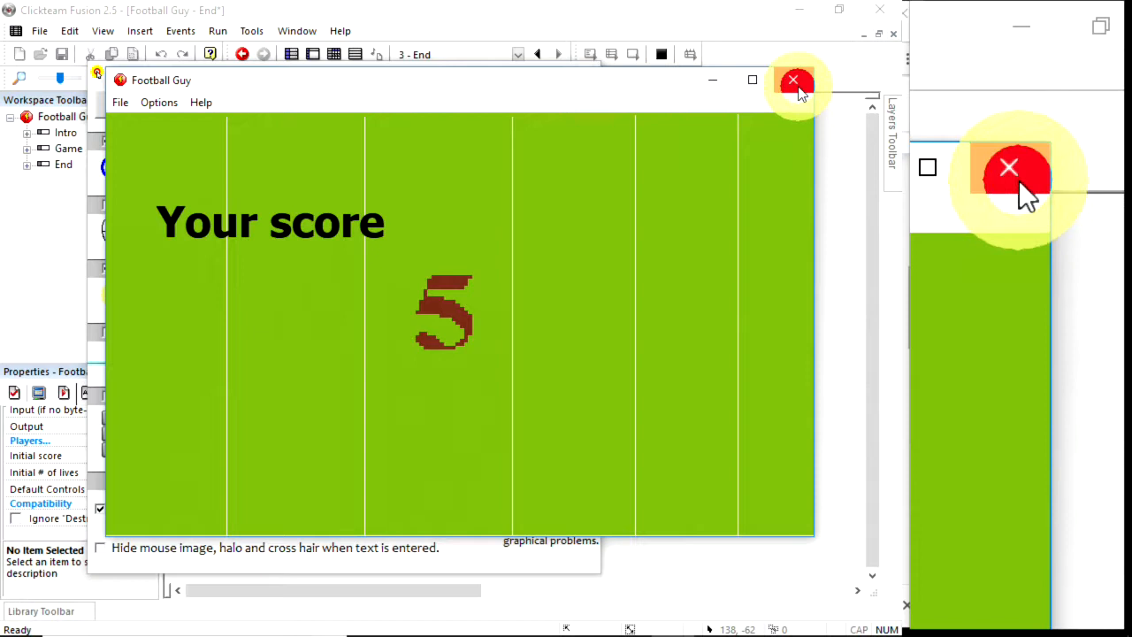
Close the test window after reaching the score screen showing 5
{"action": "left_click", "coordinate": [792, 81]}
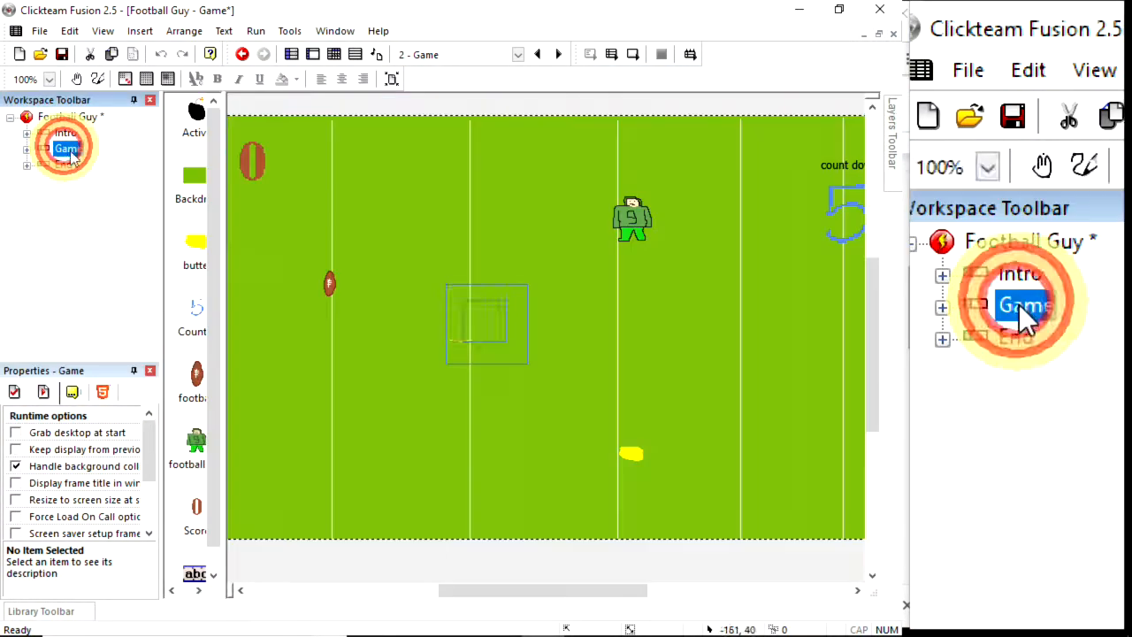
Open the Game frame layout and nudge the field backdrop and view
{"action": "left_click", "coordinate": [486, 325]}
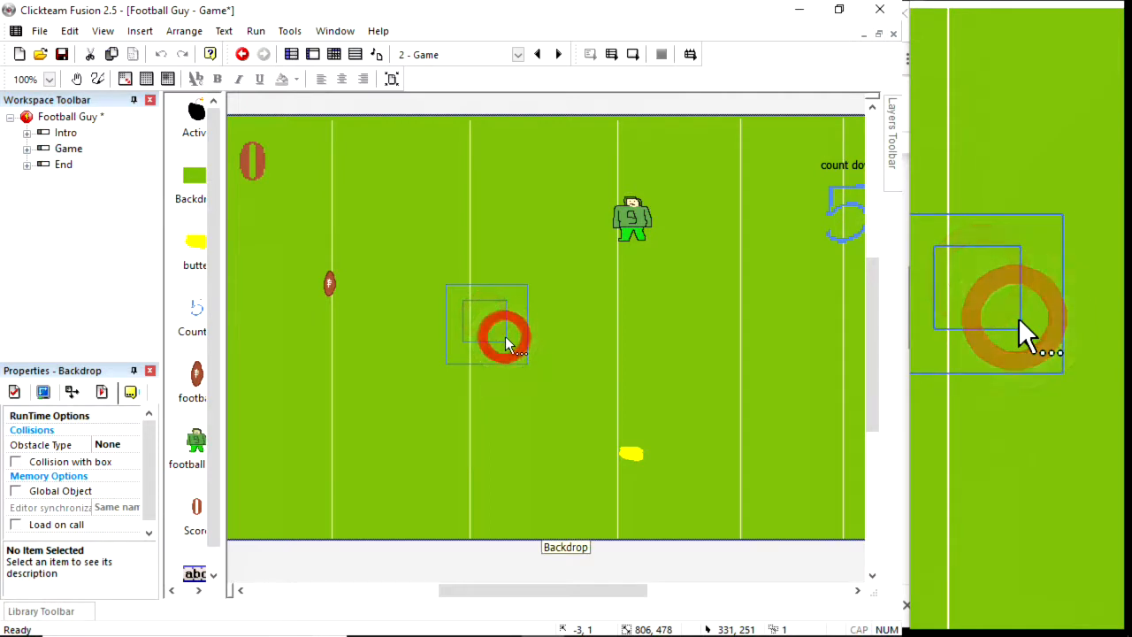
{"action": "left_click_drag", "start_coordinate": [504, 341], "coordinate": [460, 367]}
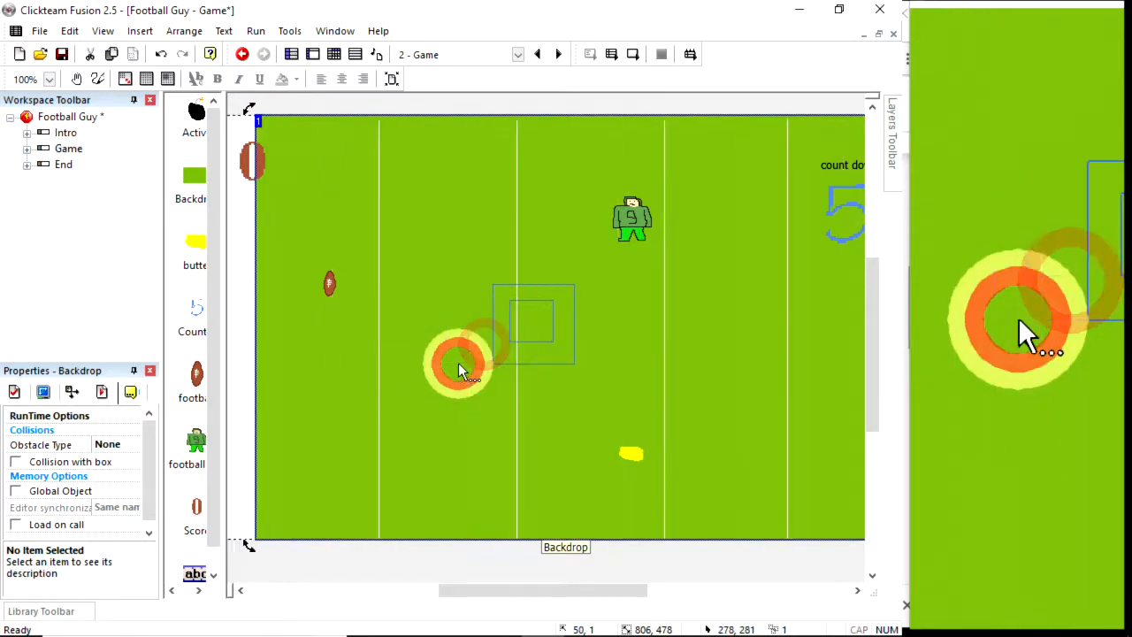
{"action": "left_click", "coordinate": [460, 363]}
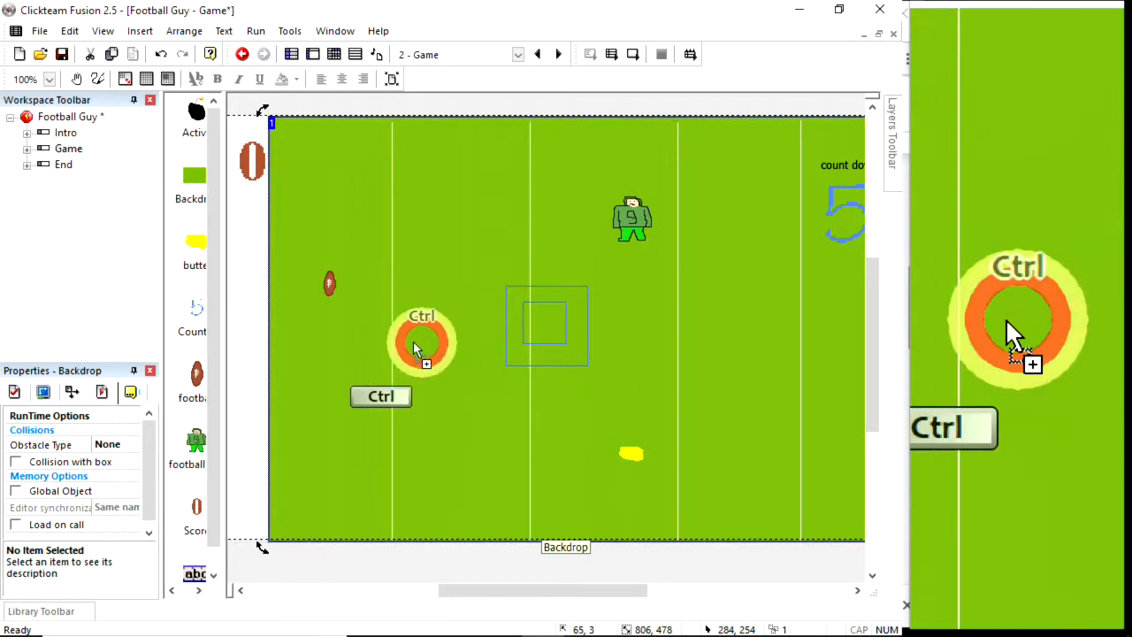
{"action": "right_click", "coordinate": [423, 345]}
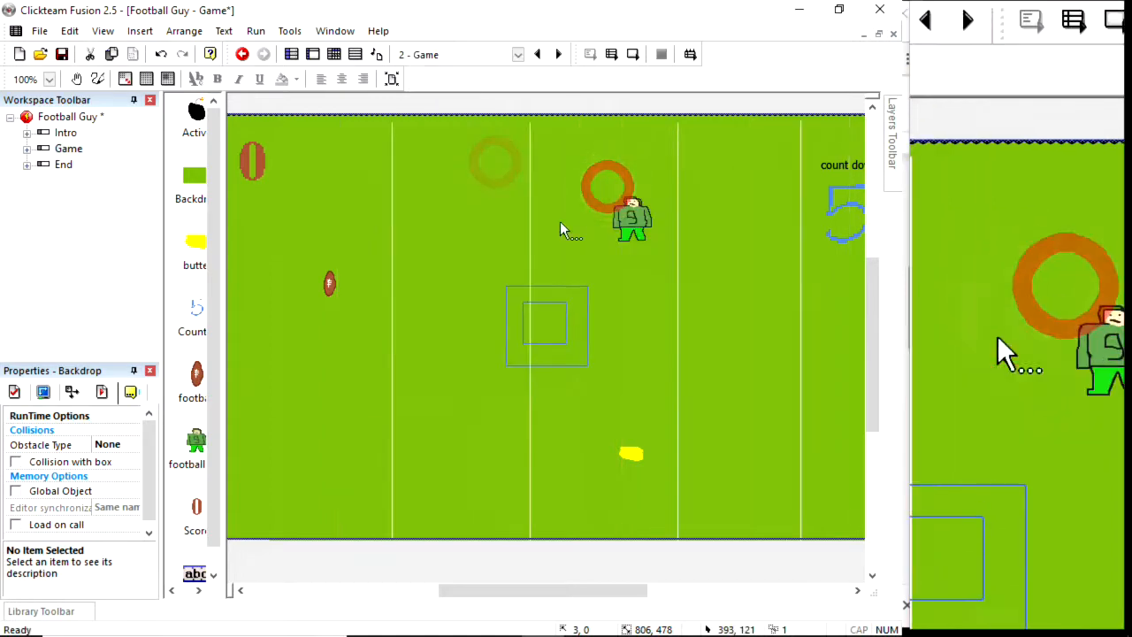
{"action": "left_click_drag", "start_coordinate": [571, 590], "coordinate": [460, 590]}
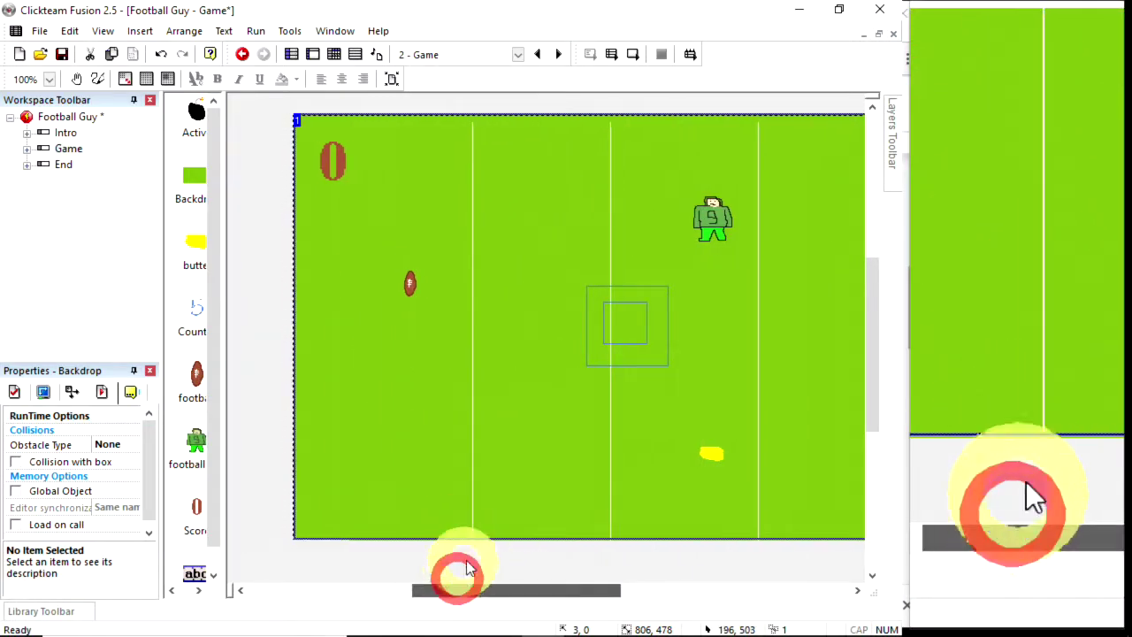
{"action": "left_click", "coordinate": [409, 283]}
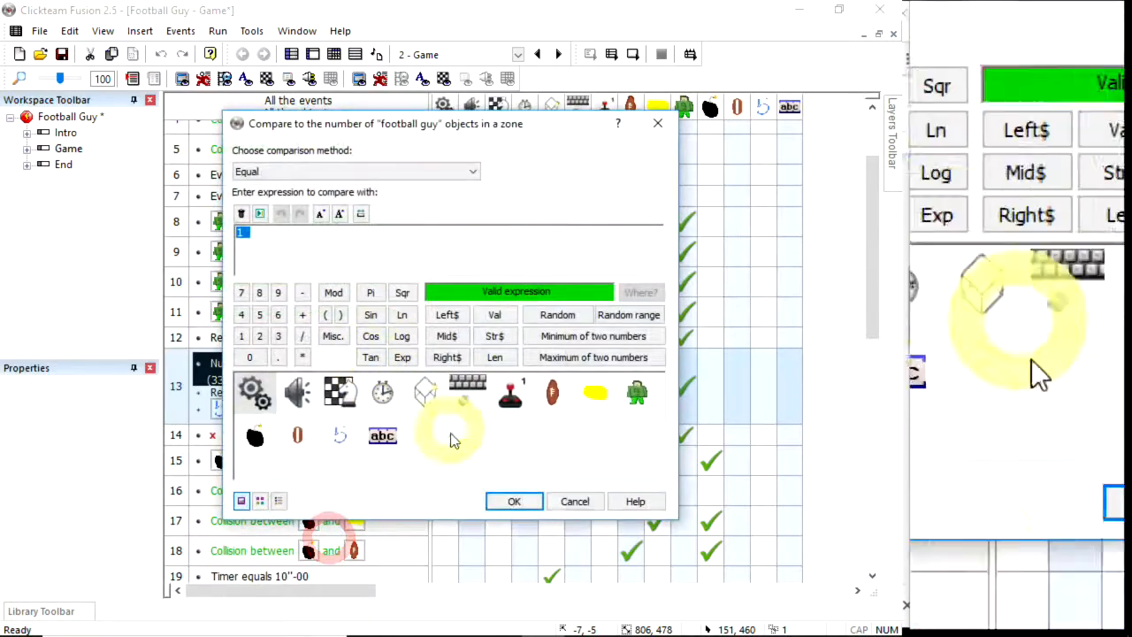
Close the zone comparison and filter Game events to mouse ones (12, 13, 14, 20, 21)
{"action": "left_click", "coordinate": [514, 501]}
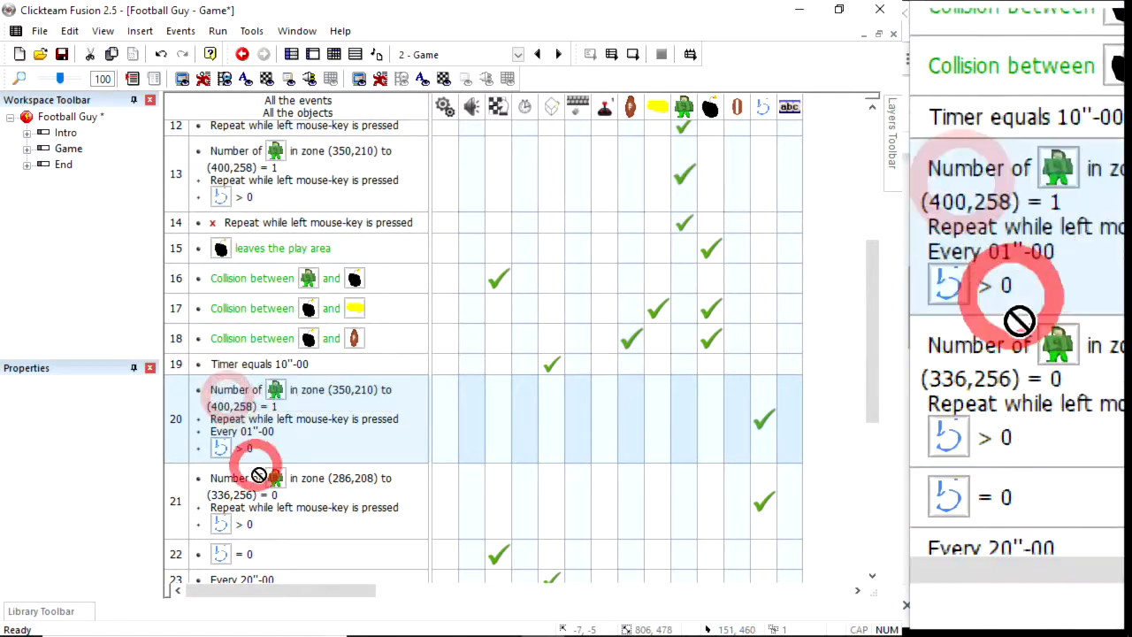
{"action": "scroll", "scroll_direction": "down", "scroll_amount": 3}
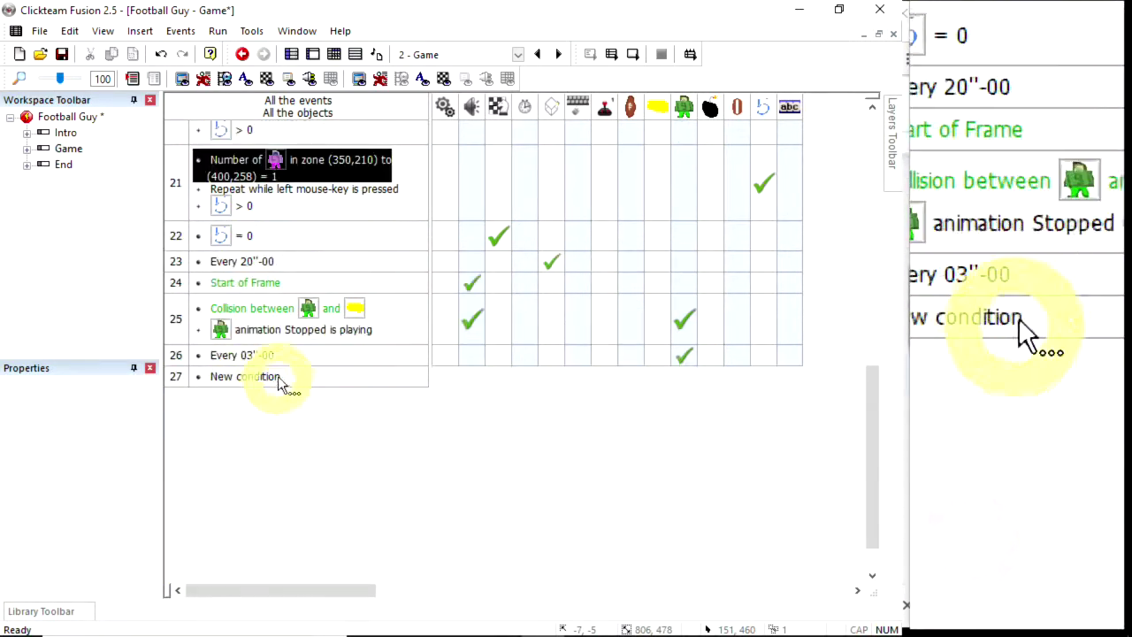
{"action": "scroll", "scroll_direction": "up", "scroll_amount": 3}
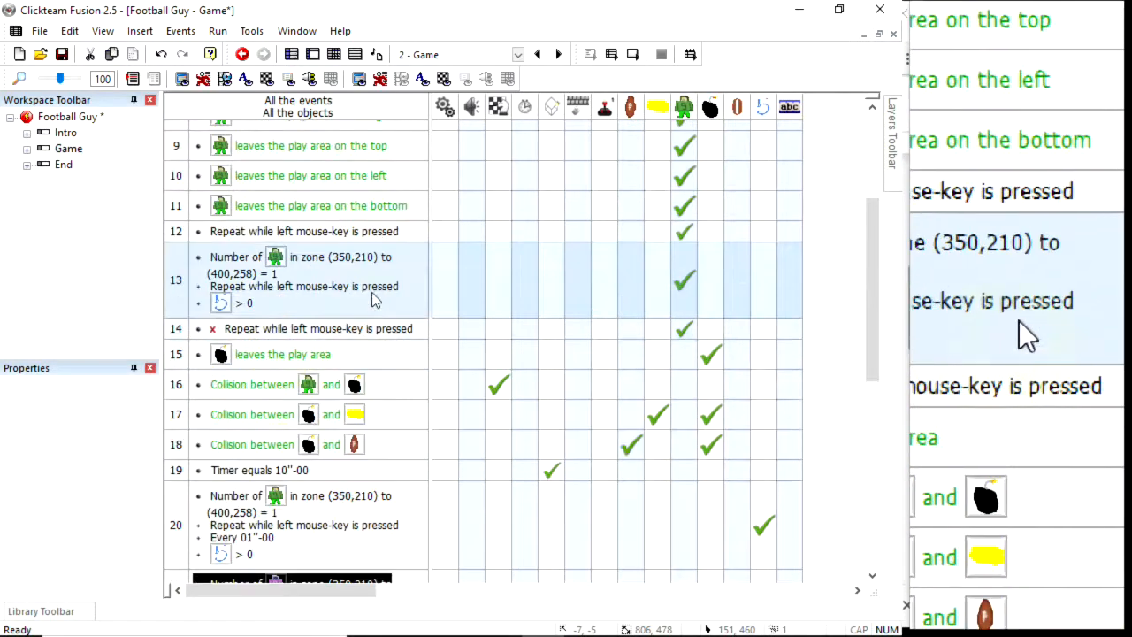
{"action": "left_click", "coordinate": [579, 107]}
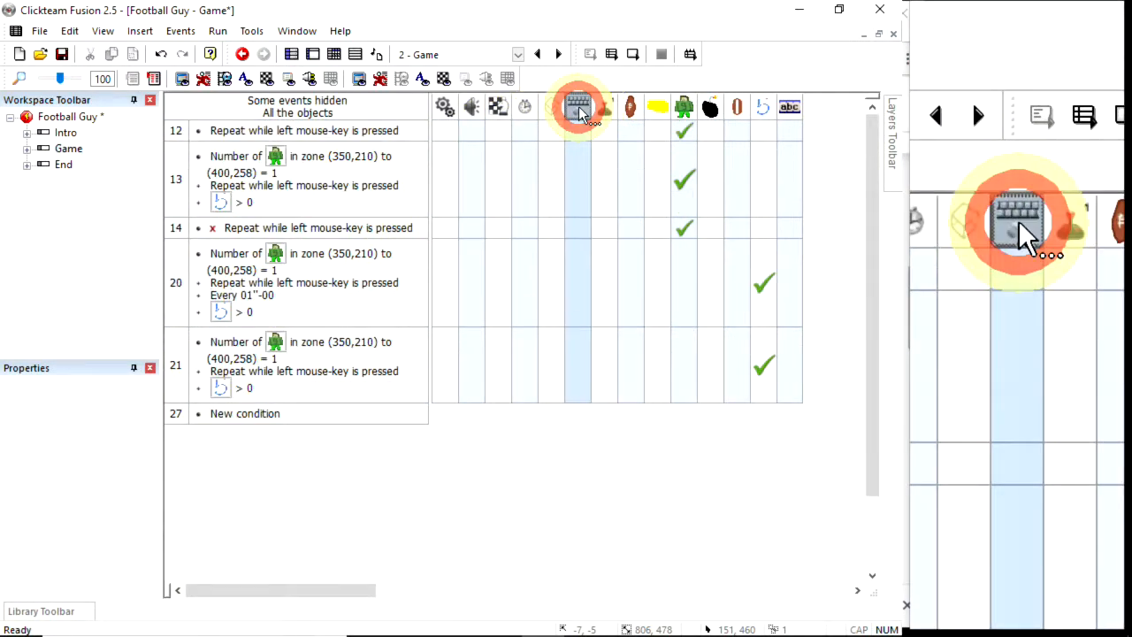
{"action": "mouse_move", "coordinate": [685, 132]}
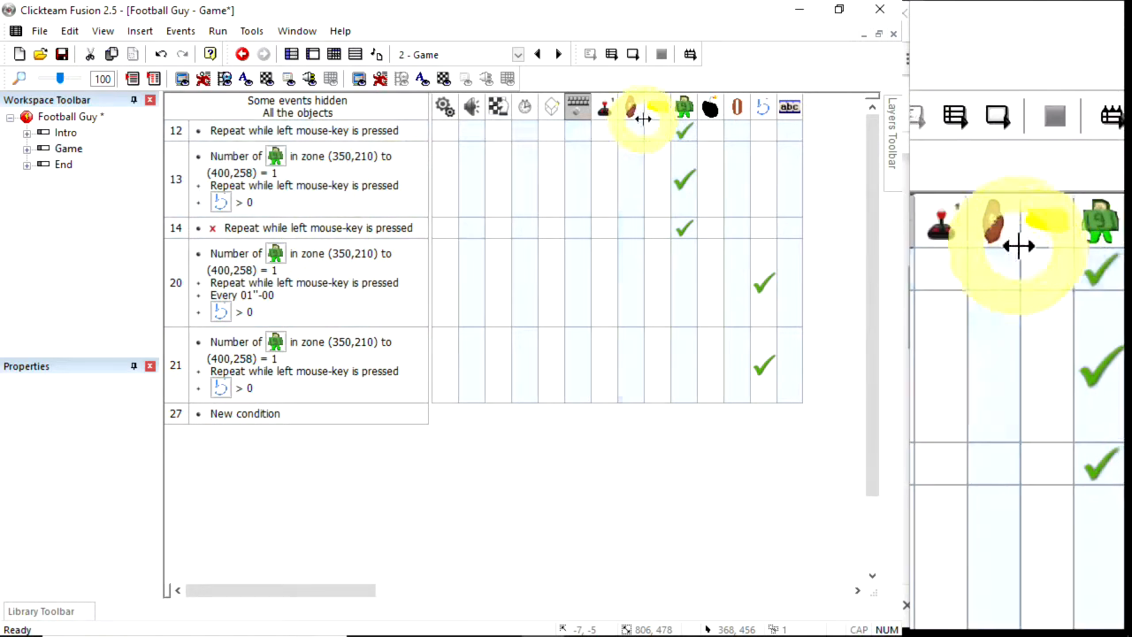
Reopen and reconfirm the zone count comparison and zone area for the player check
{"action": "scroll", "scroll_direction": "up", "scroll_amount": 3}
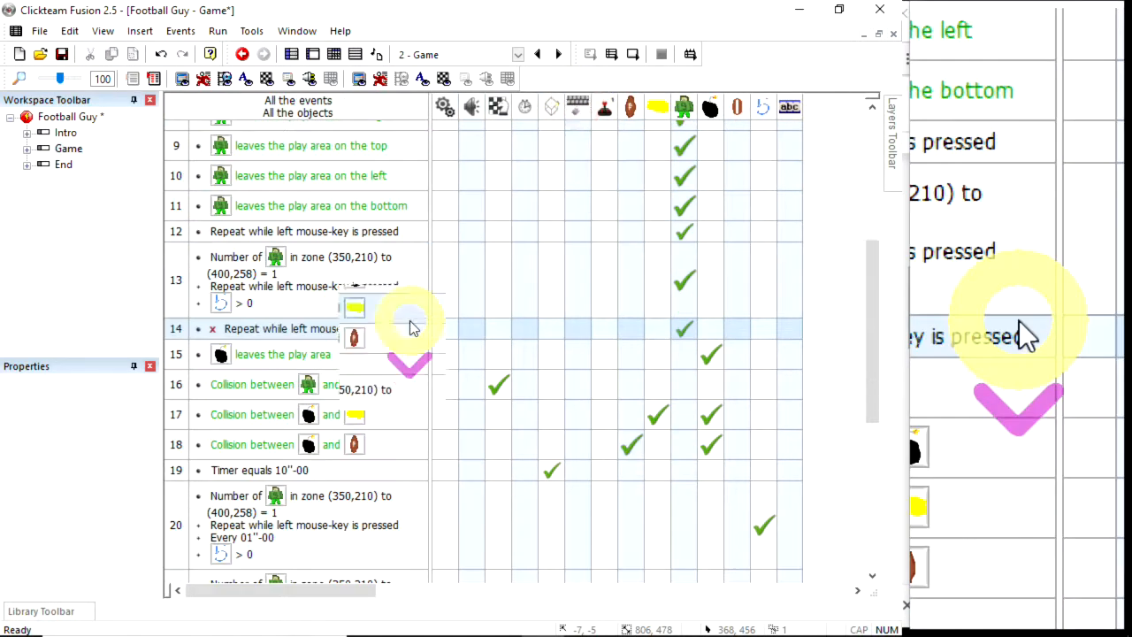
{"action": "scroll", "scroll_direction": "up", "scroll_amount": 3}
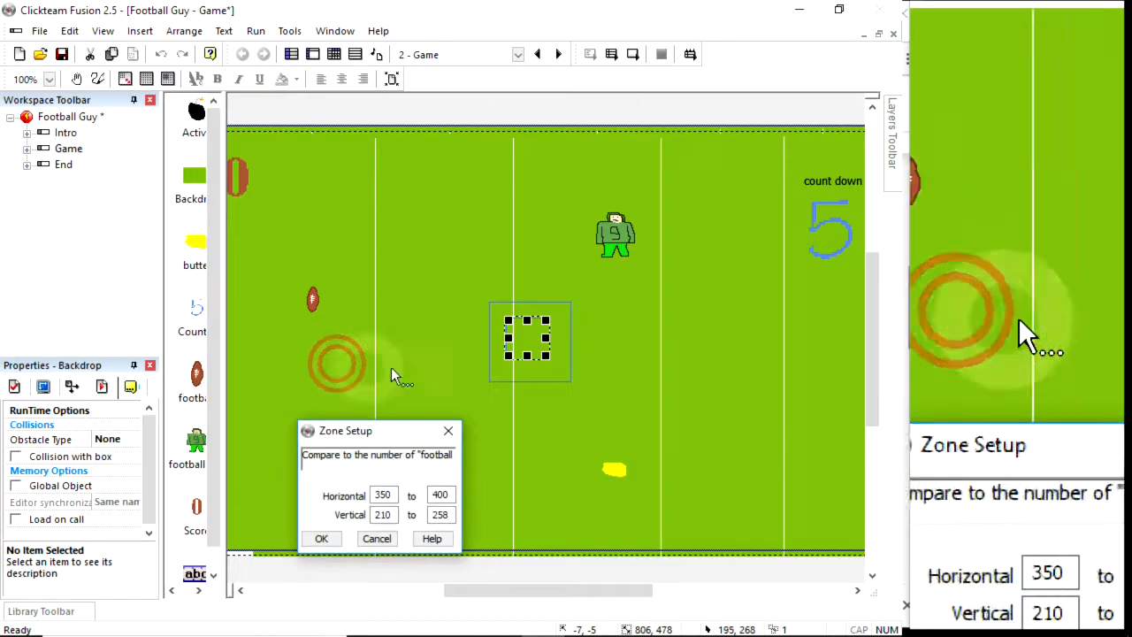
{"action": "left_click", "coordinate": [321, 538]}
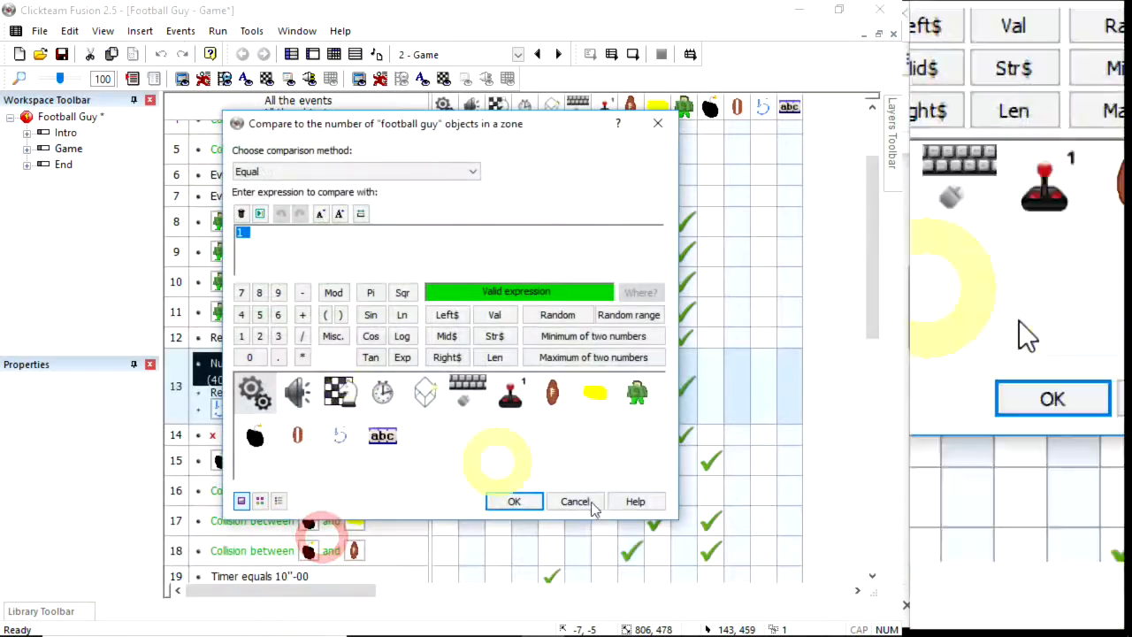
{"action": "left_click", "coordinate": [514, 501]}
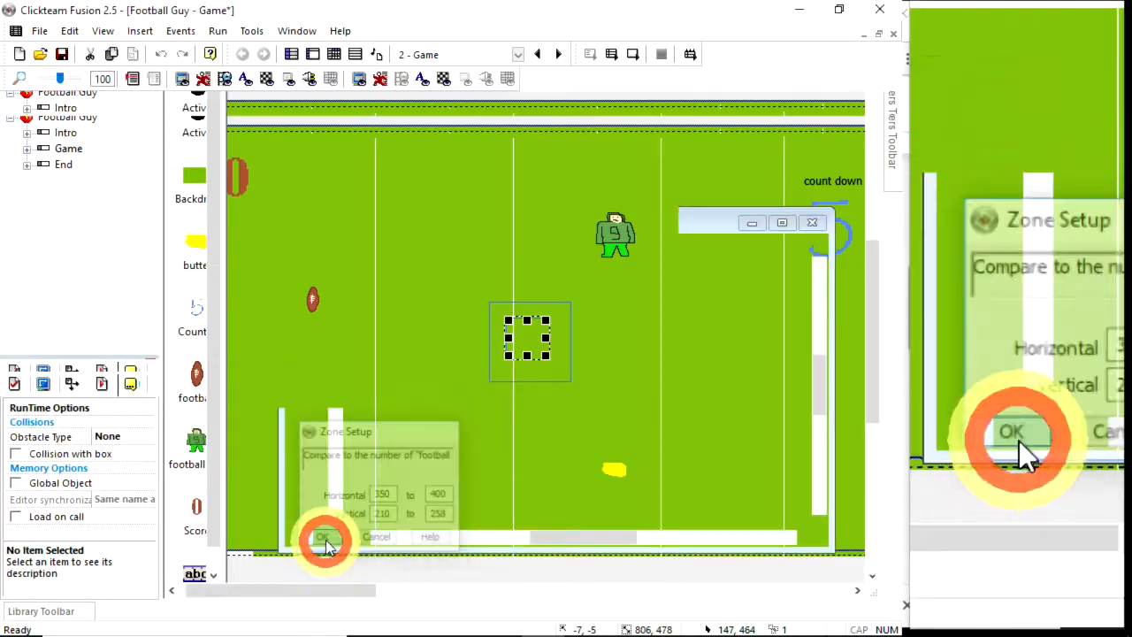
{"action": "left_click", "coordinate": [324, 538]}
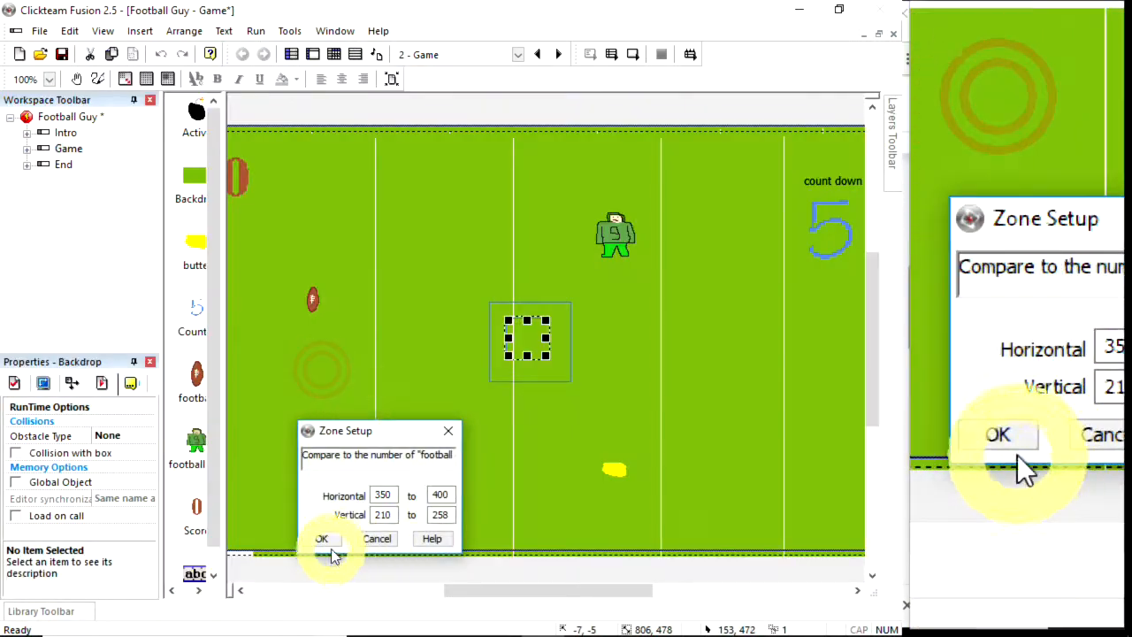
{"action": "left_click", "coordinate": [322, 539]}
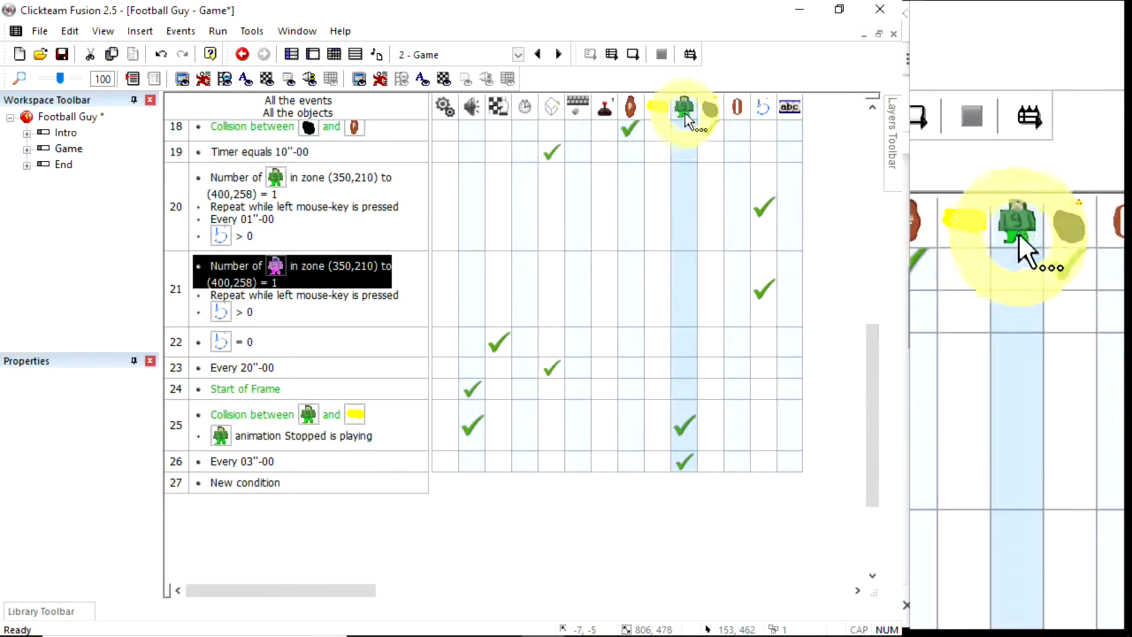
Filter to football guy events and enlarge event 13's zone to (350,210)–(425,283)
{"action": "left_click", "coordinate": [685, 106]}
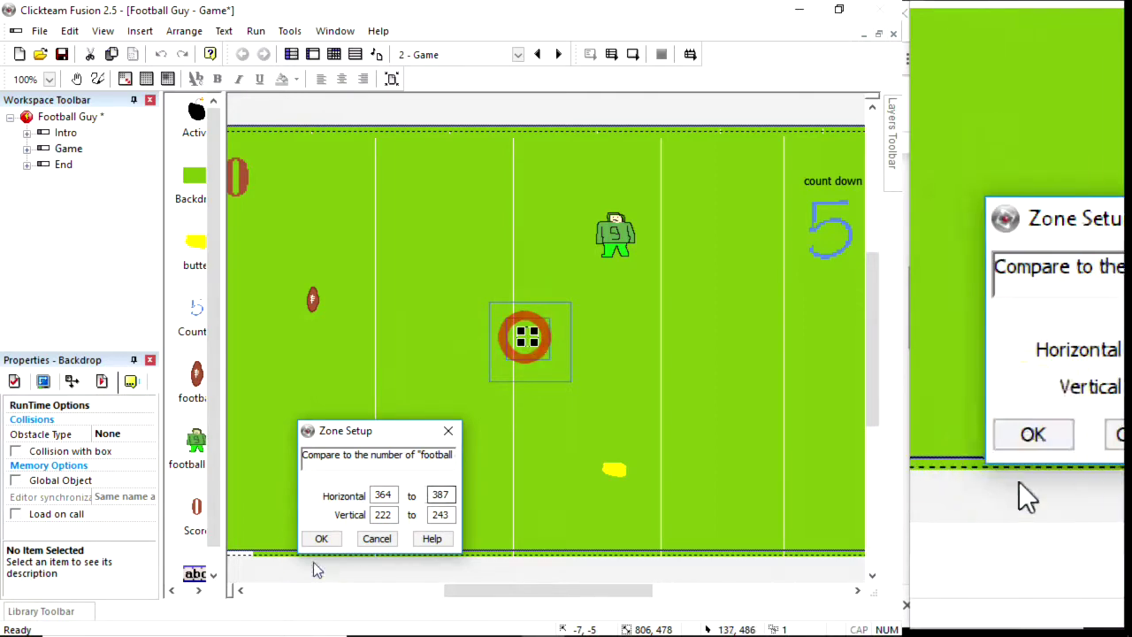
{"action": "left_click", "coordinate": [321, 538]}
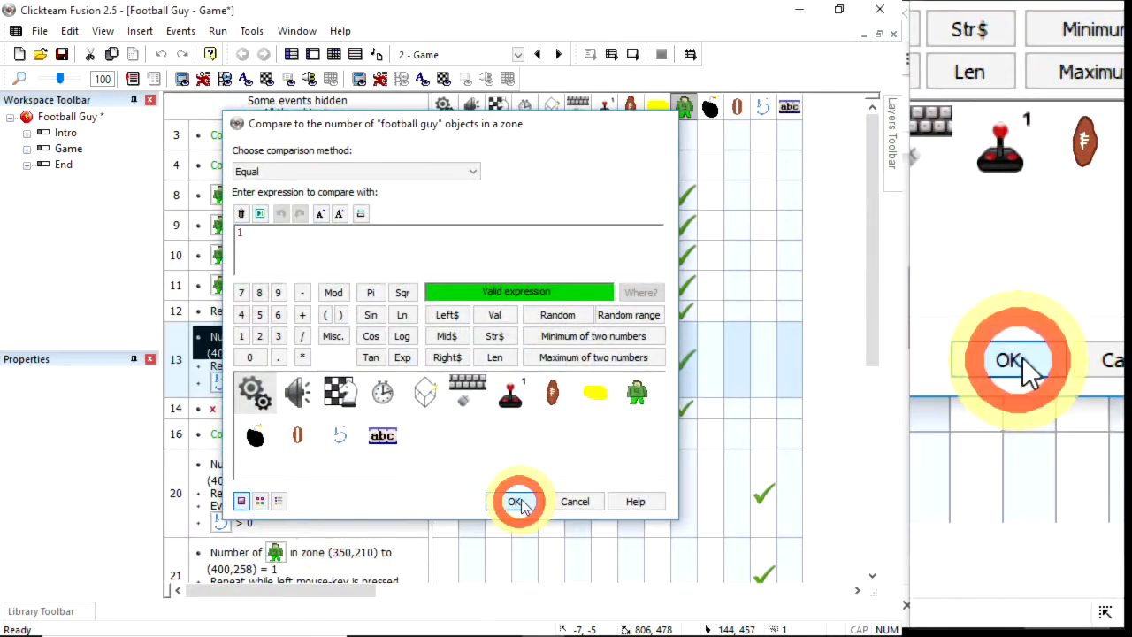
{"action": "left_click", "coordinate": [518, 500]}
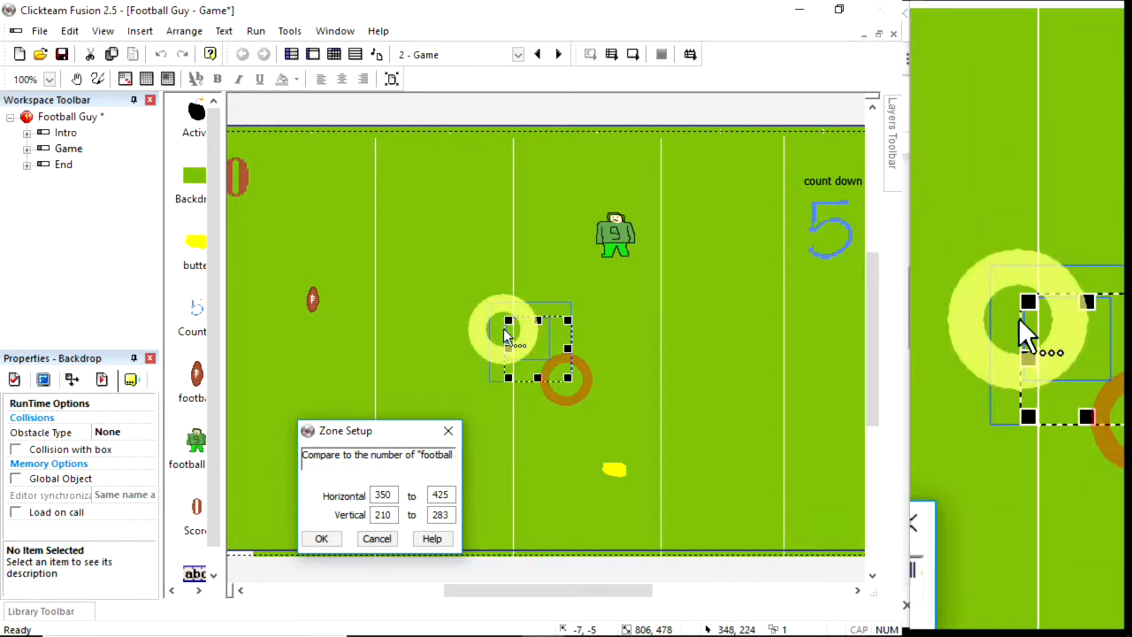
{"action": "left_click", "coordinate": [321, 539]}
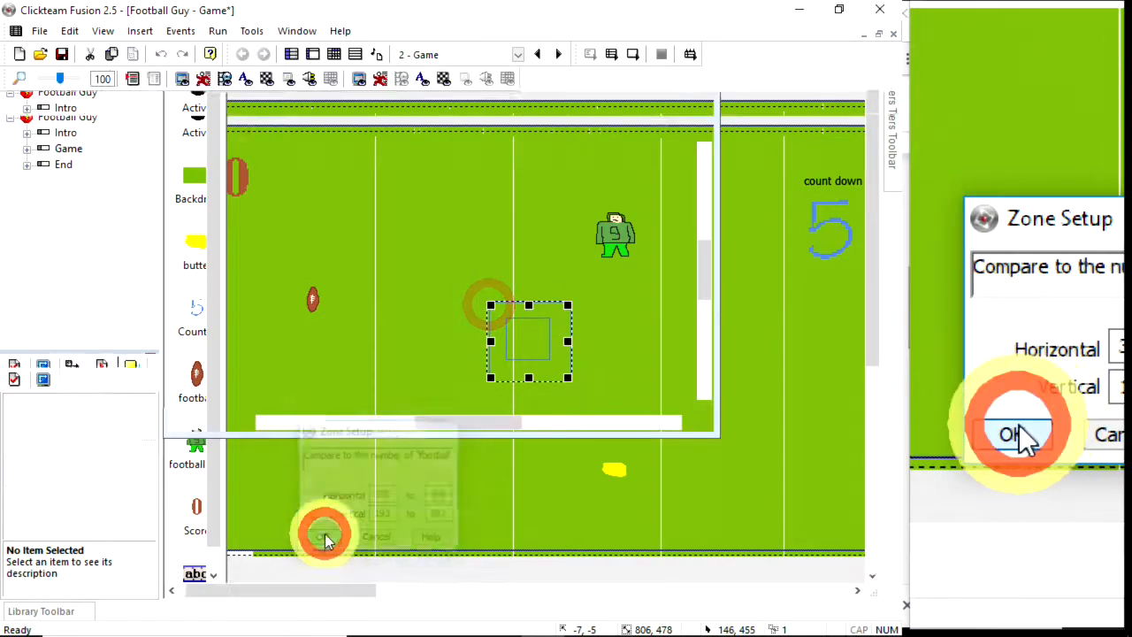
{"action": "left_click", "coordinate": [1018, 434]}
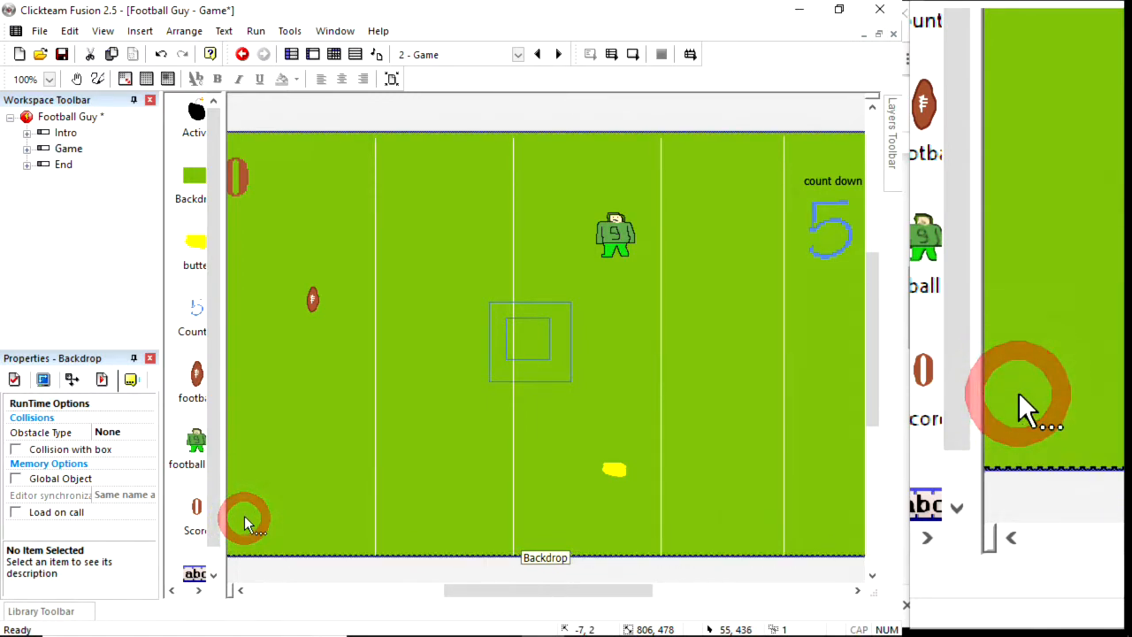
Test-run the Game frame, then set the zone count comparisons for events 20 and 21
{"action": "left_click", "coordinate": [255, 30]}
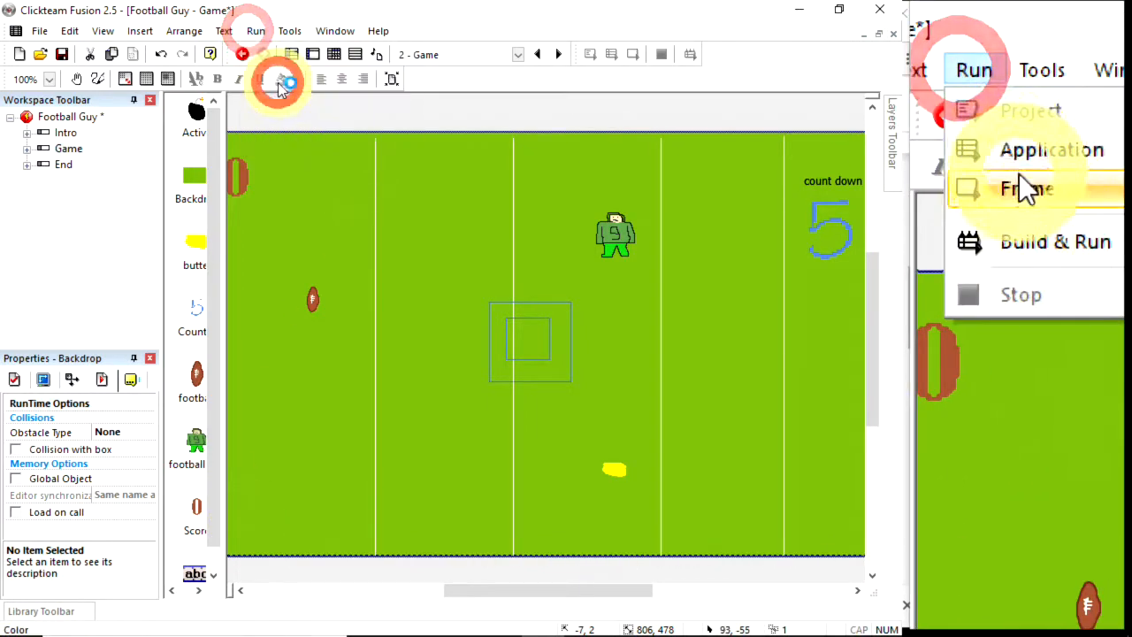
{"action": "left_click", "coordinate": [1026, 189]}
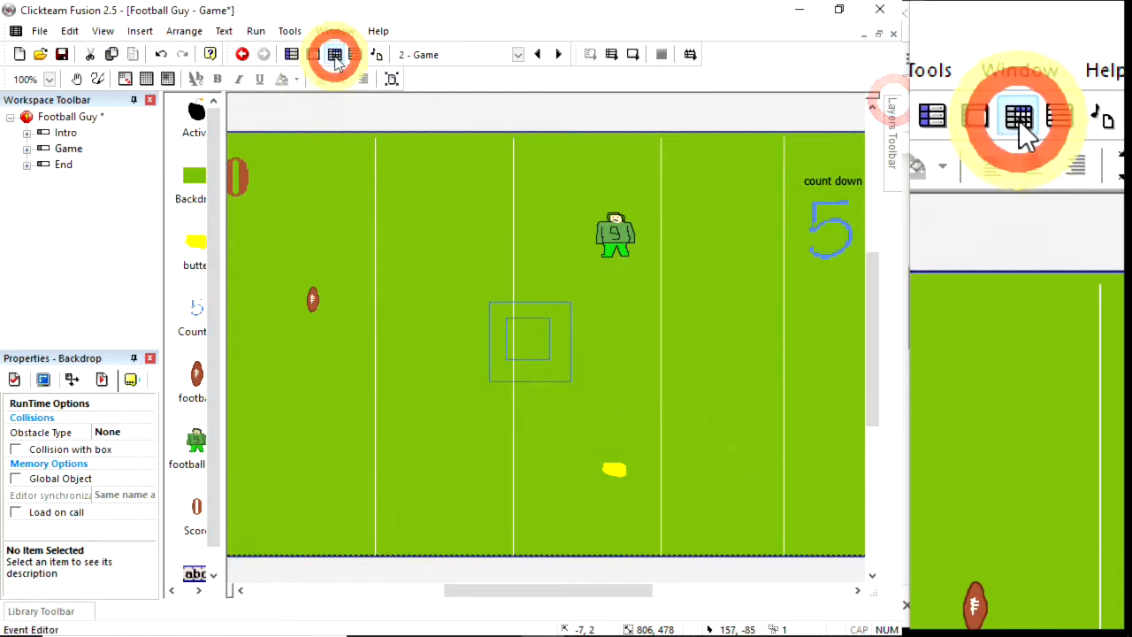
{"action": "left_click", "coordinate": [335, 54]}
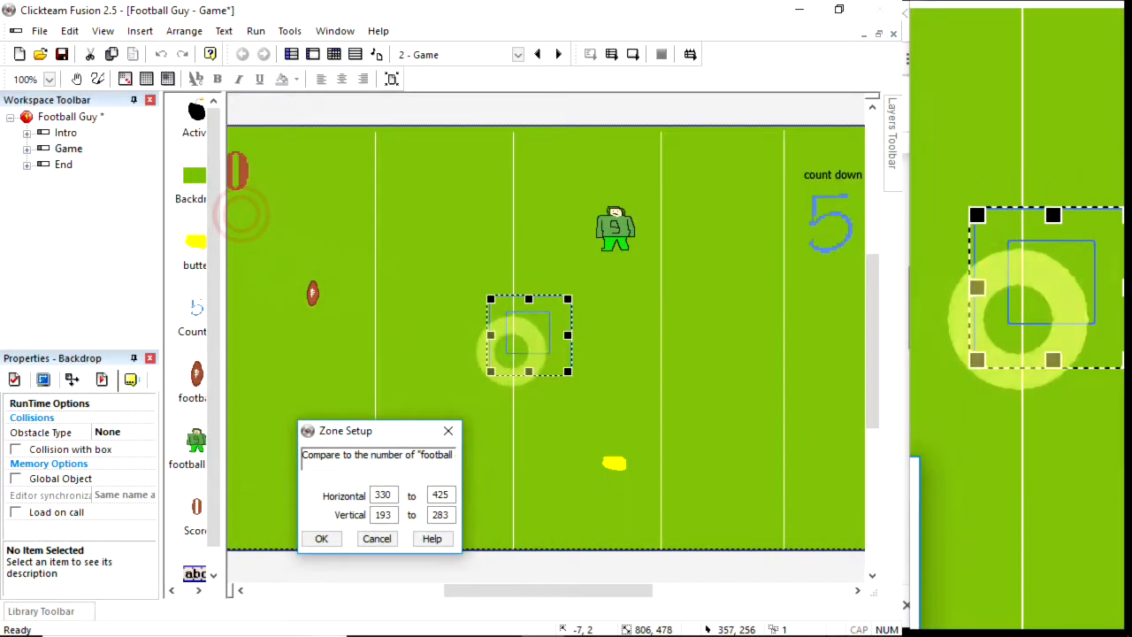
{"action": "left_click", "coordinate": [321, 538]}
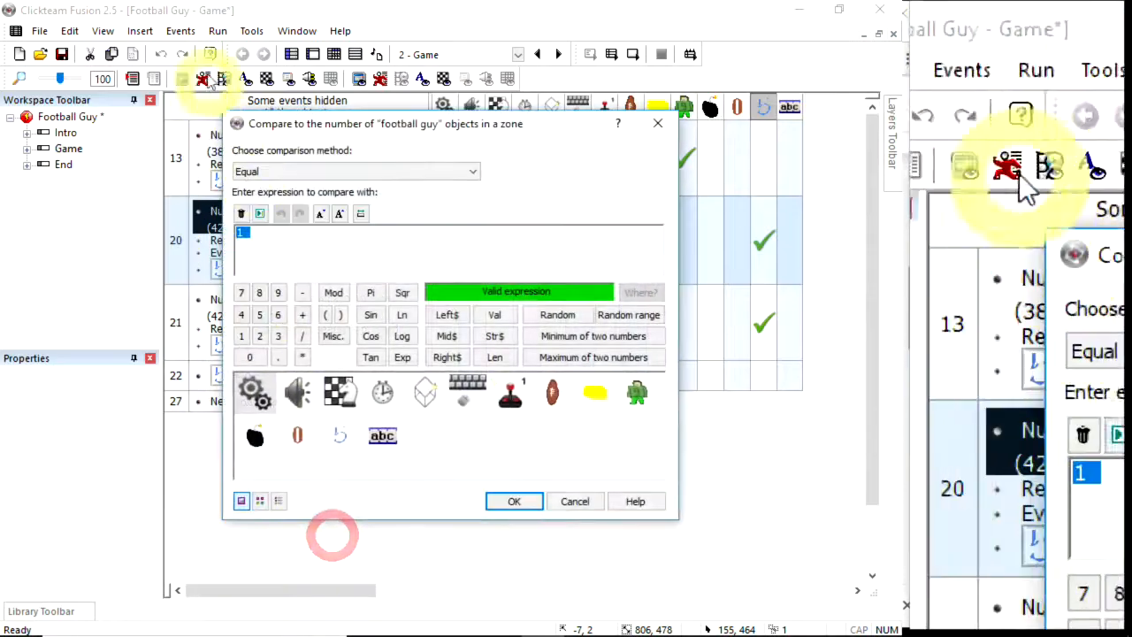
{"action": "left_click", "coordinate": [514, 501]}
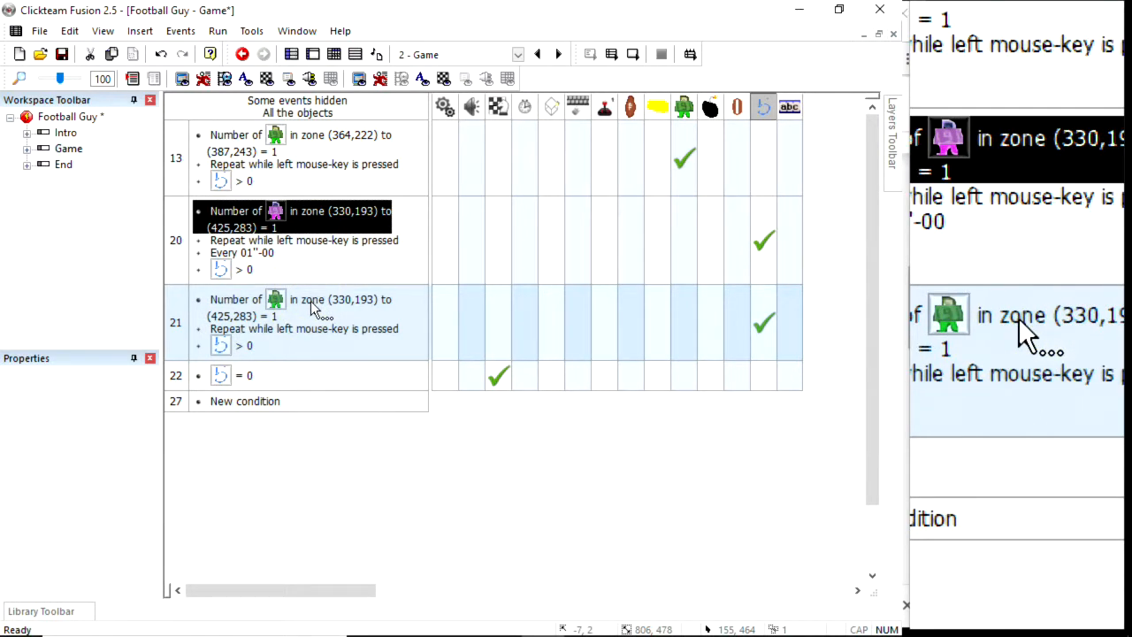
{"action": "right_click", "coordinate": [310, 305]}
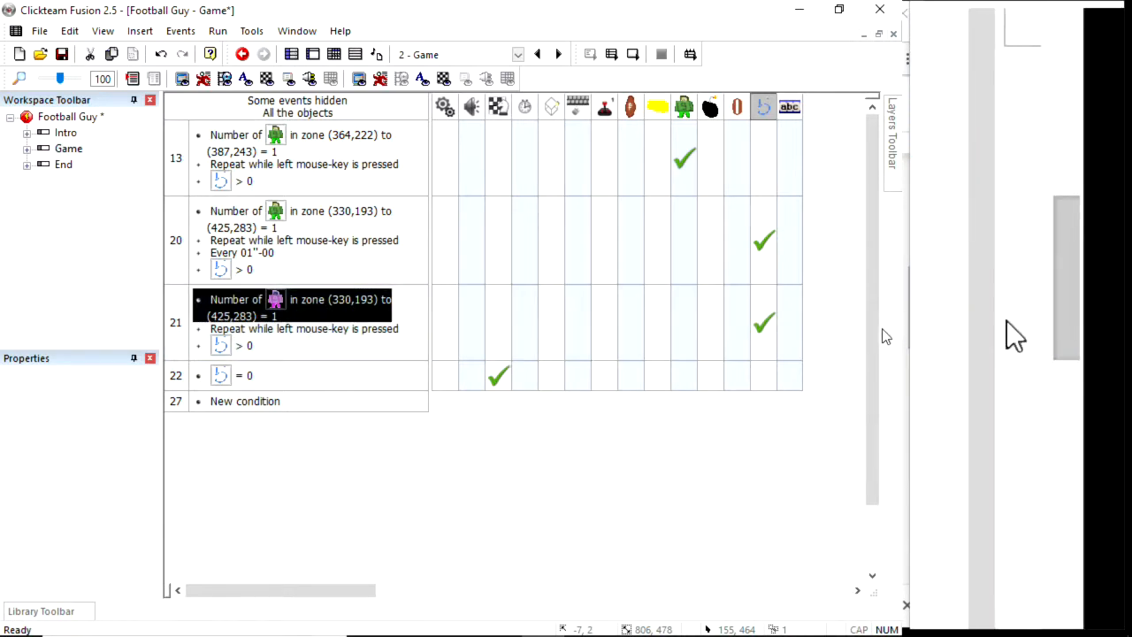
{"action": "mouse_move", "coordinate": [764, 322]}
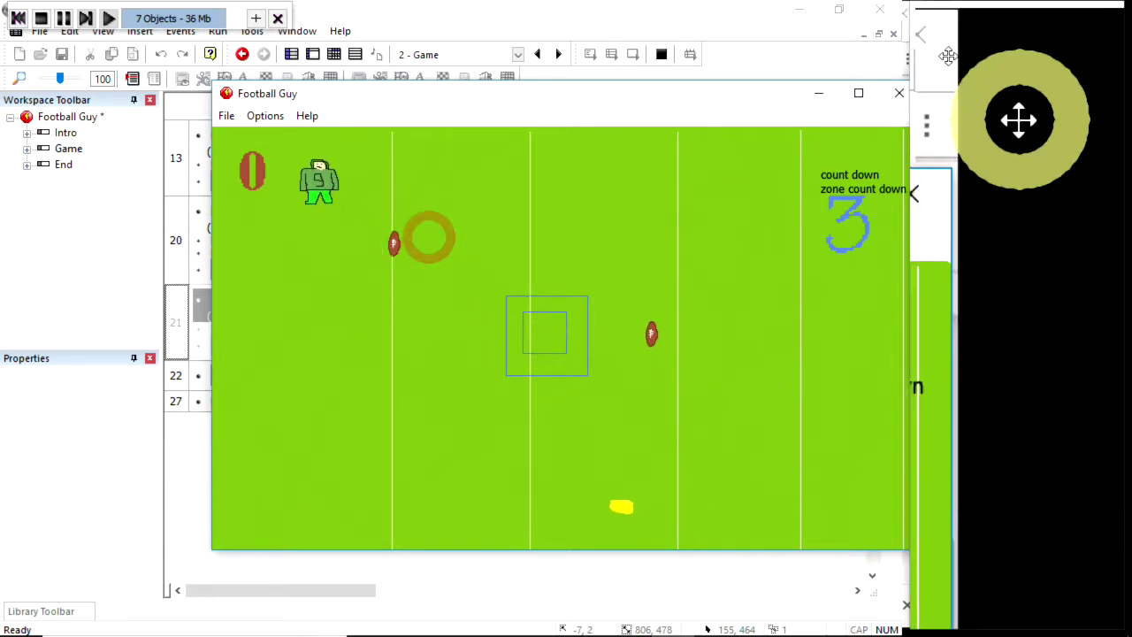
Stop the test run and make event 21's zone condition compare with 0
{"action": "left_click", "coordinate": [899, 92]}
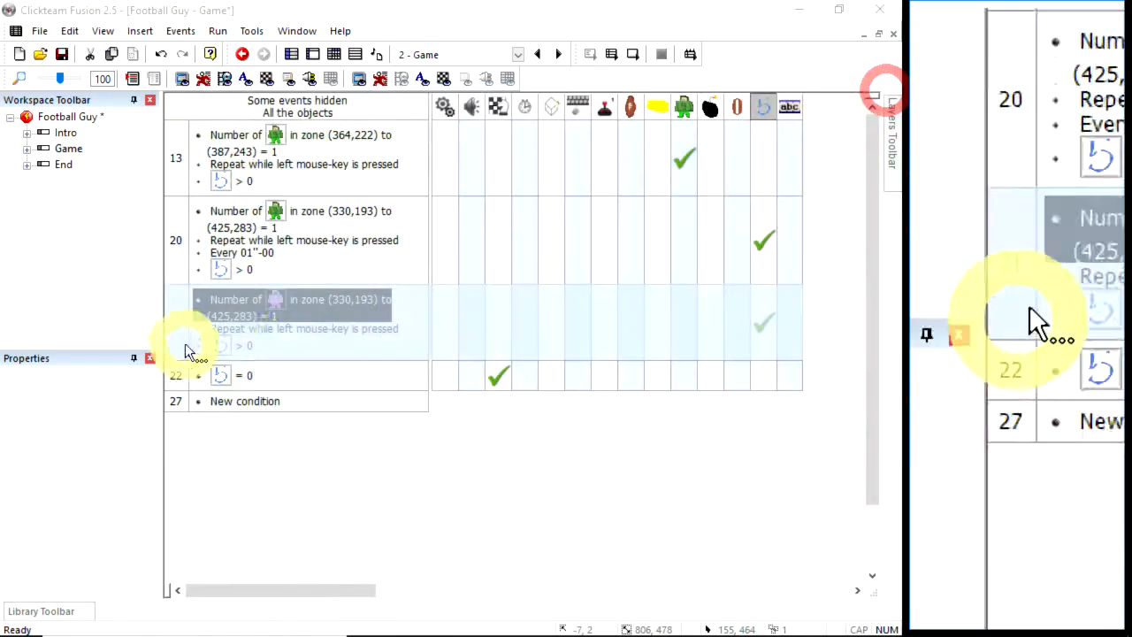
{"action": "left_click", "coordinate": [292, 322]}
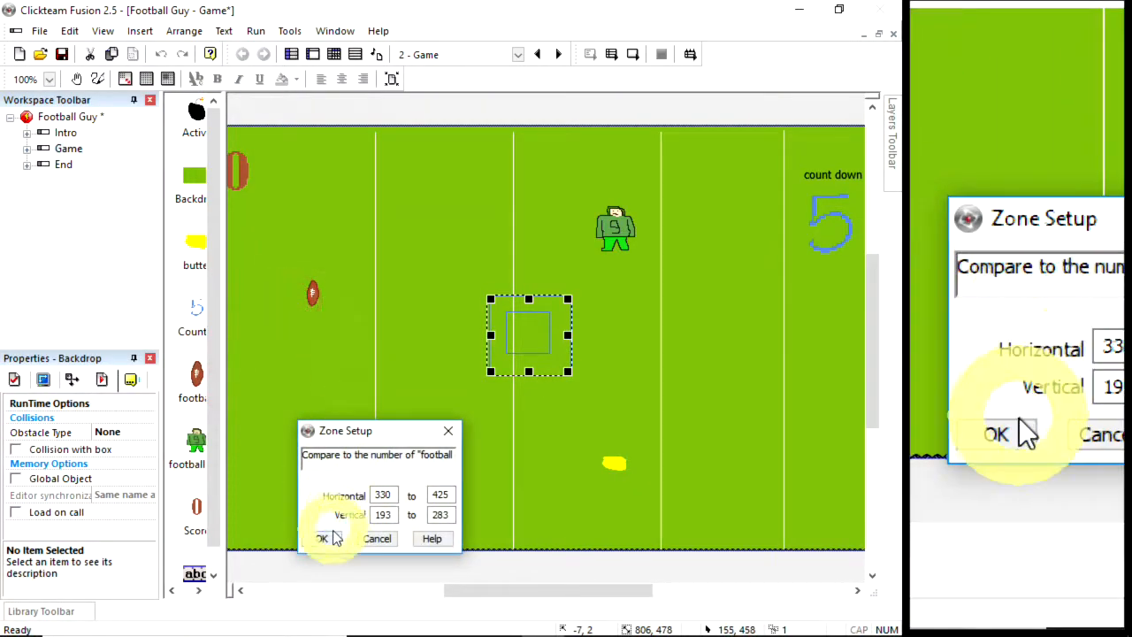
{"action": "left_click", "coordinate": [322, 538]}
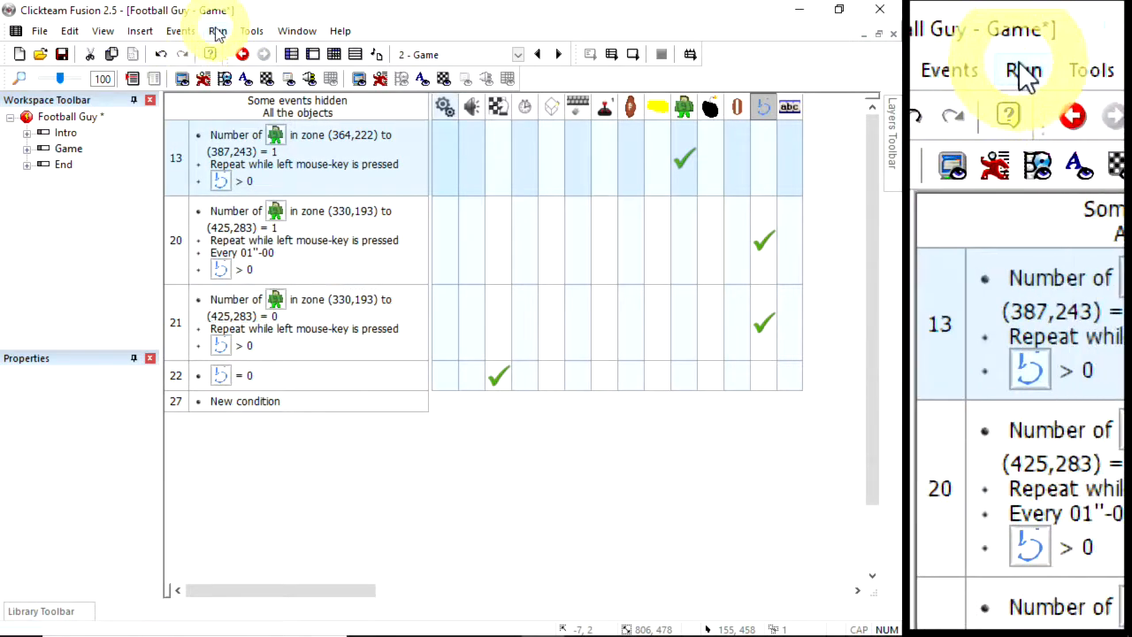
Test-run the Game frame via Run > Frame and close the game window
{"action": "left_click", "coordinate": [218, 31]}
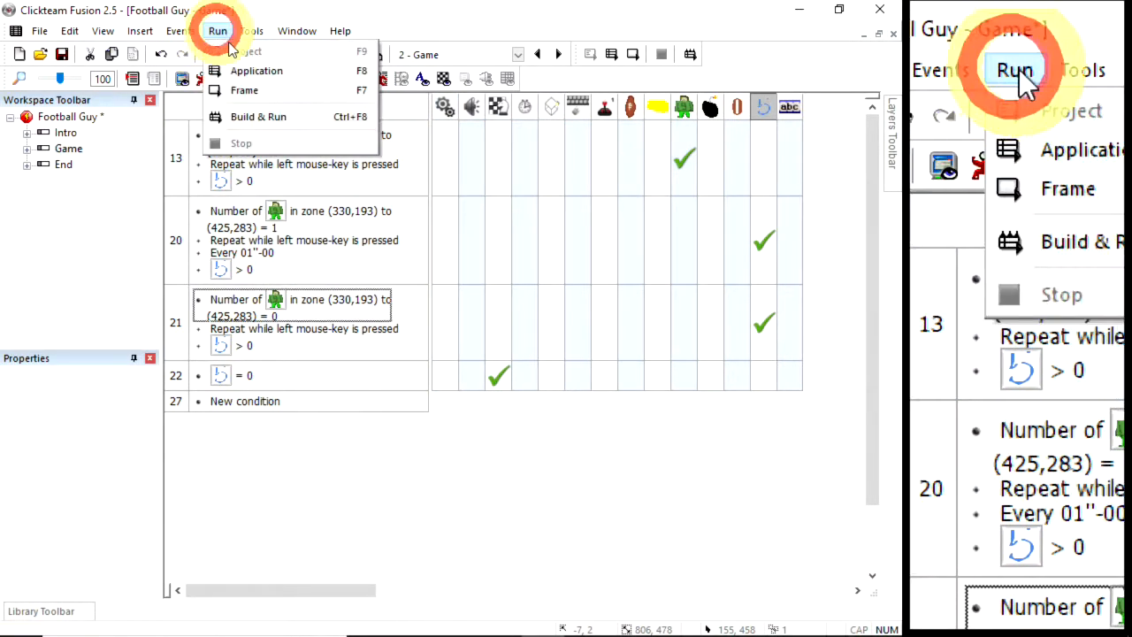
{"action": "left_click", "coordinate": [257, 71]}
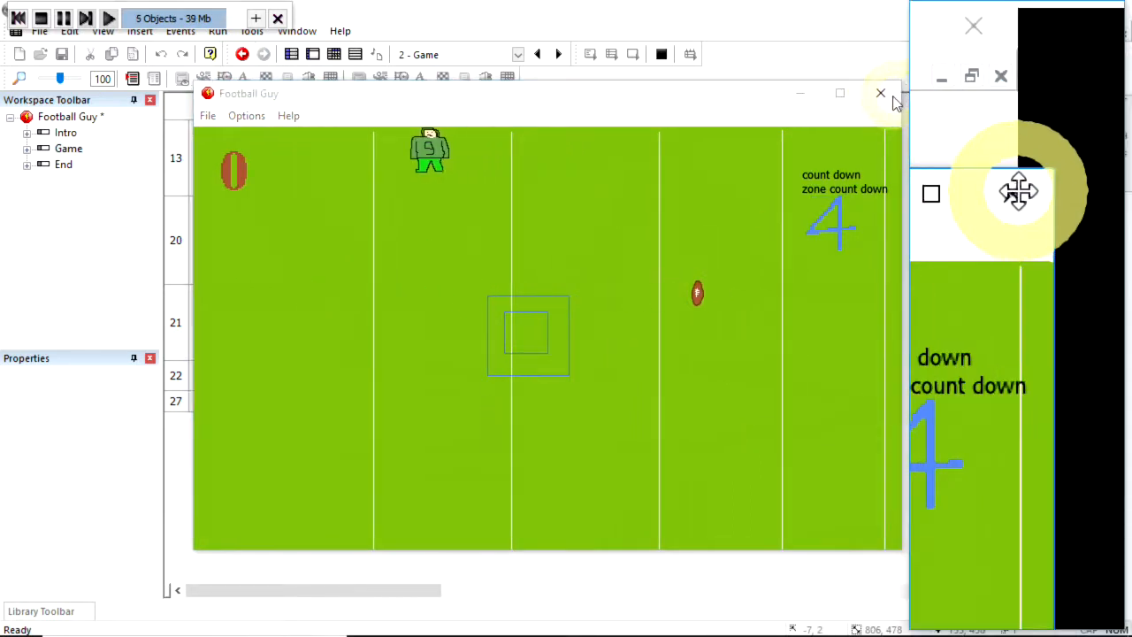
{"action": "left_click", "coordinate": [881, 93]}
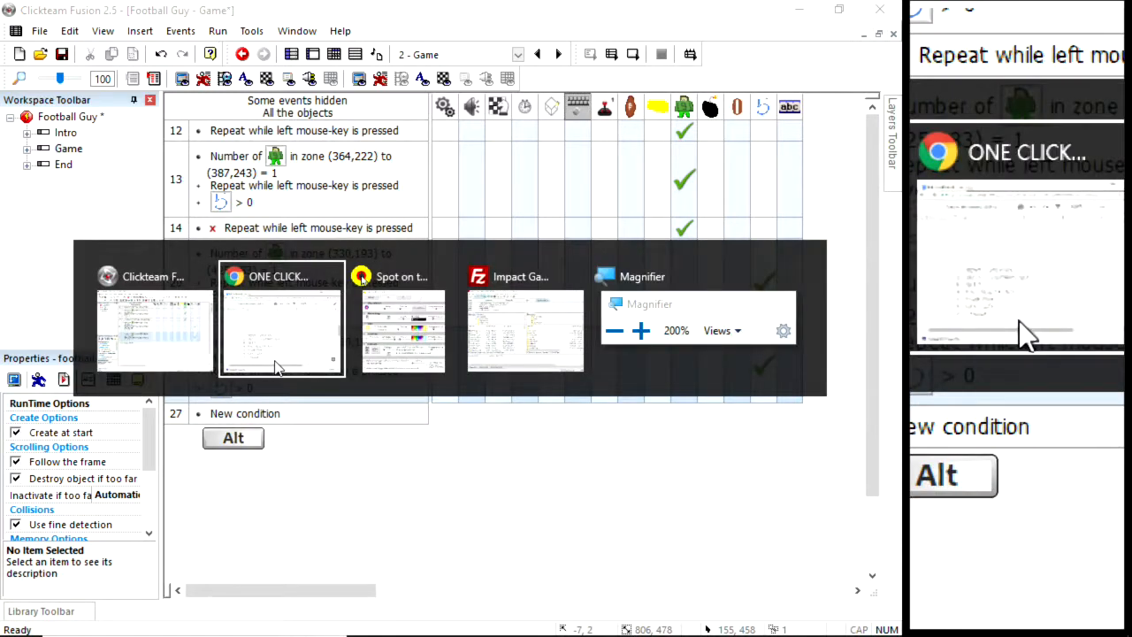
Append '- WITH FRIEND' to the third TEST item in the Google Docs checklist
{"action": "left_click", "coordinate": [282, 319]}
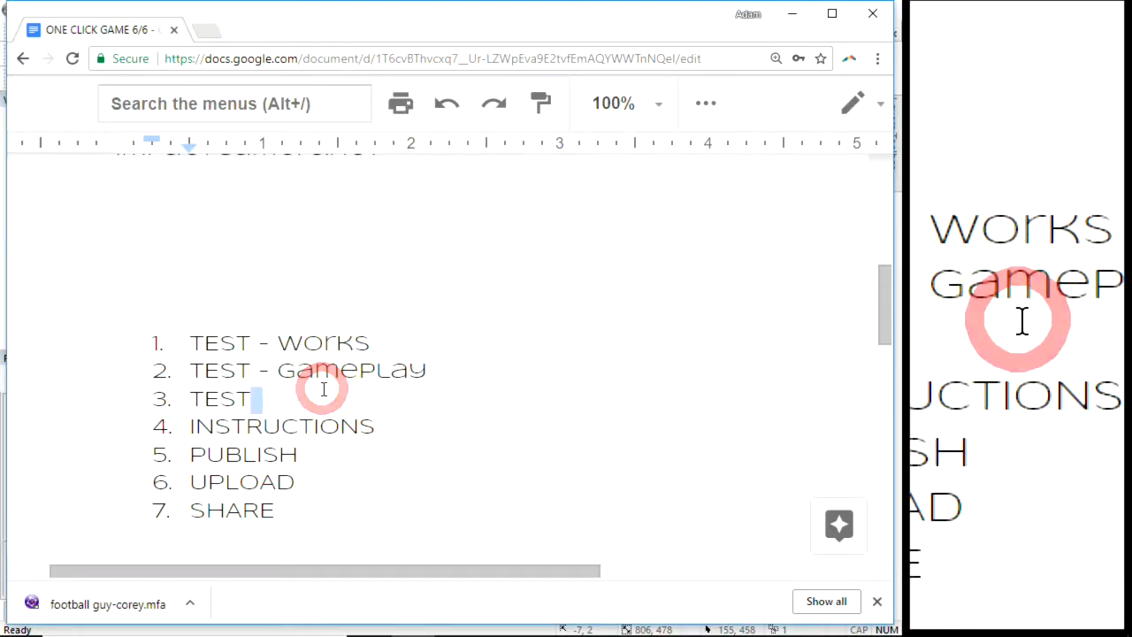
{"action": "type", "text": "-"}
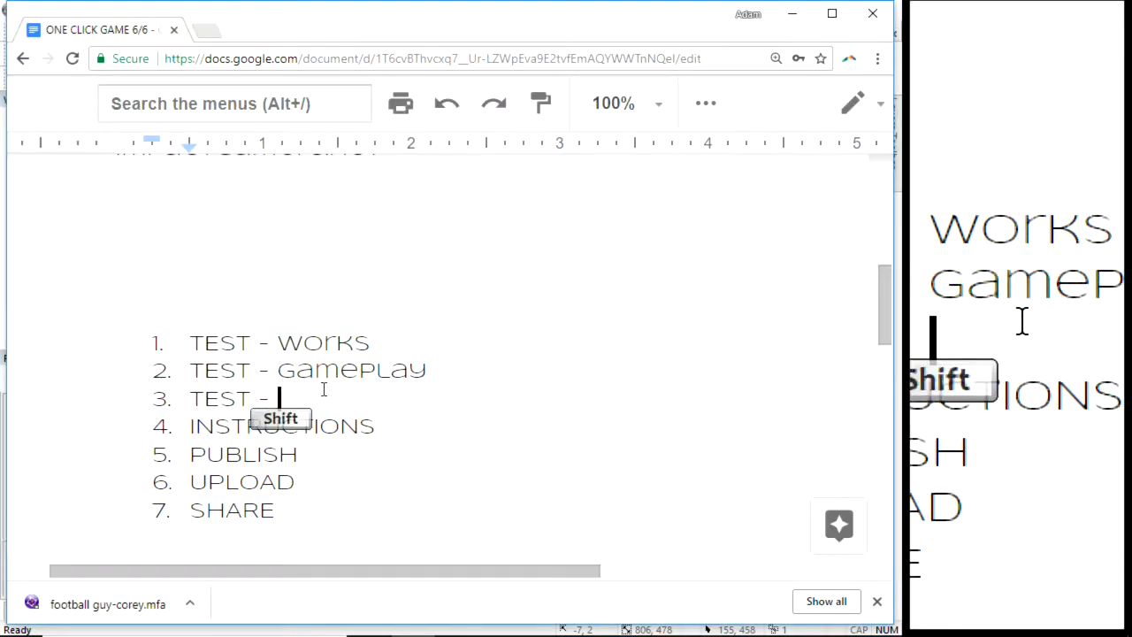
{"action": "type", "text": "WITH FRIEND"}
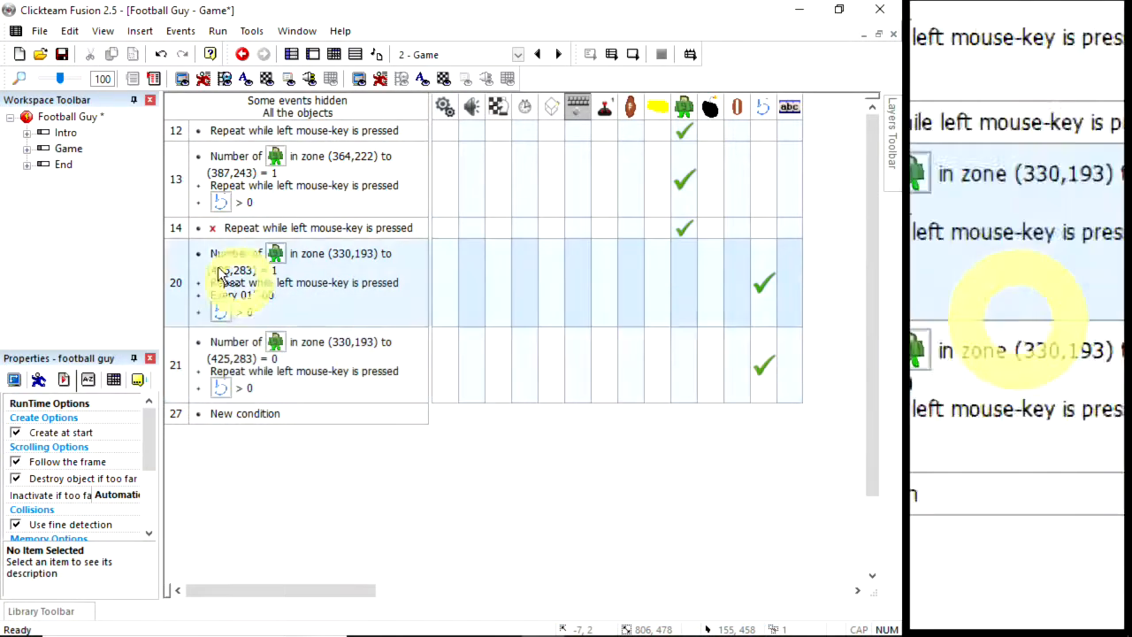
Add a String object reading TAP TO RESTART to the End frame
{"action": "left_click", "coordinate": [63, 164]}
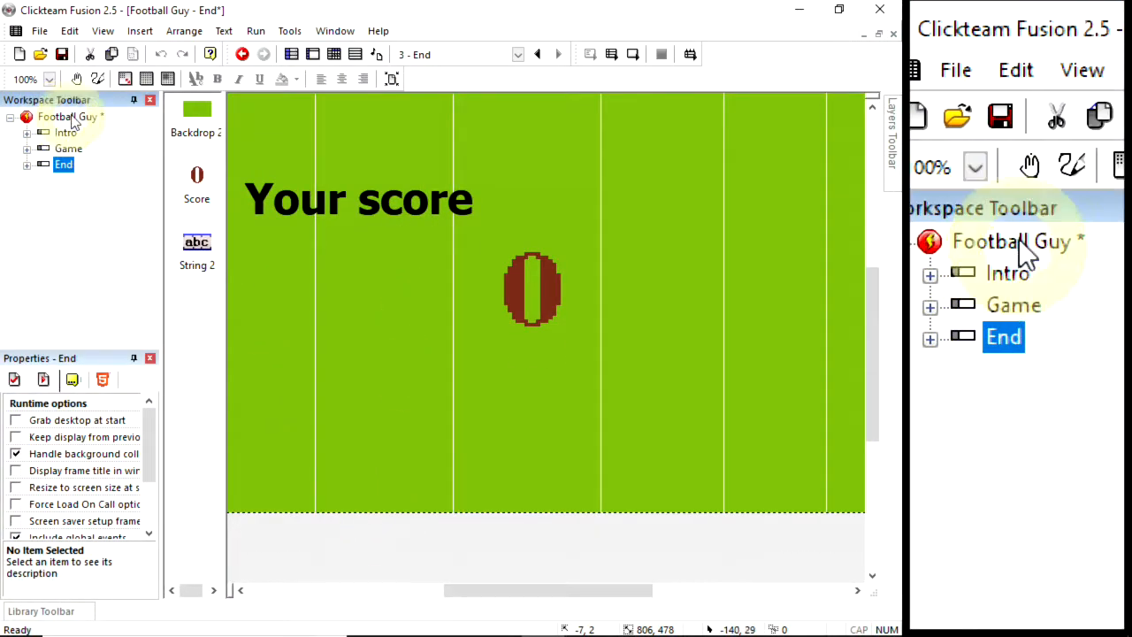
{"action": "left_click", "coordinate": [28, 132]}
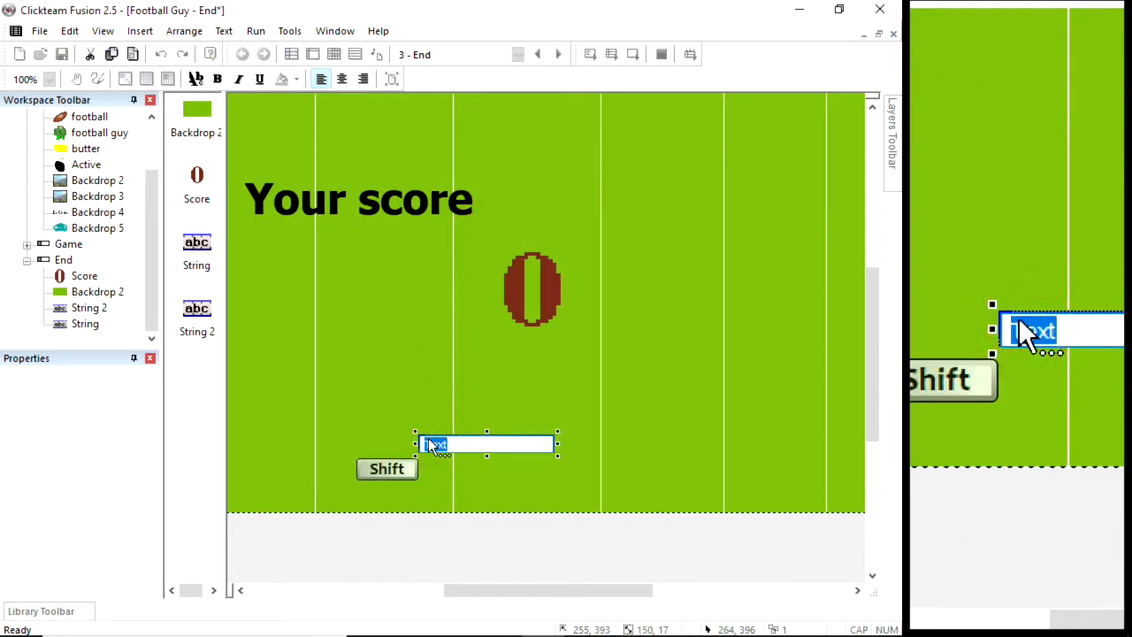
{"action": "type", "text": "TAP TO ST"}
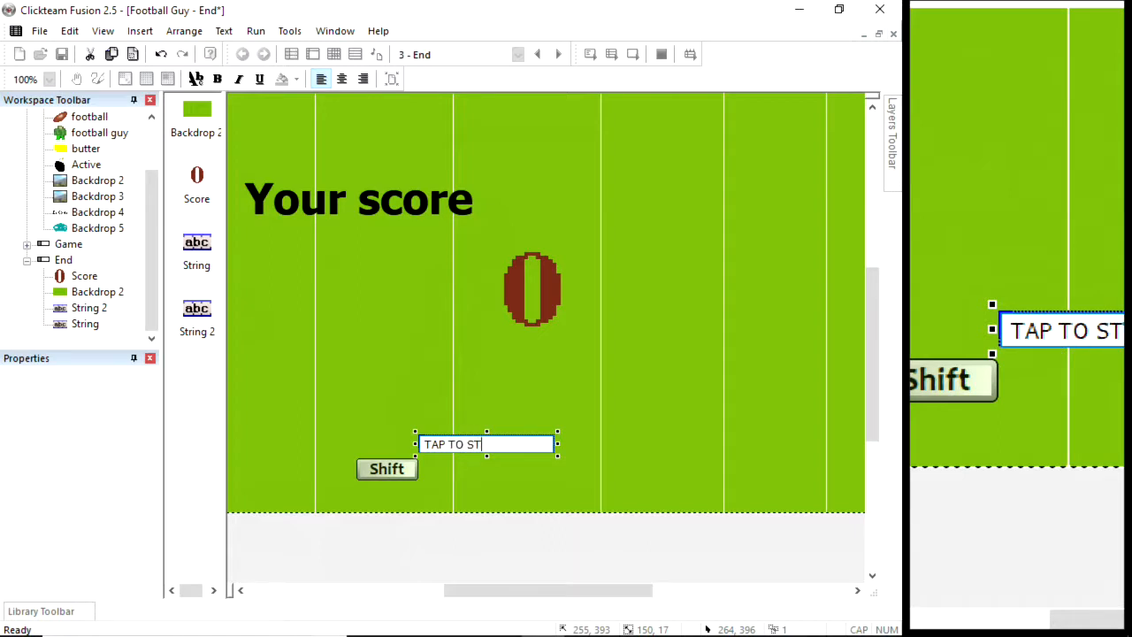
{"action": "type", "text": "ART"}
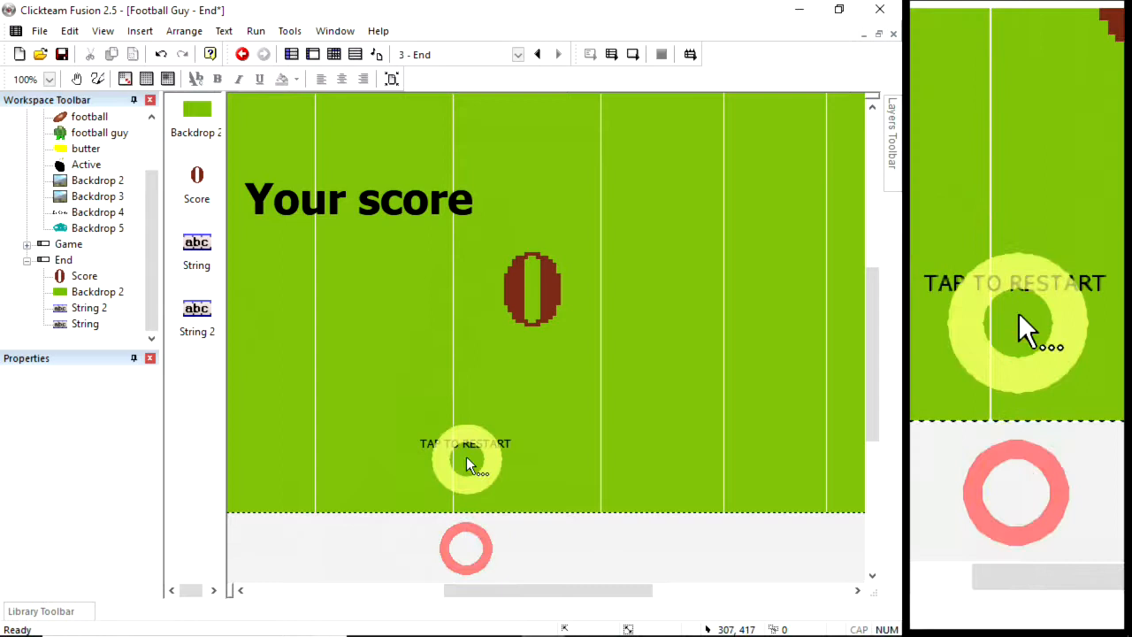
{"action": "left_click", "coordinate": [466, 444]}
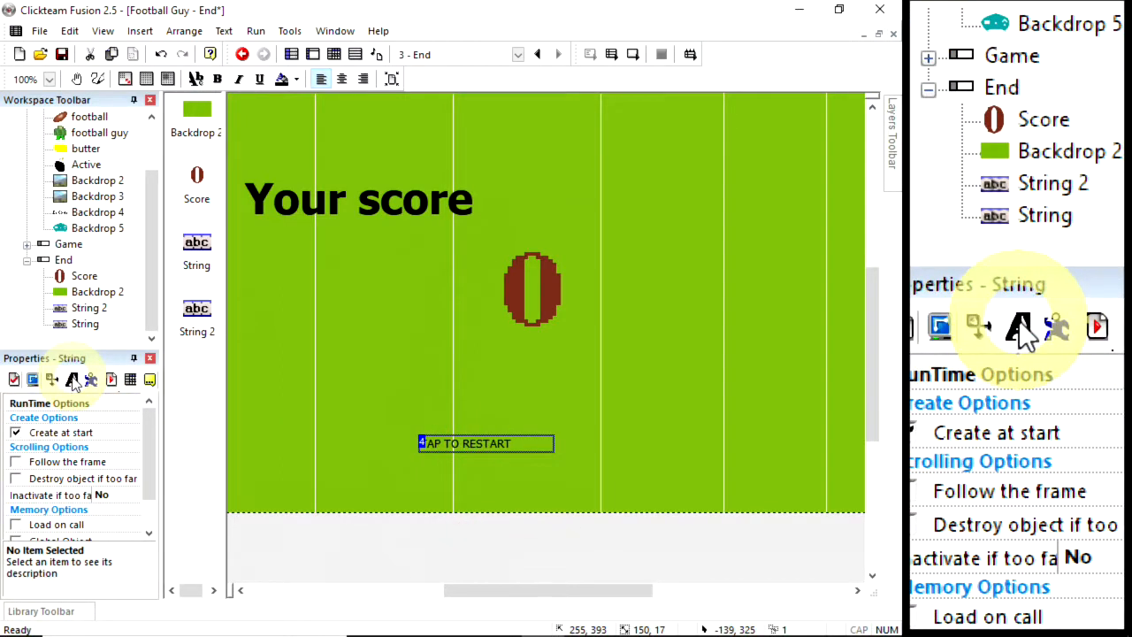
Give the restart text a 20-point font and centre it horizontally in the frame
{"action": "left_click", "coordinate": [72, 380]}
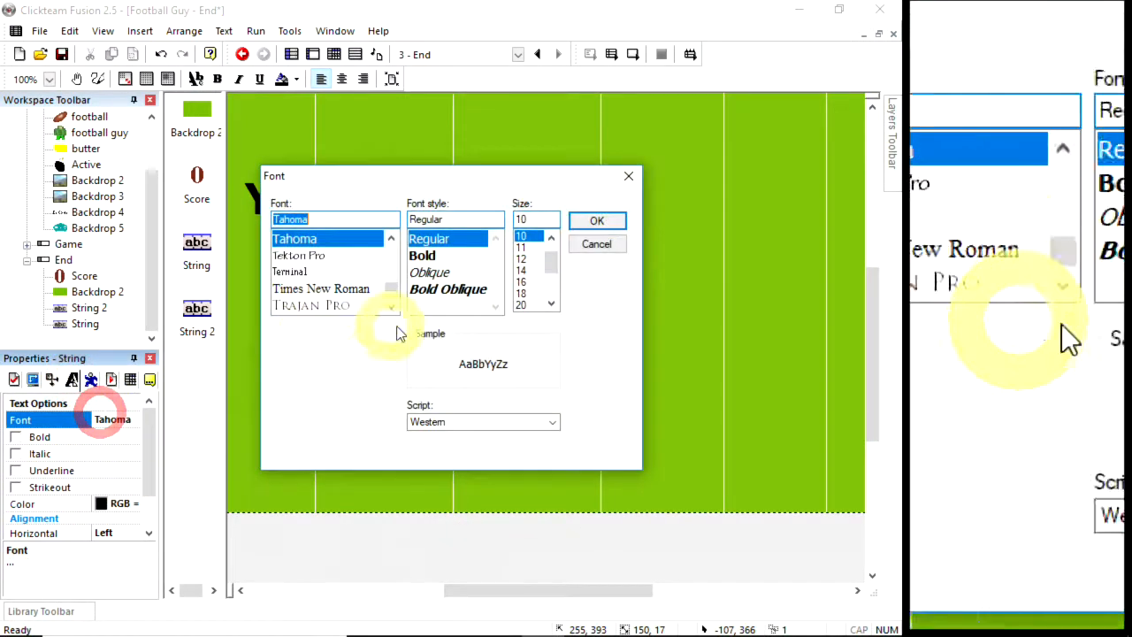
{"action": "left_click", "coordinate": [525, 305]}
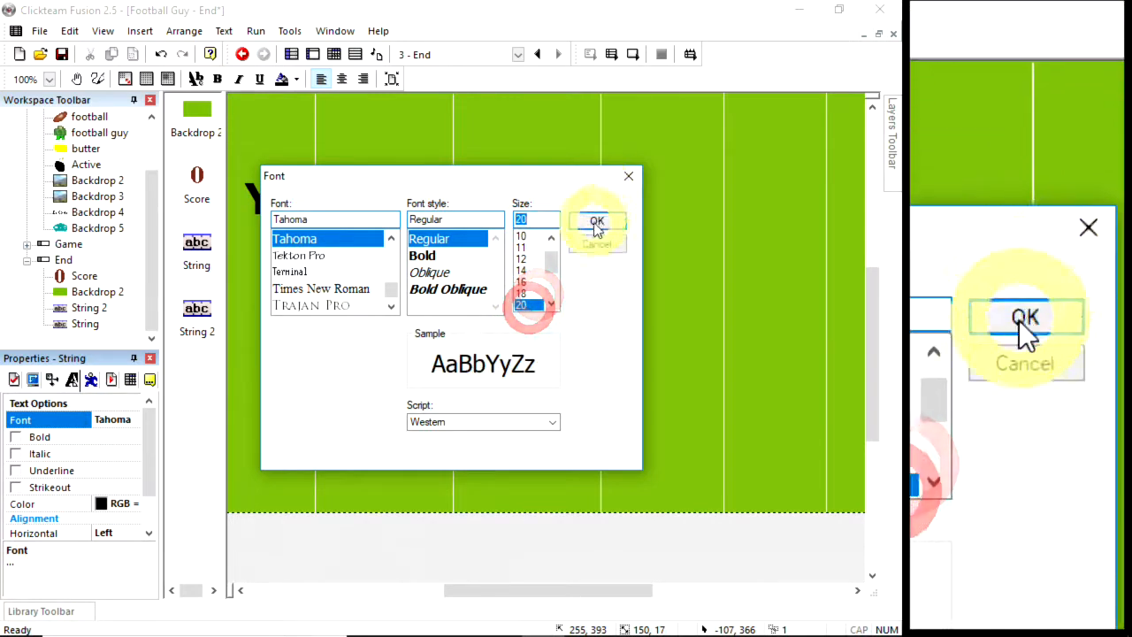
{"action": "left_click", "coordinate": [597, 221]}
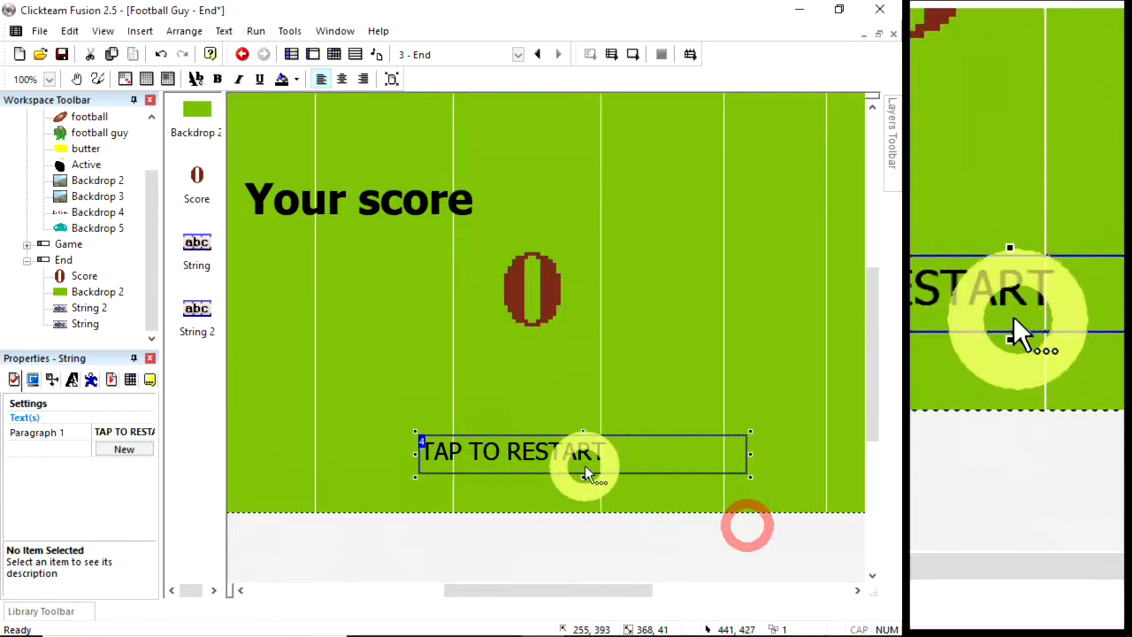
{"action": "right_click", "coordinate": [582, 451]}
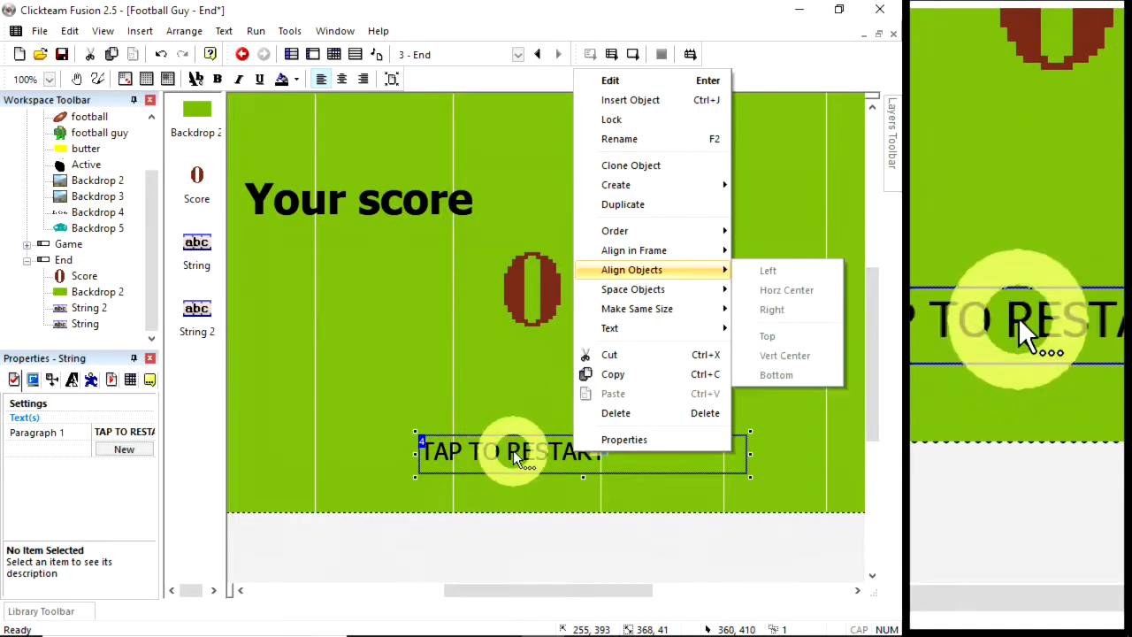
{"action": "left_click", "coordinate": [786, 290]}
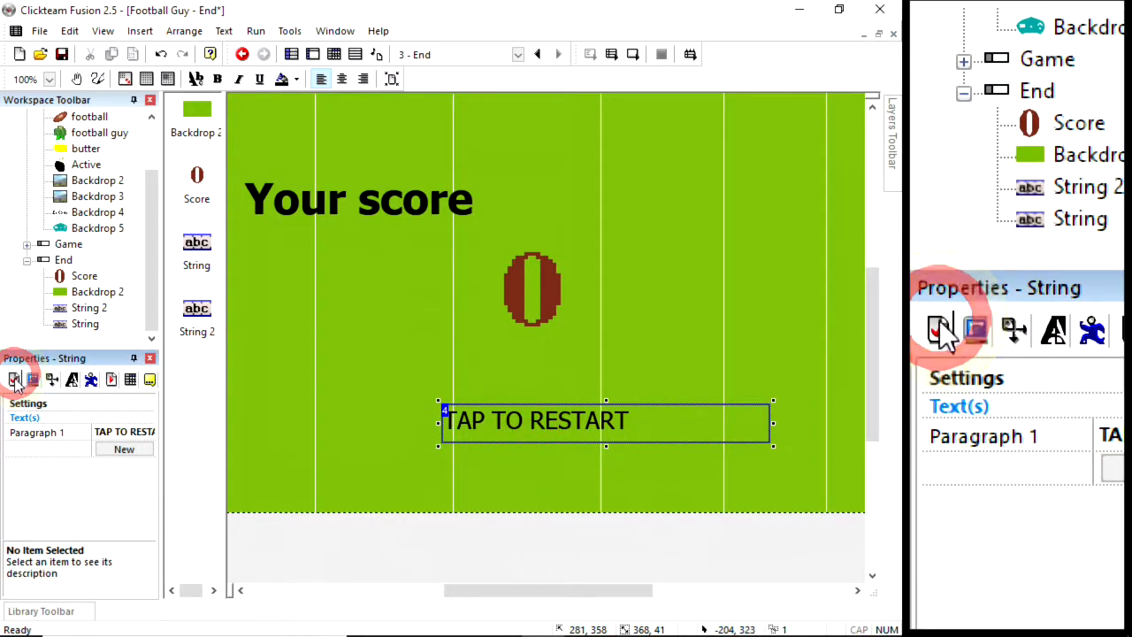
{"action": "left_click", "coordinate": [32, 378]}
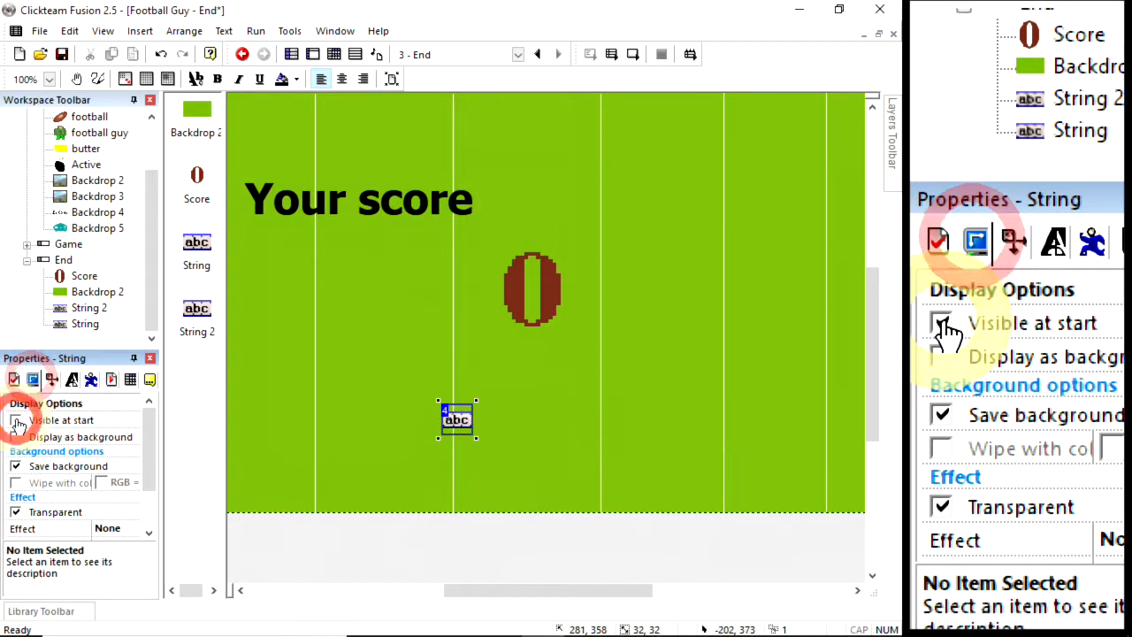
Hide the text at start, rename it 'tap to restart', and add its timer-event action
{"action": "left_click", "coordinate": [335, 54]}
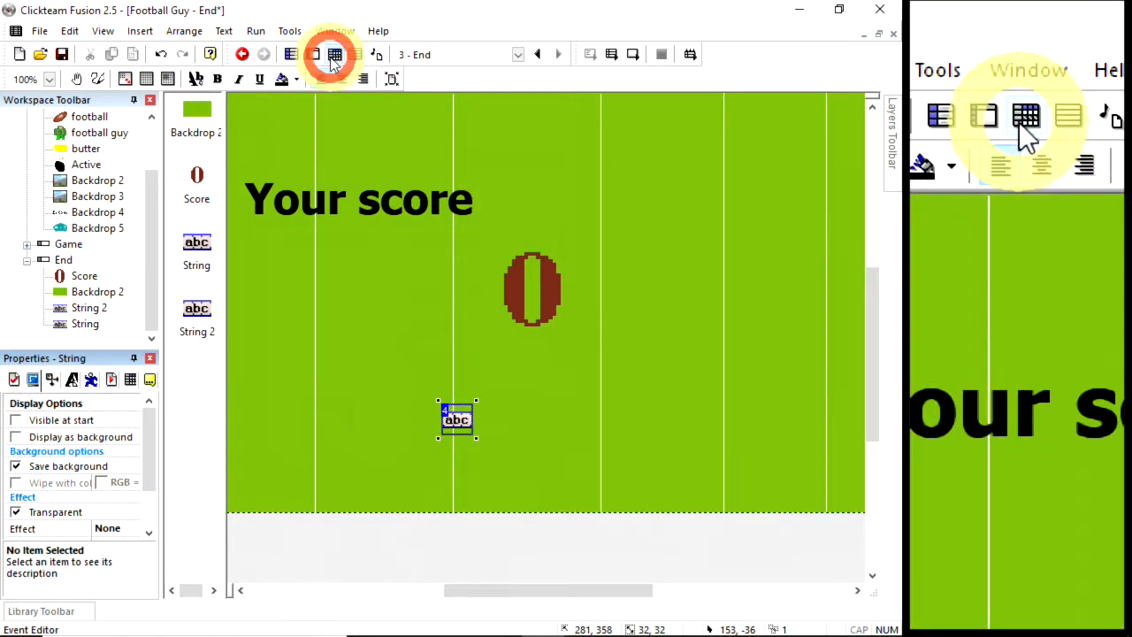
{"action": "left_click", "coordinate": [333, 54]}
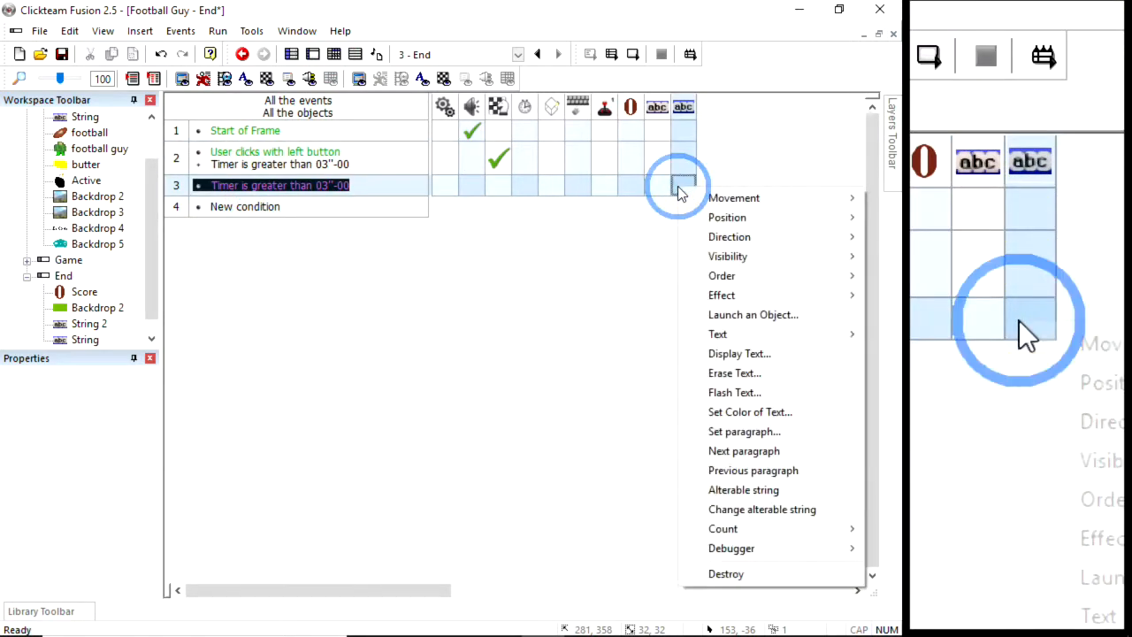
{"action": "mouse_move", "coordinate": [727, 256]}
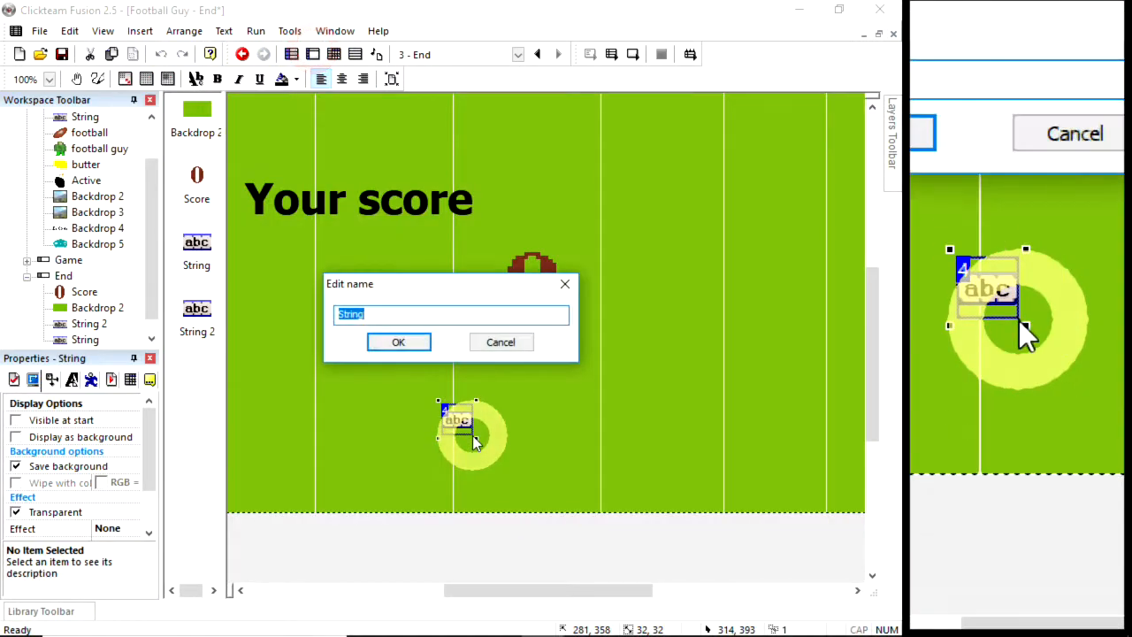
{"action": "type", "text": "tap"}
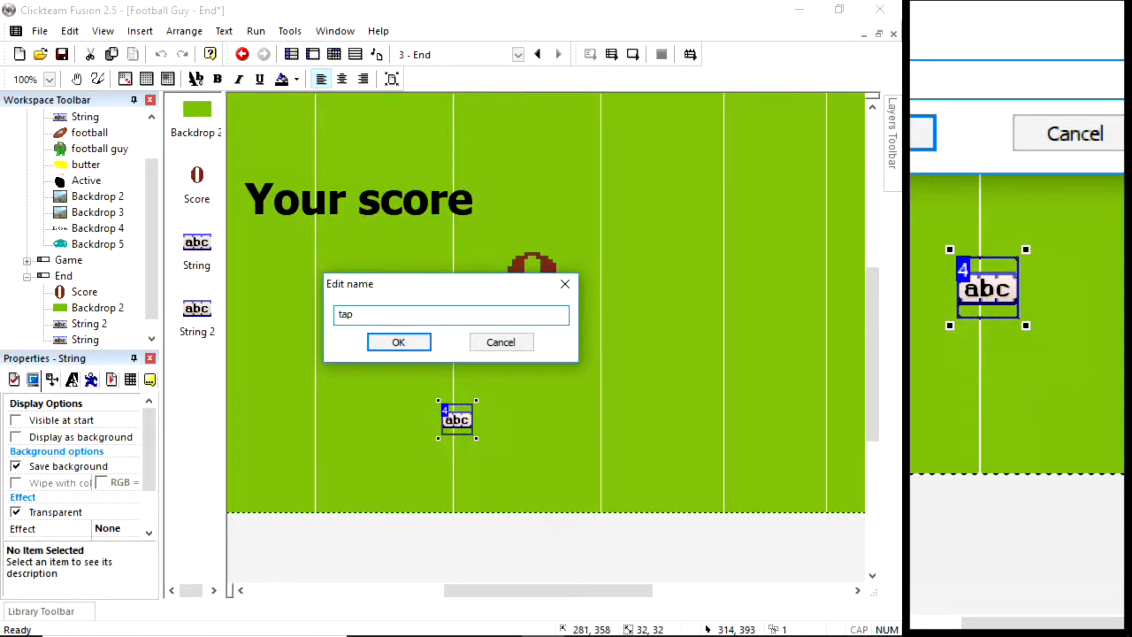
{"action": "left_click", "coordinate": [399, 342]}
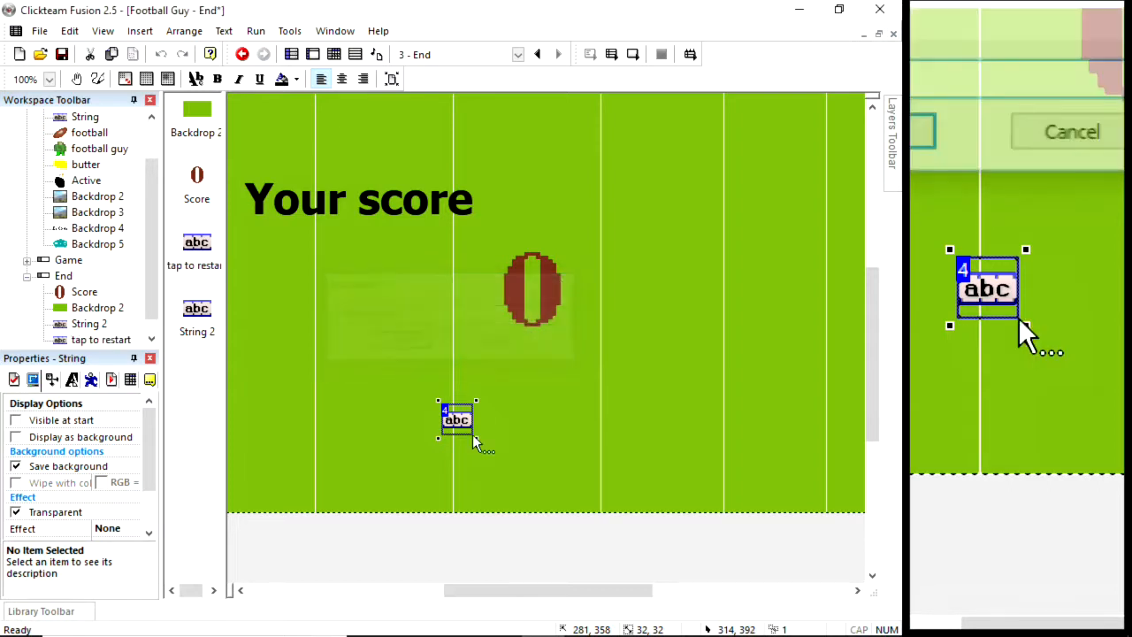
{"action": "left_click", "coordinate": [334, 54]}
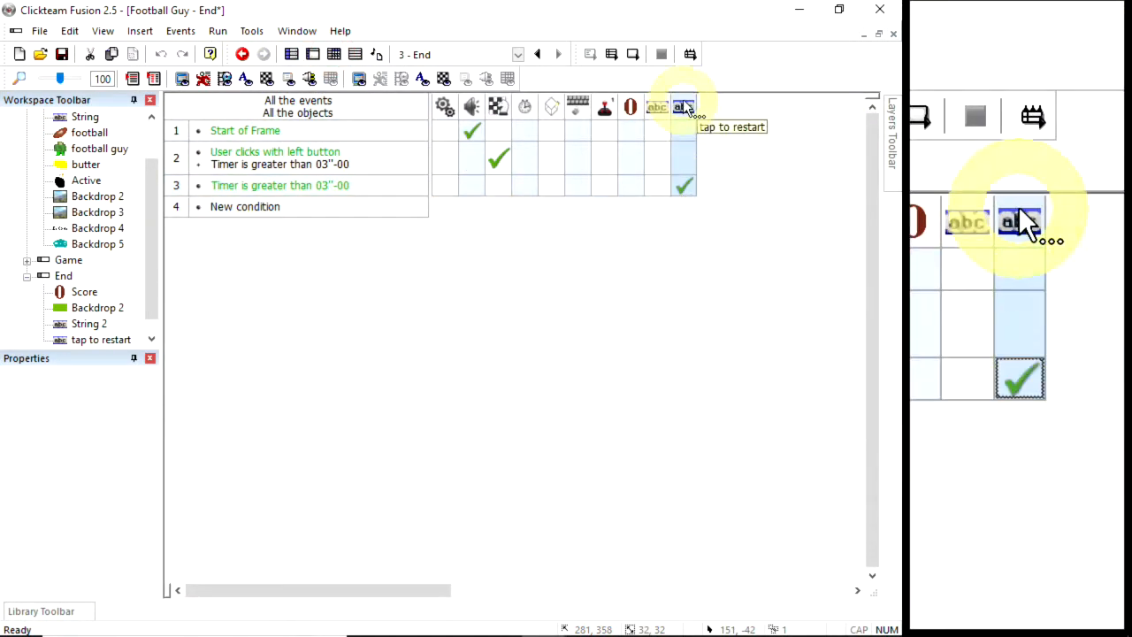
{"action": "left_click", "coordinate": [217, 31]}
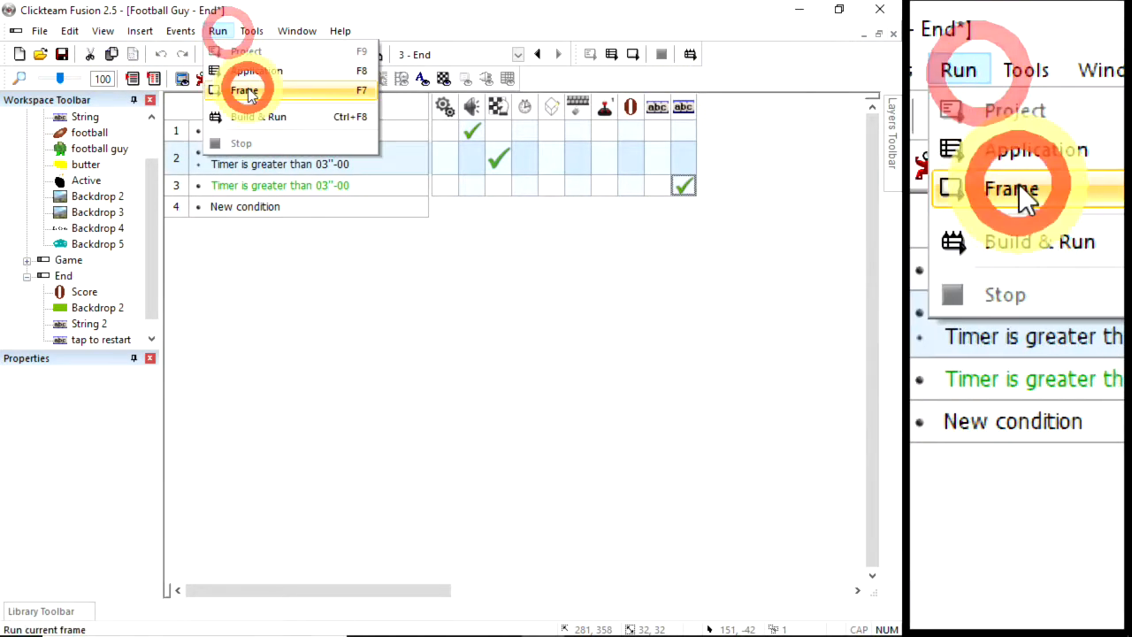
Test-run just the End frame with Run > Frame
{"action": "left_click", "coordinate": [244, 90]}
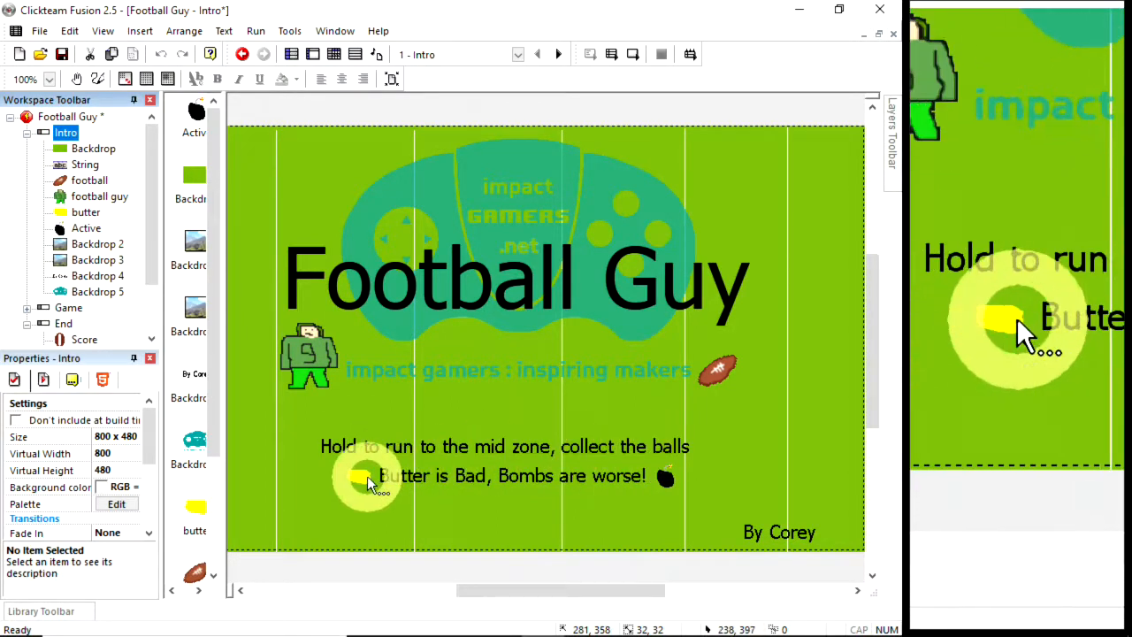
{"action": "left_click", "coordinate": [256, 30]}
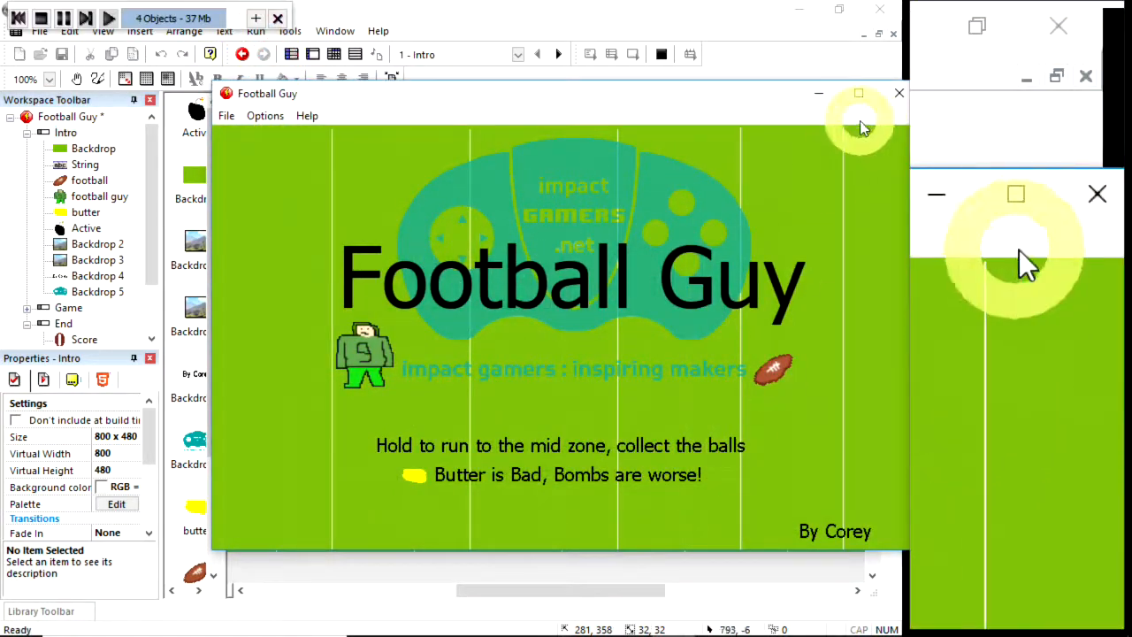
{"action": "left_click", "coordinate": [900, 93]}
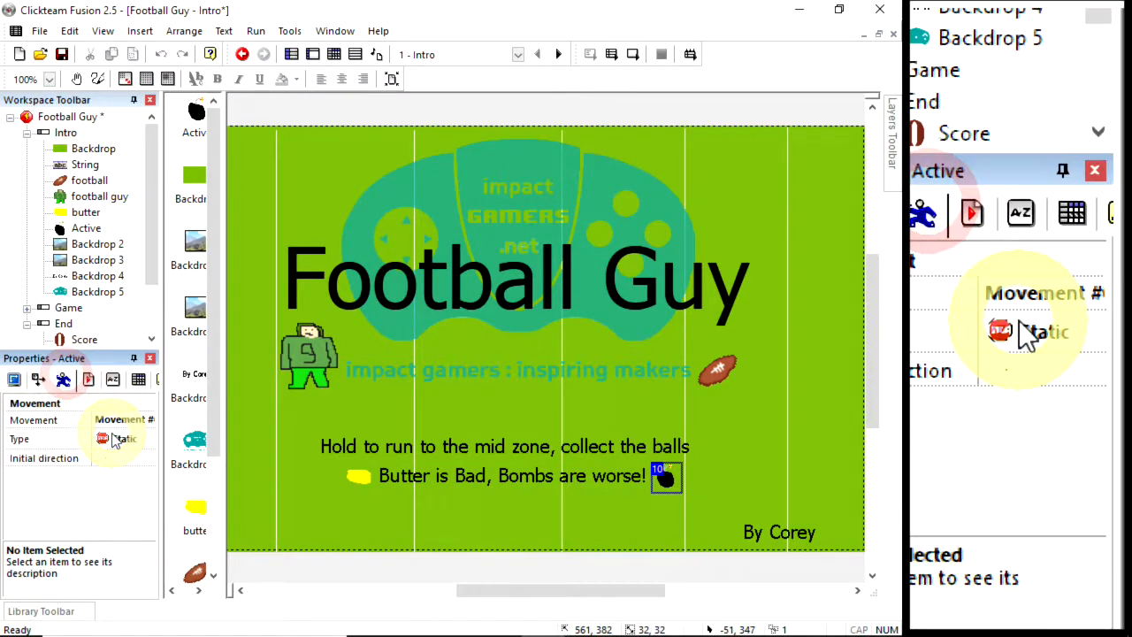
{"action": "left_click", "coordinate": [664, 478]}
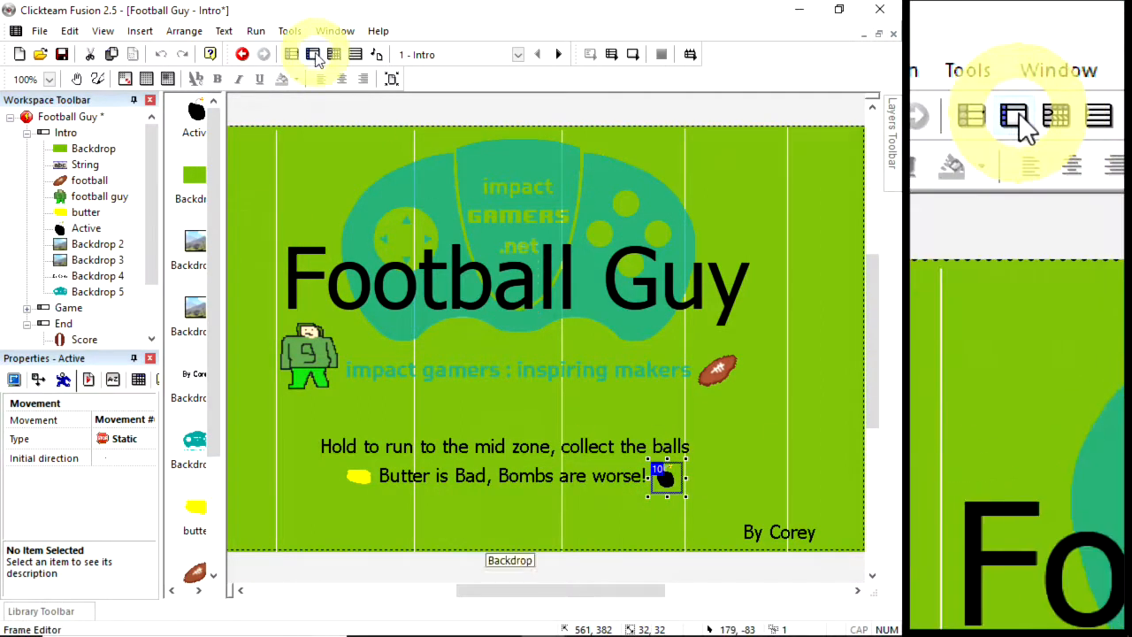
{"action": "left_click", "coordinate": [256, 30]}
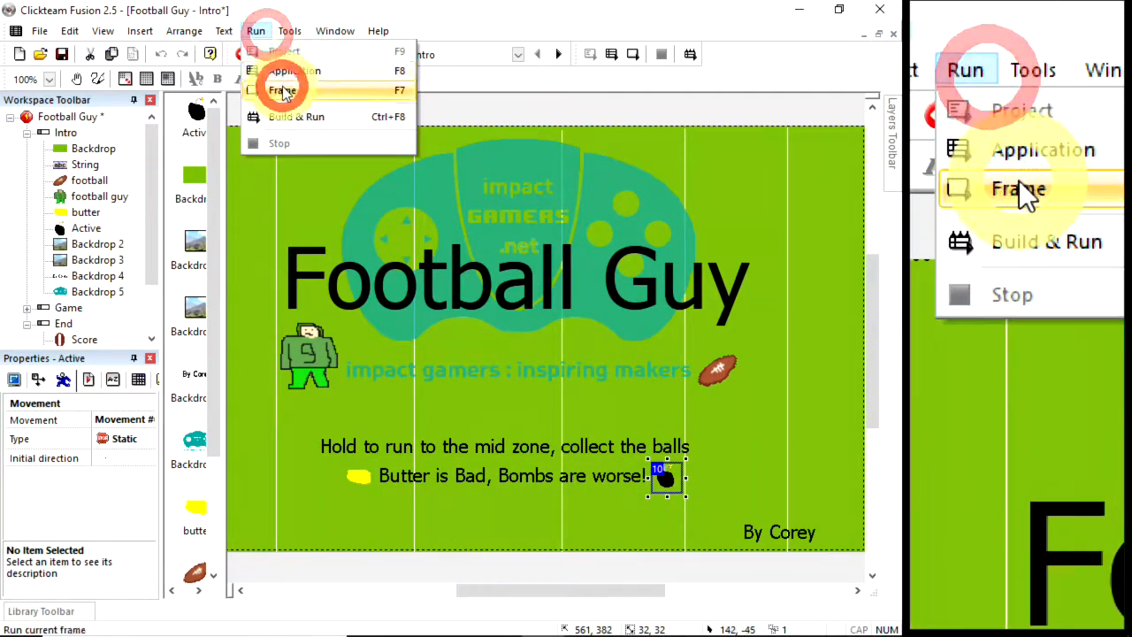
{"action": "left_click", "coordinate": [283, 91]}
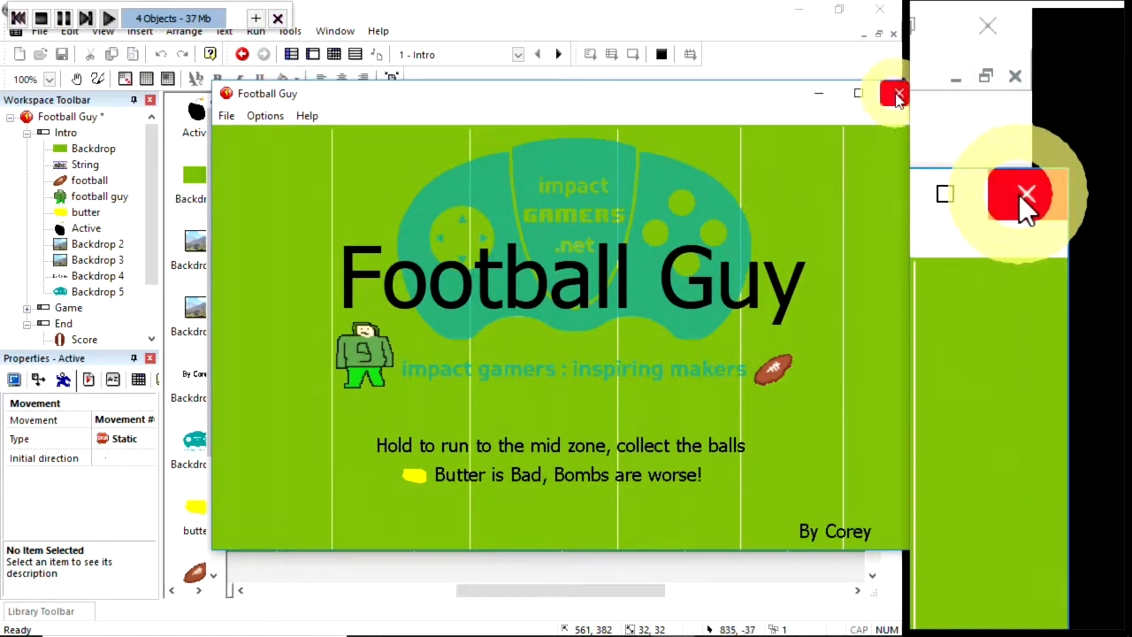
{"action": "left_click", "coordinate": [894, 92]}
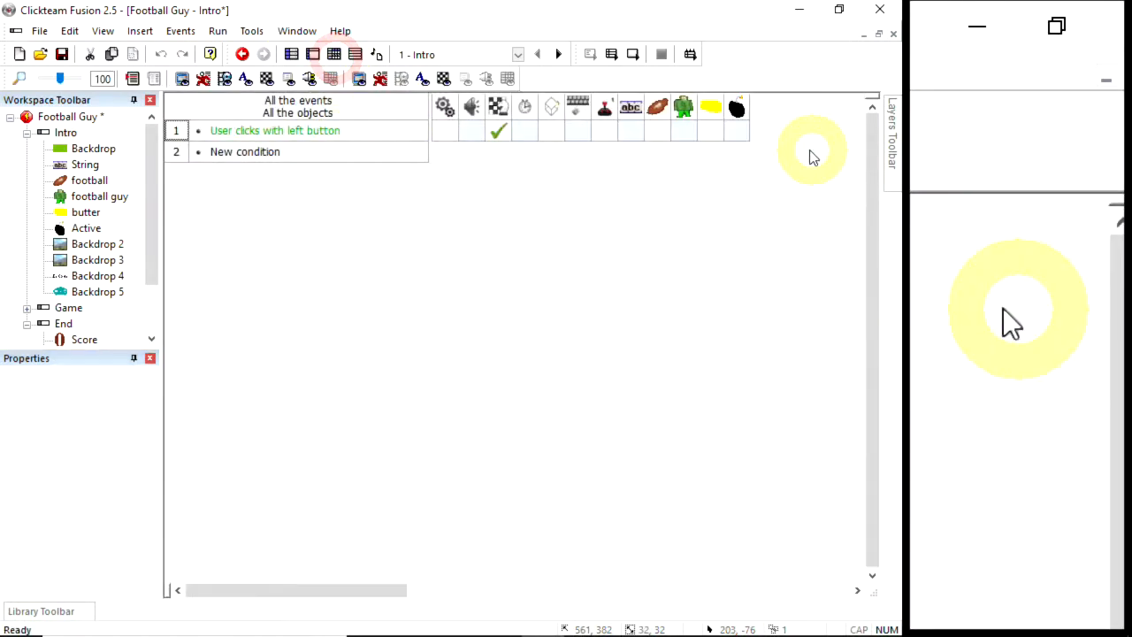
{"action": "left_click", "coordinate": [357, 54]}
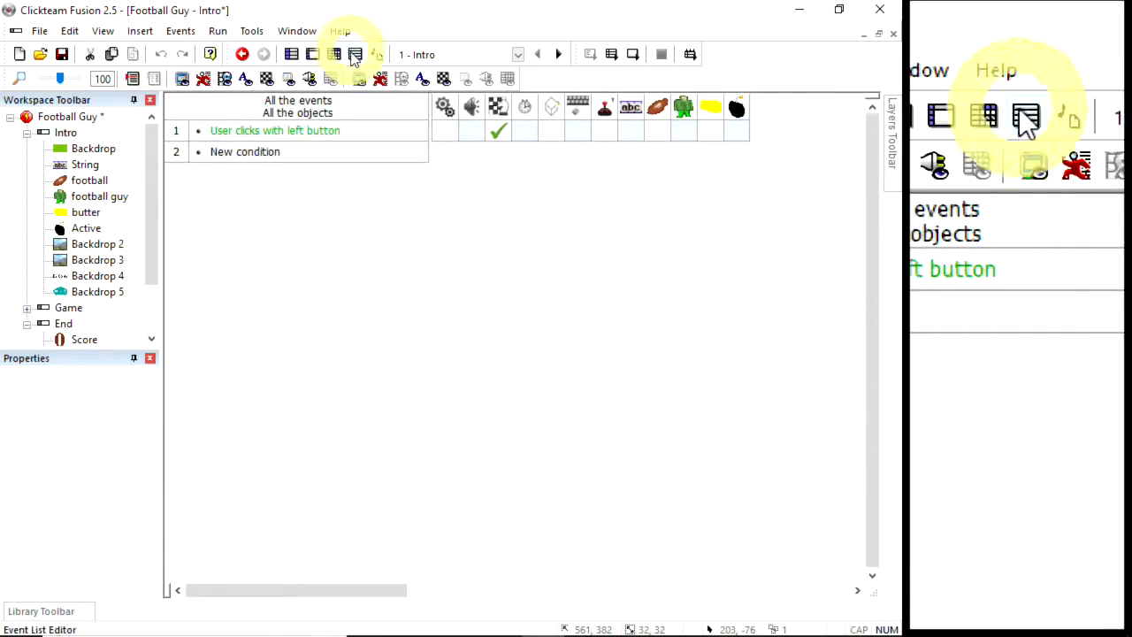
{"action": "left_click", "coordinate": [355, 54]}
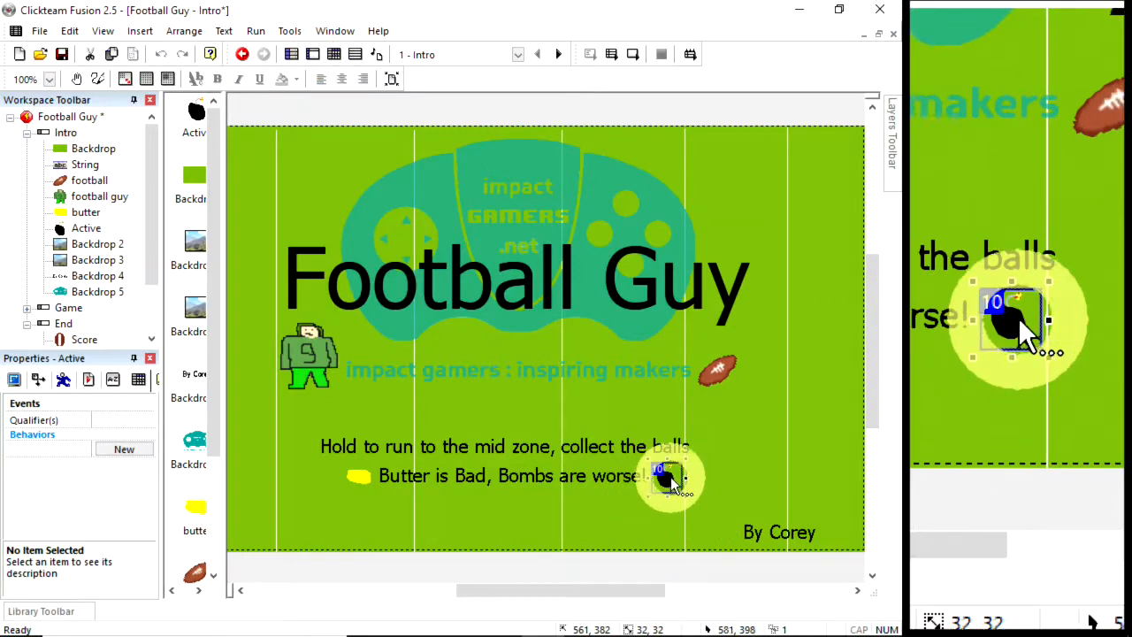
Convert the Intro frame's bomb Active object into Backdrop 6 after the instructions
{"action": "right_click", "coordinate": [663, 478]}
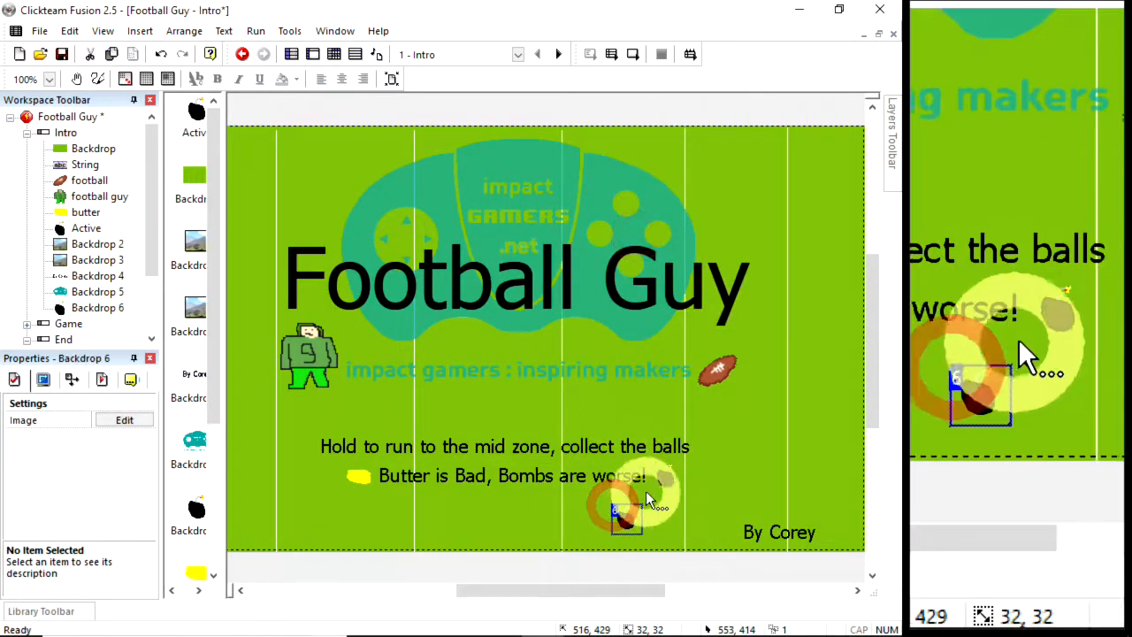
{"action": "left_click", "coordinate": [627, 517]}
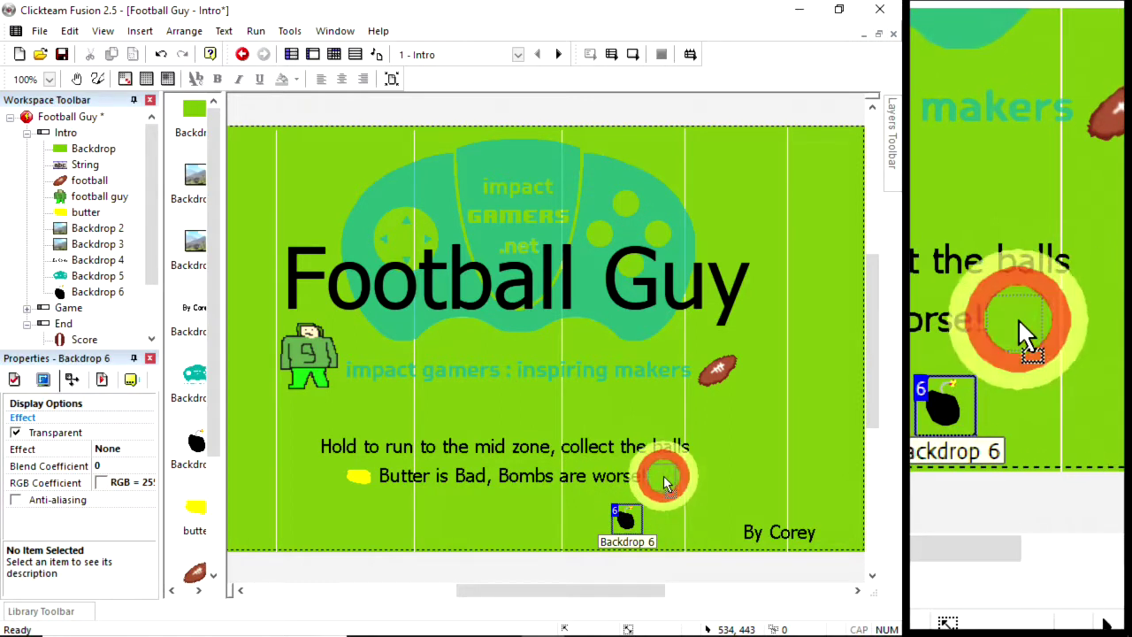
{"action": "left_click", "coordinate": [256, 54]}
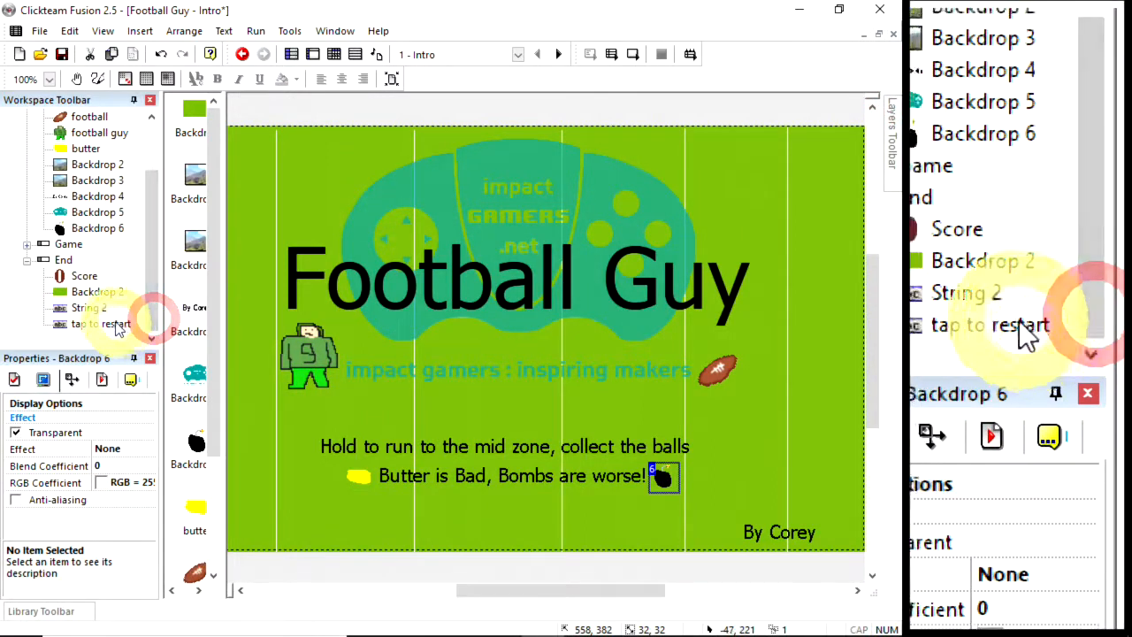
Copy 'tap to restart' onto the Intro frame, reading TAP TO START below the instructions
{"action": "left_click", "coordinate": [100, 339]}
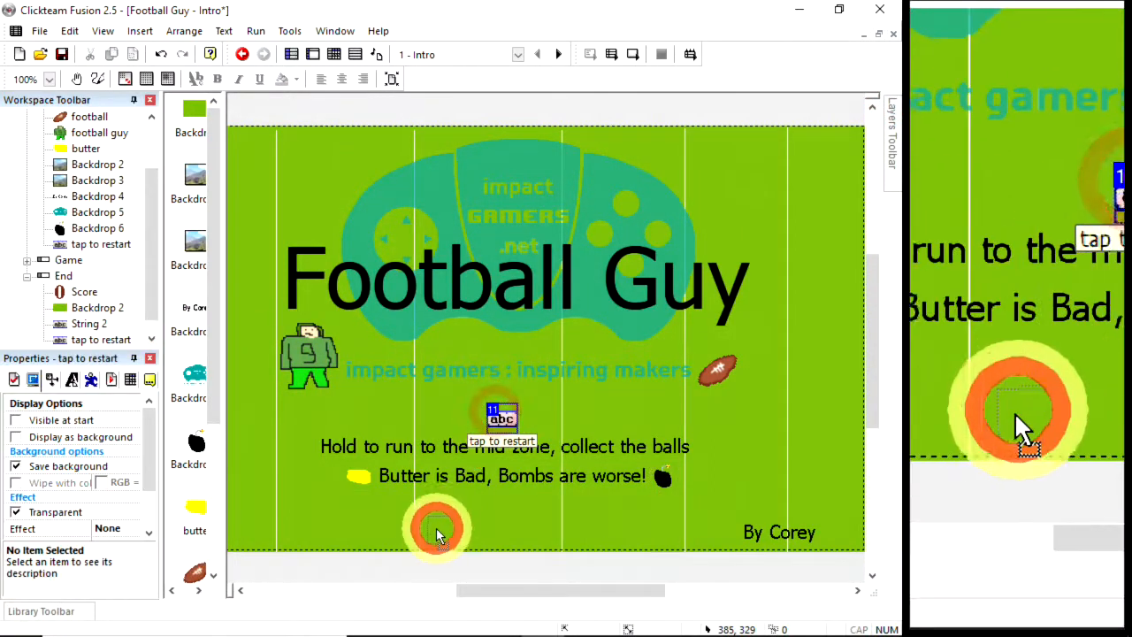
{"action": "left_click", "coordinate": [433, 527]}
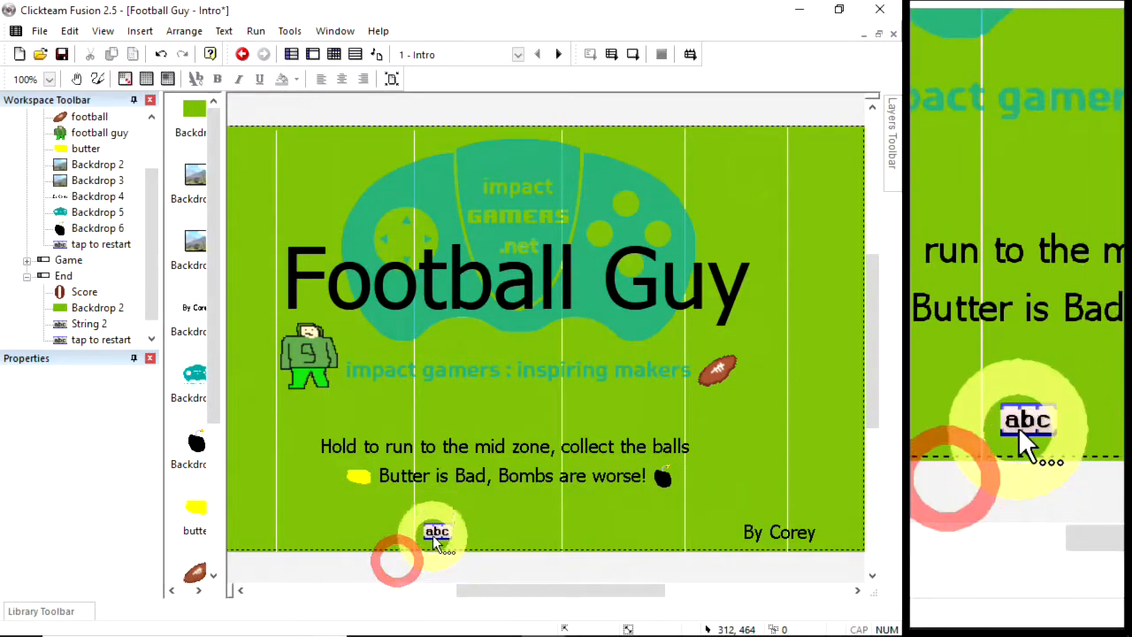
{"action": "left_click", "coordinate": [438, 532]}
{"action": "type", "text": "TAP TO START"}
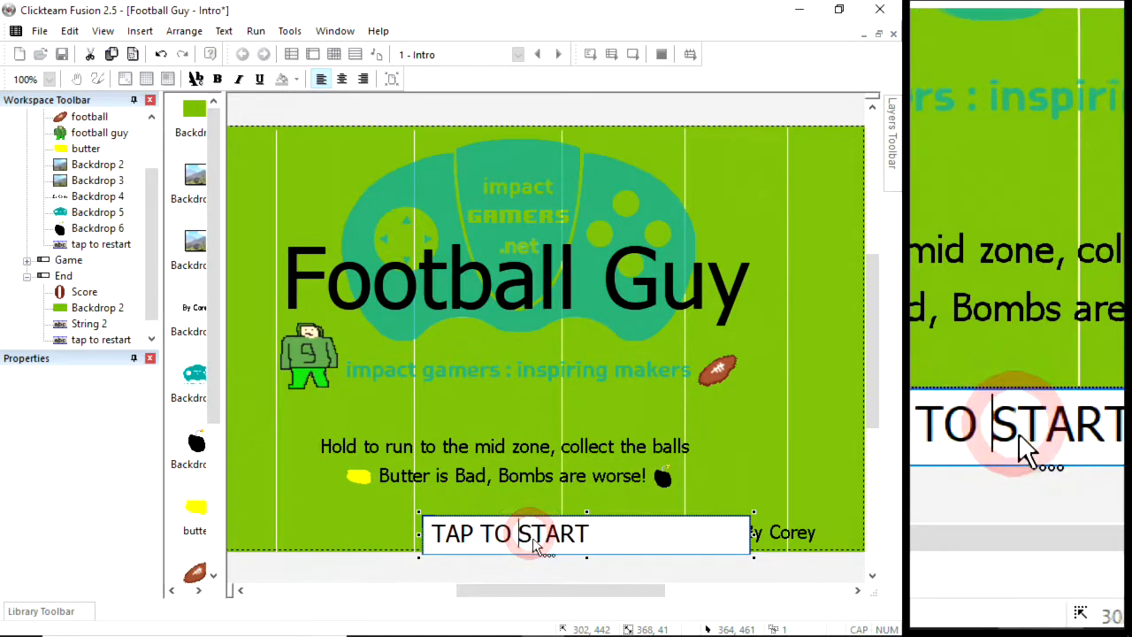
{"action": "left_click", "coordinate": [481, 532]}
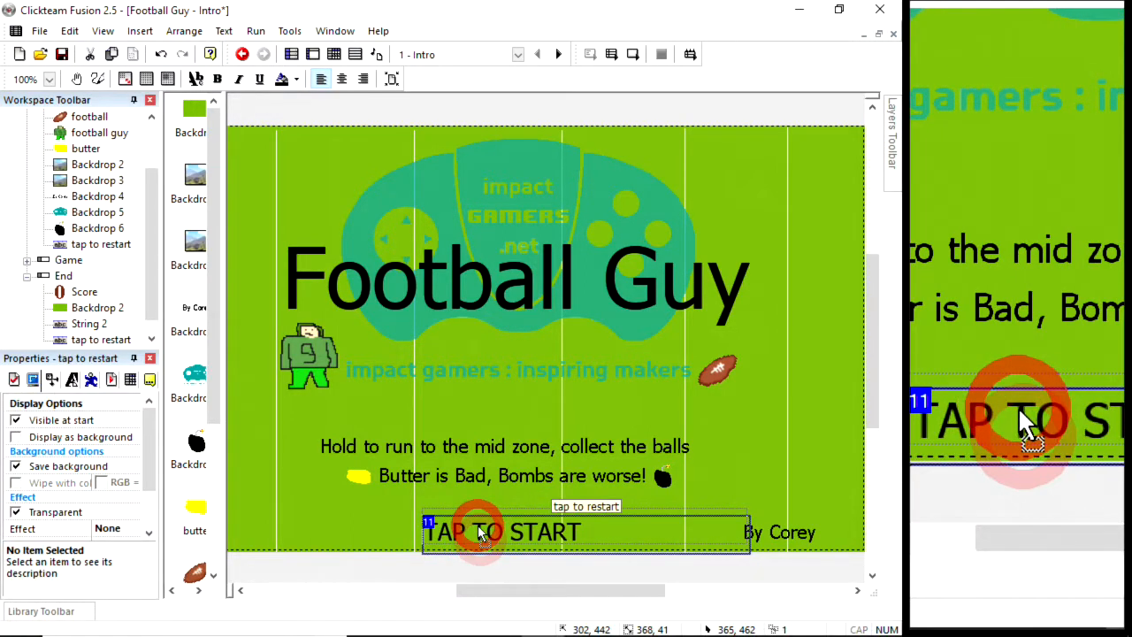
{"action": "left_click", "coordinate": [111, 379]}
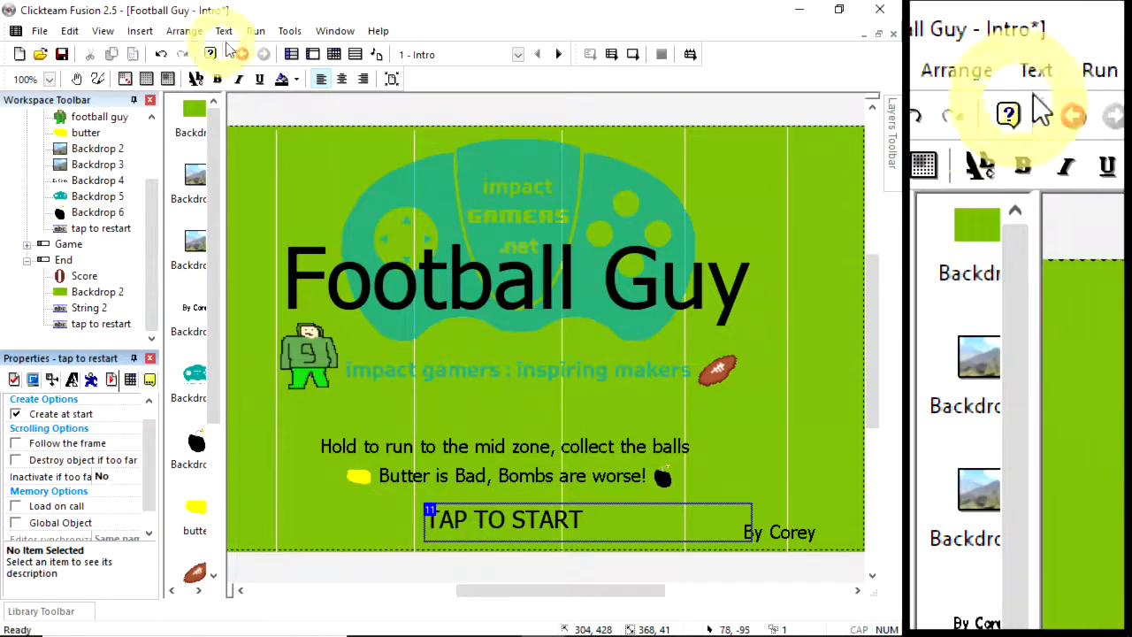
Test-run the whole application and check the Google Docs checklist
{"action": "left_click", "coordinate": [255, 30]}
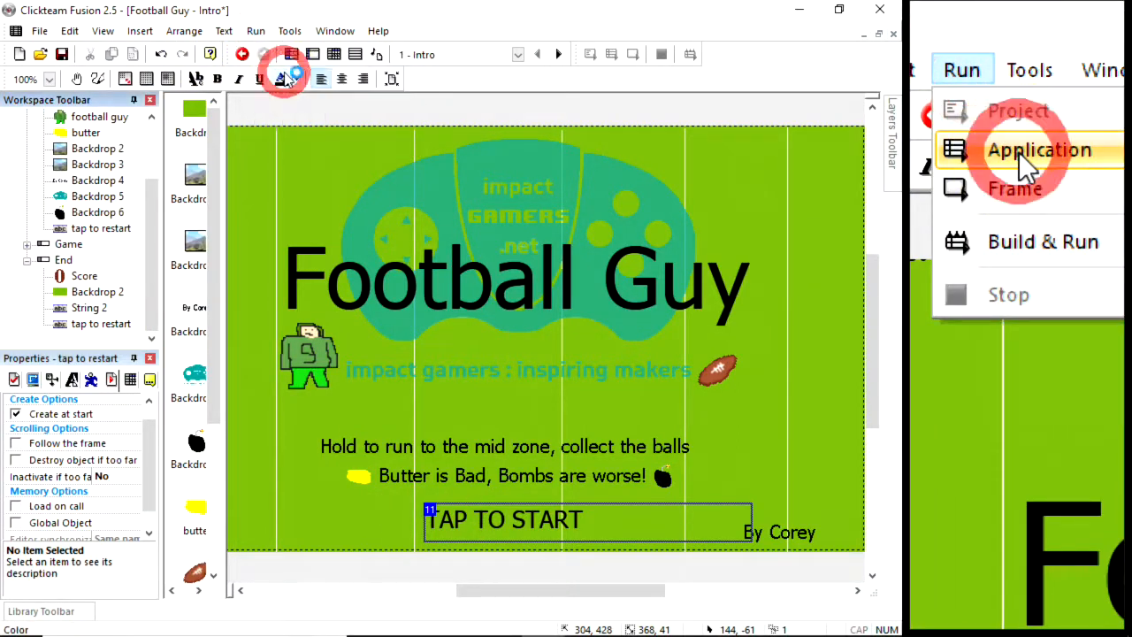
{"action": "left_click", "coordinate": [1040, 149]}
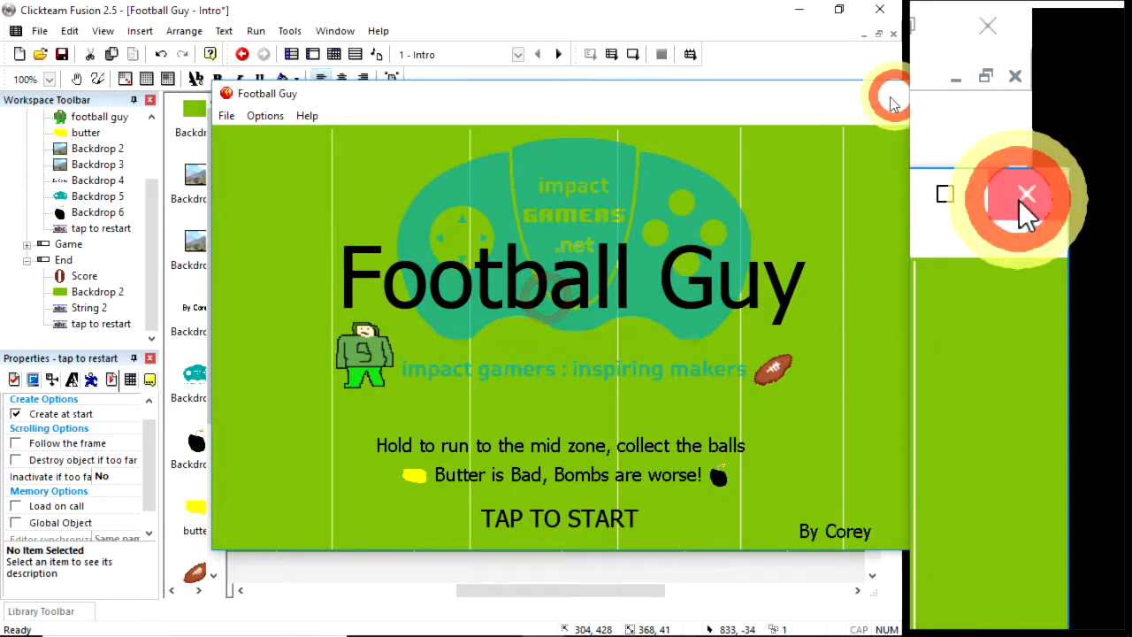
{"action": "key", "text": "alt+tab"}
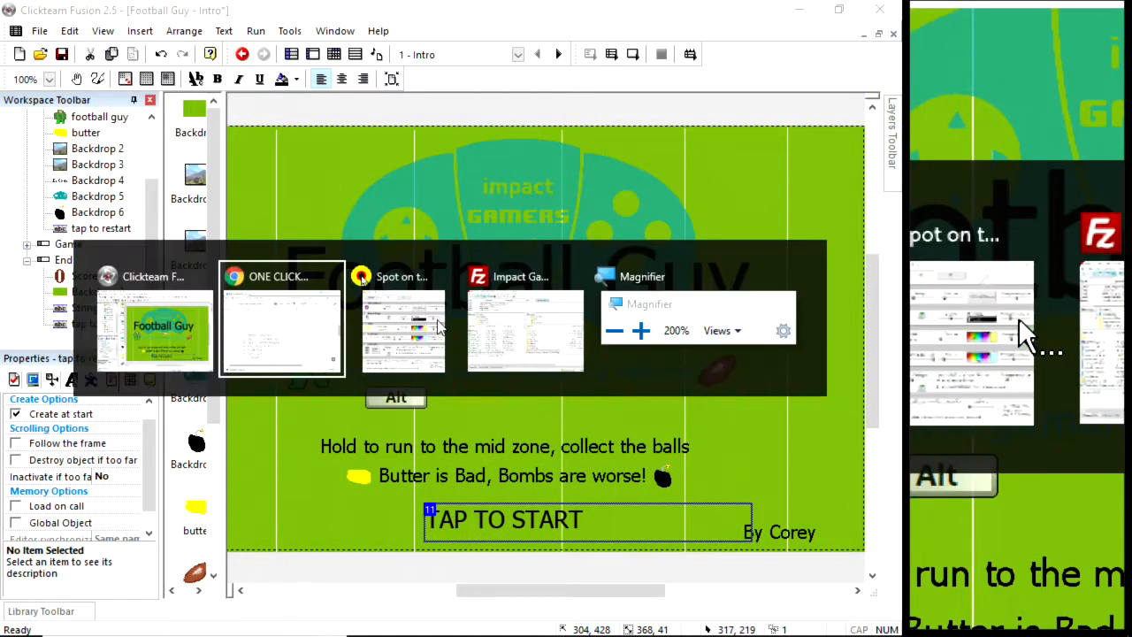
{"action": "left_click", "coordinate": [282, 318]}
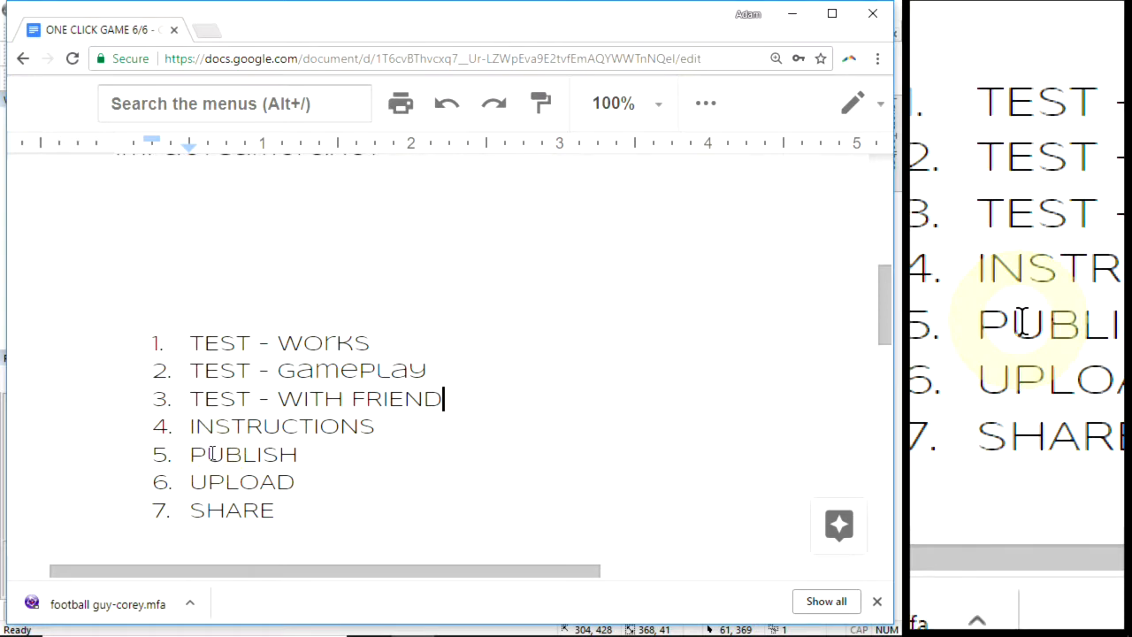
Save the project as football guy-corey1 via Save As
{"action": "left_click", "coordinate": [39, 30]}
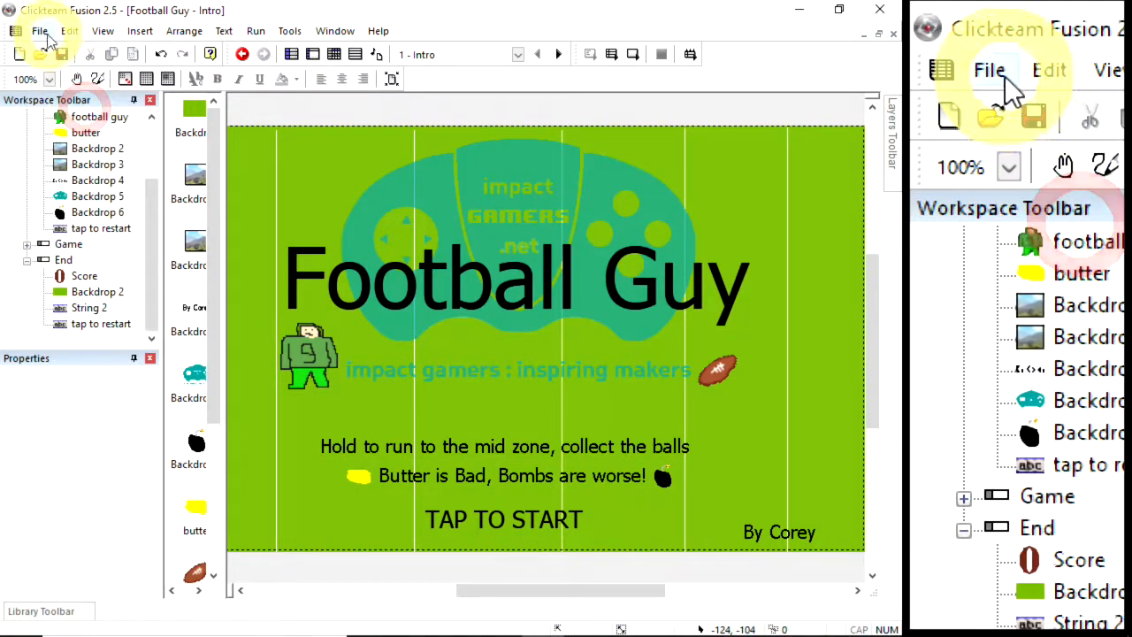
{"action": "left_click", "coordinate": [39, 30]}
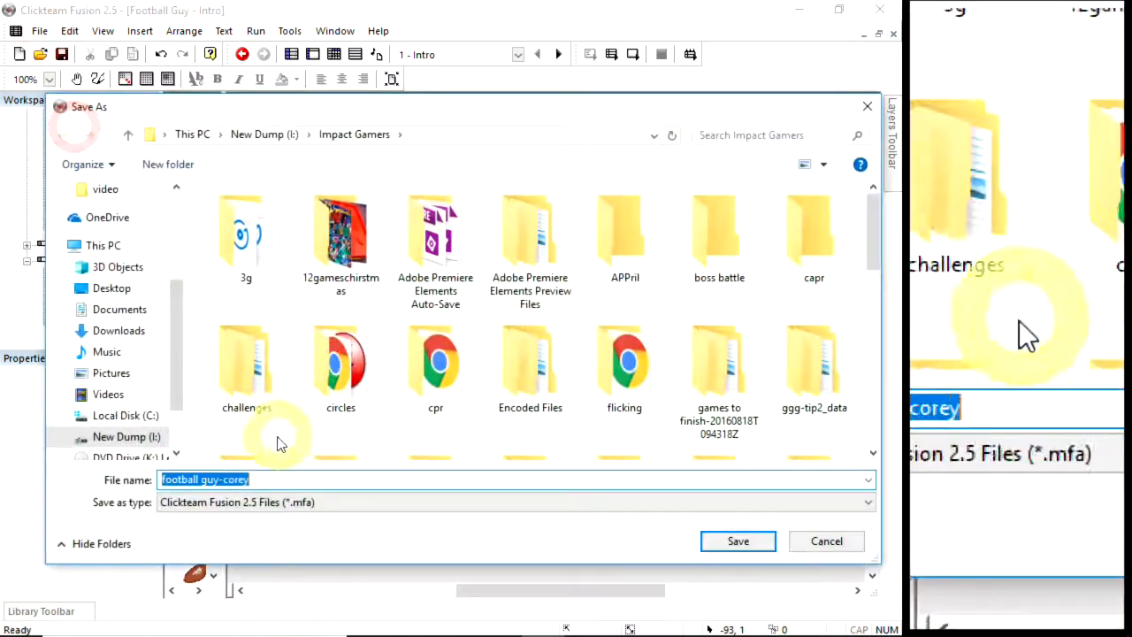
{"action": "type", "text": "1"}
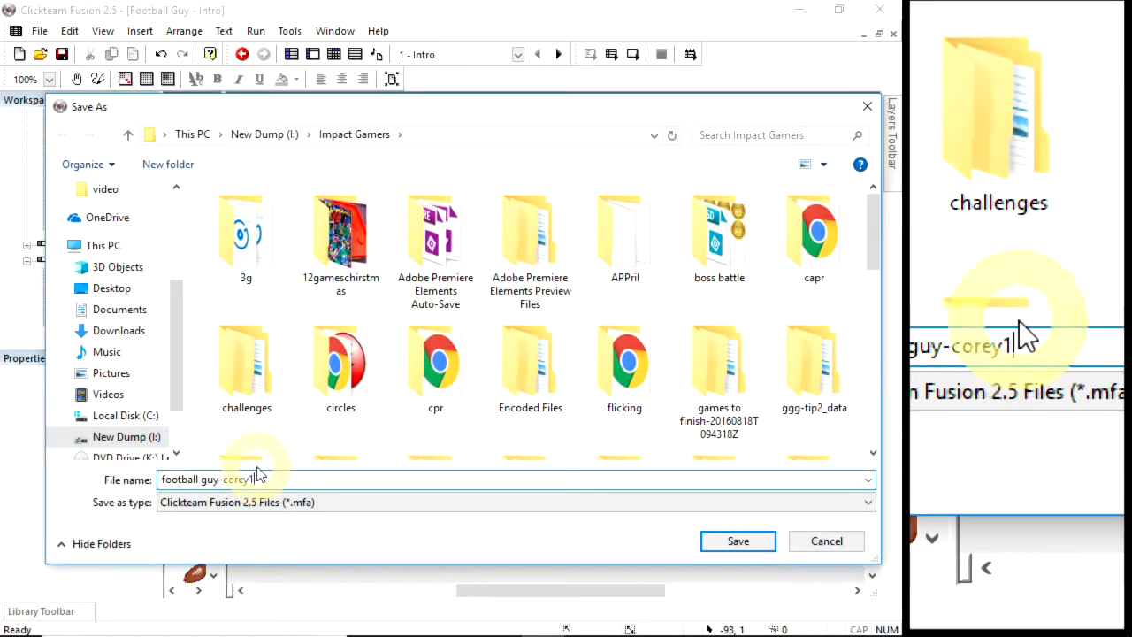
Save football guy-corey1 and set the application's Build Type to HTML5 Application
{"action": "left_click", "coordinate": [738, 540]}
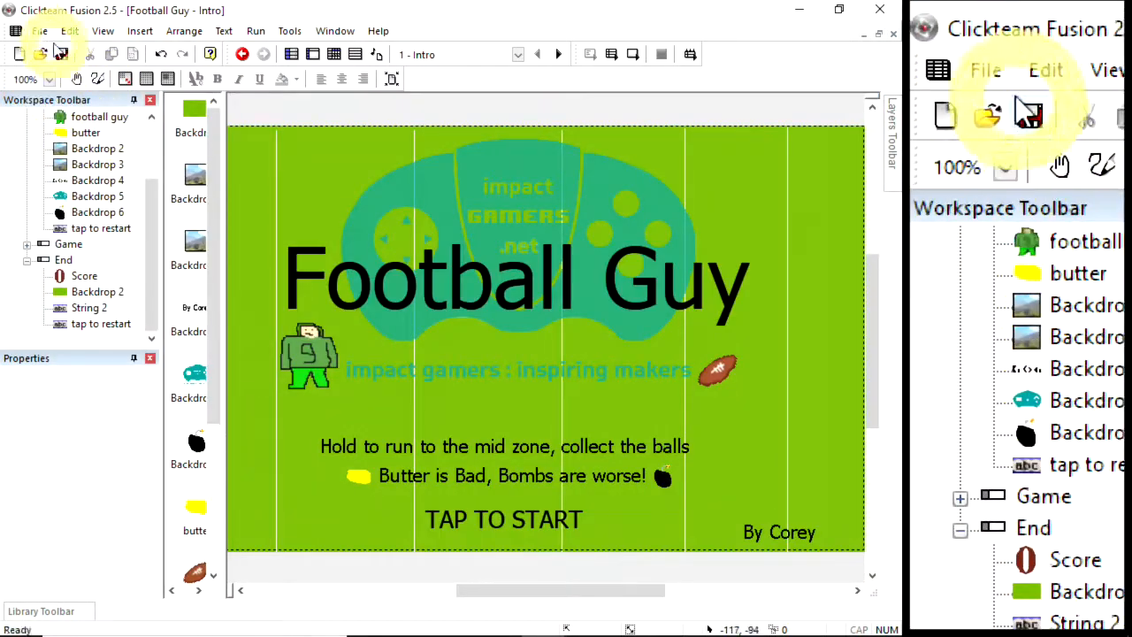
{"action": "left_click", "coordinate": [39, 30]}
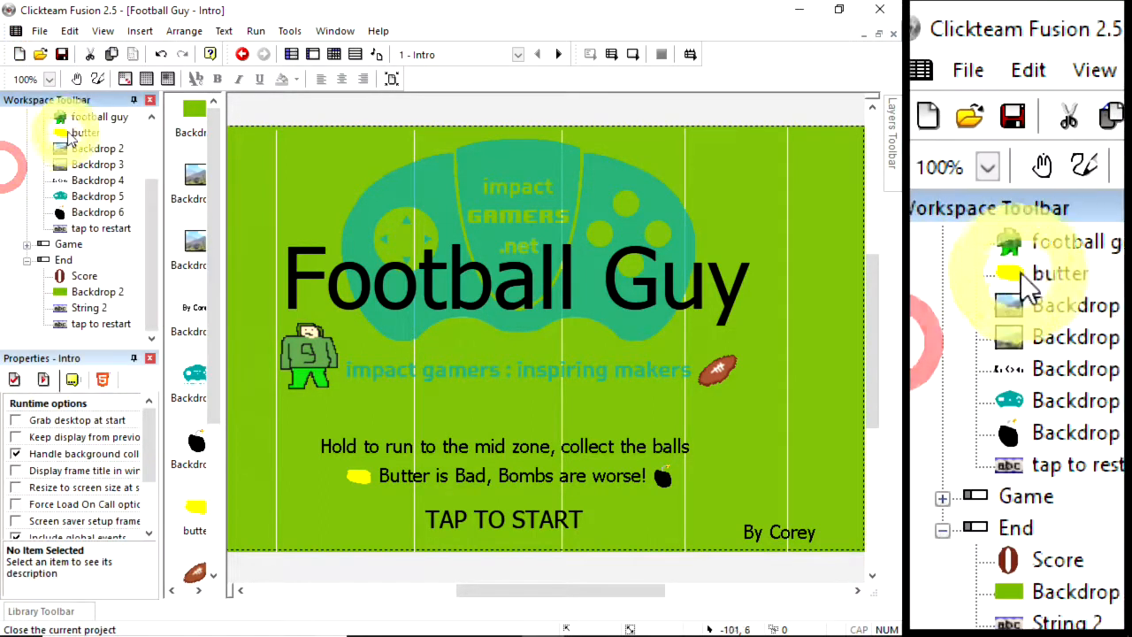
{"action": "left_click", "coordinate": [99, 116]}
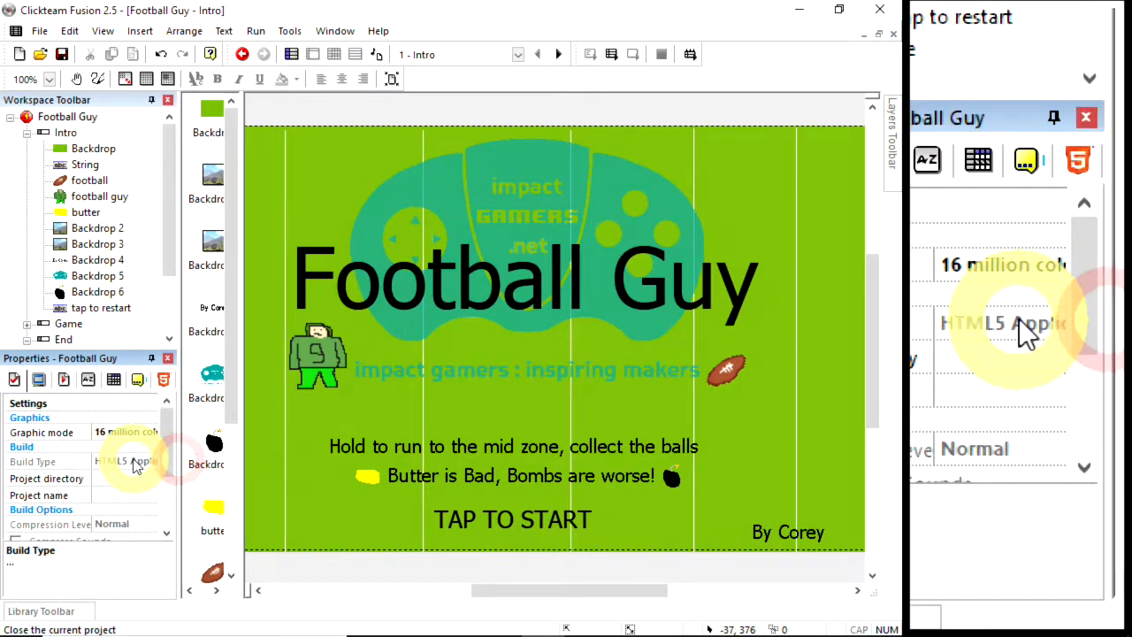
Build the game as HTML5 project 'footballguy', saved to i:\impact gamers
{"action": "left_click", "coordinate": [38, 30]}
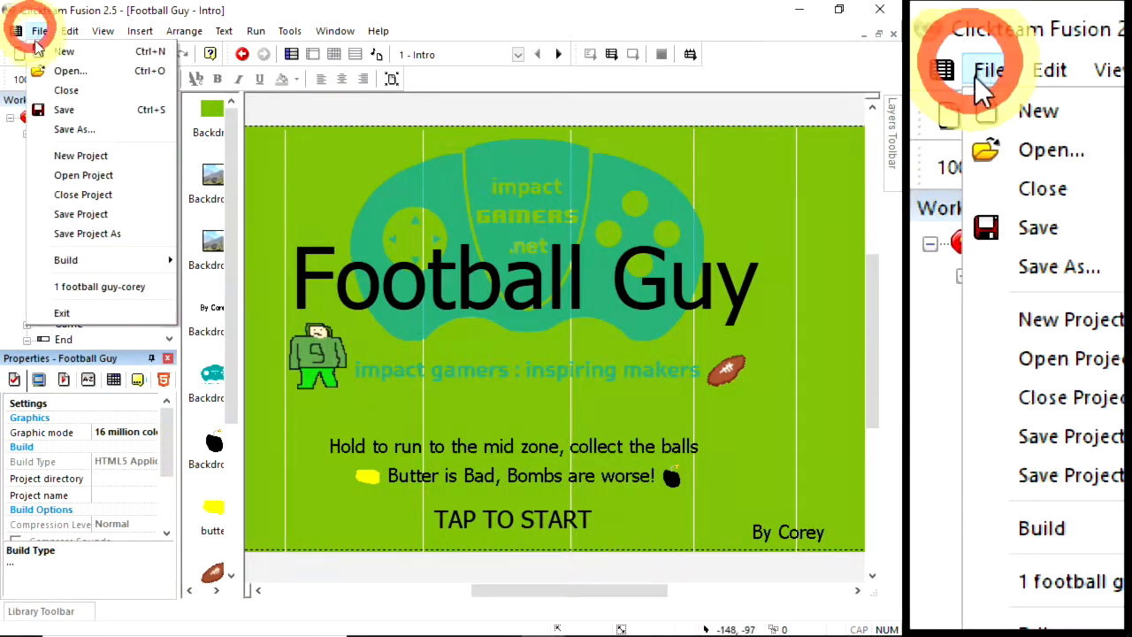
{"action": "left_click", "coordinate": [86, 233]}
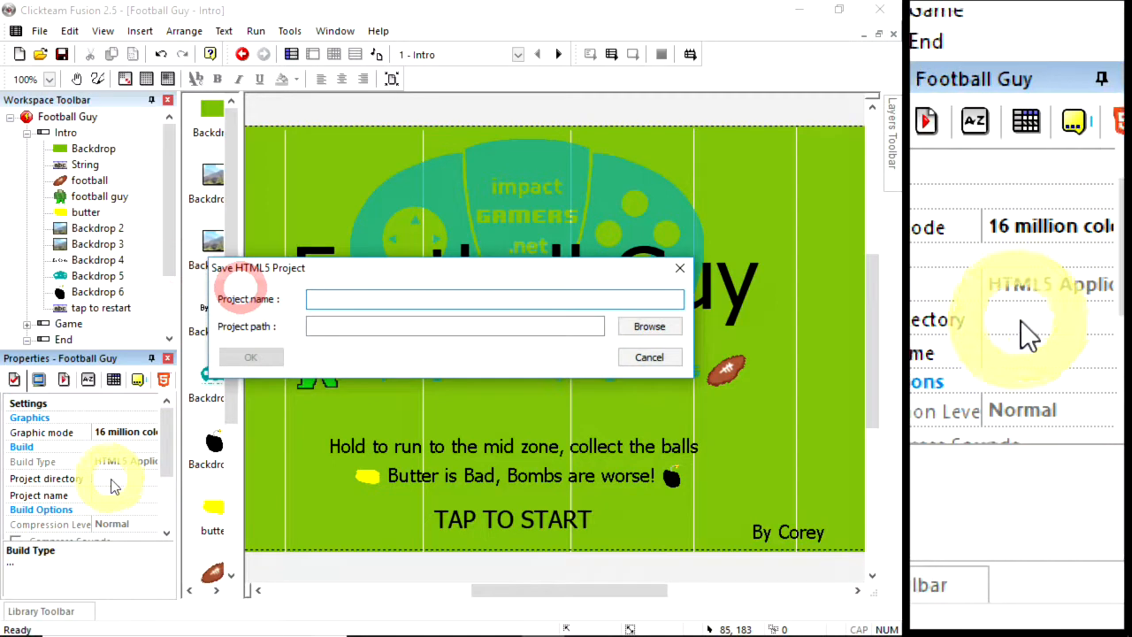
{"action": "left_click", "coordinate": [496, 299]}
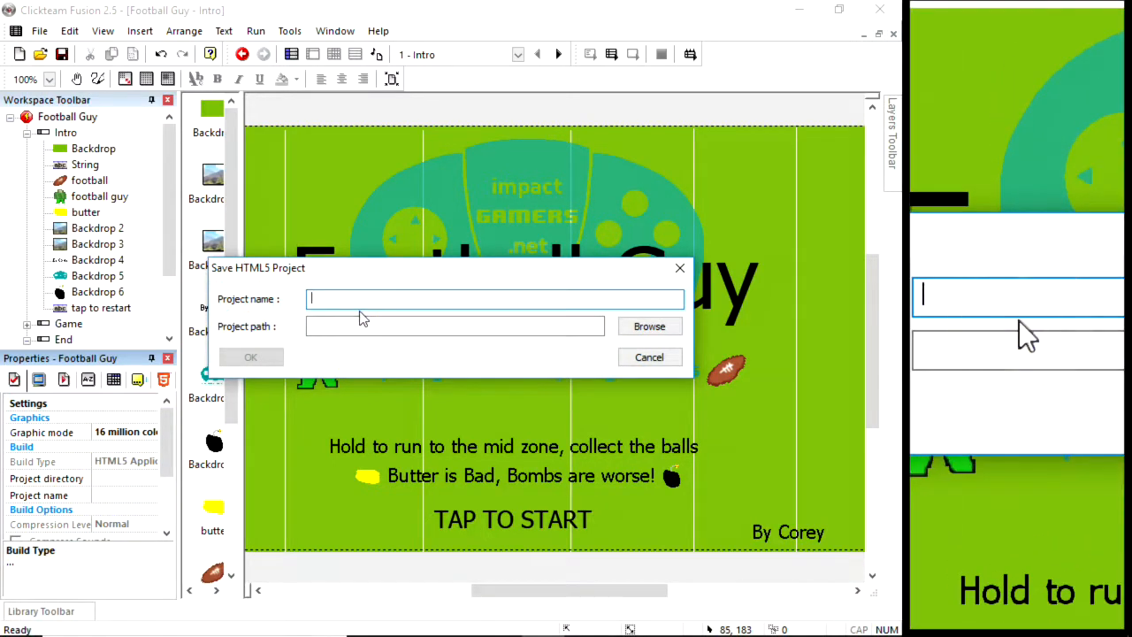
{"action": "type", "text": "footb"}
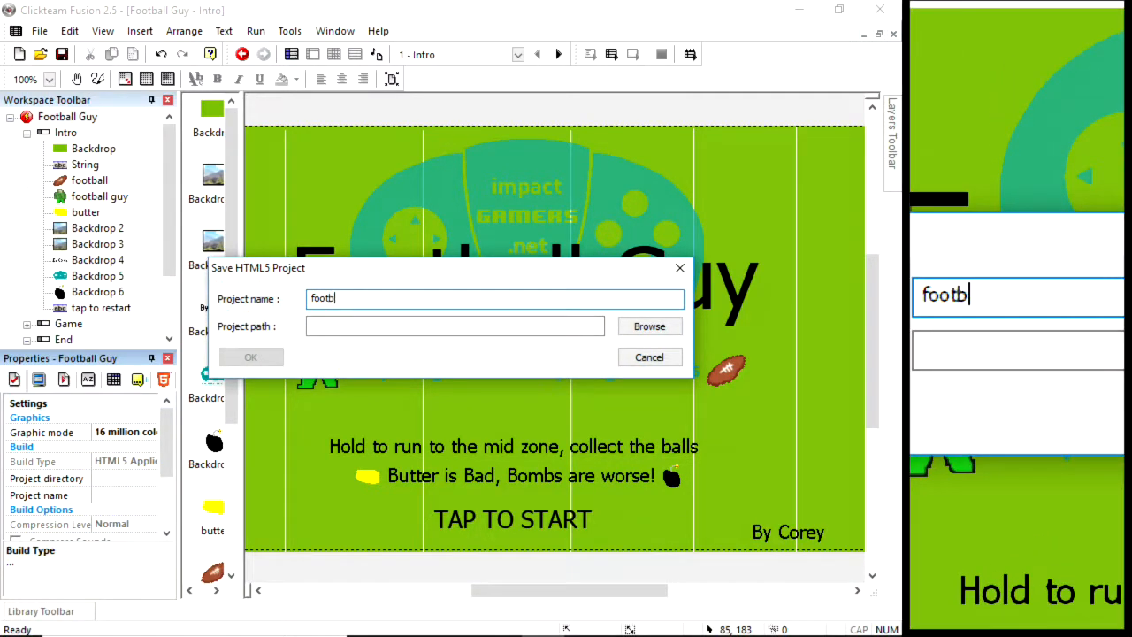
{"action": "type", "text": "allguy"}
{"action": "left_click", "coordinate": [456, 326]}
{"action": "type", "text": "i"}
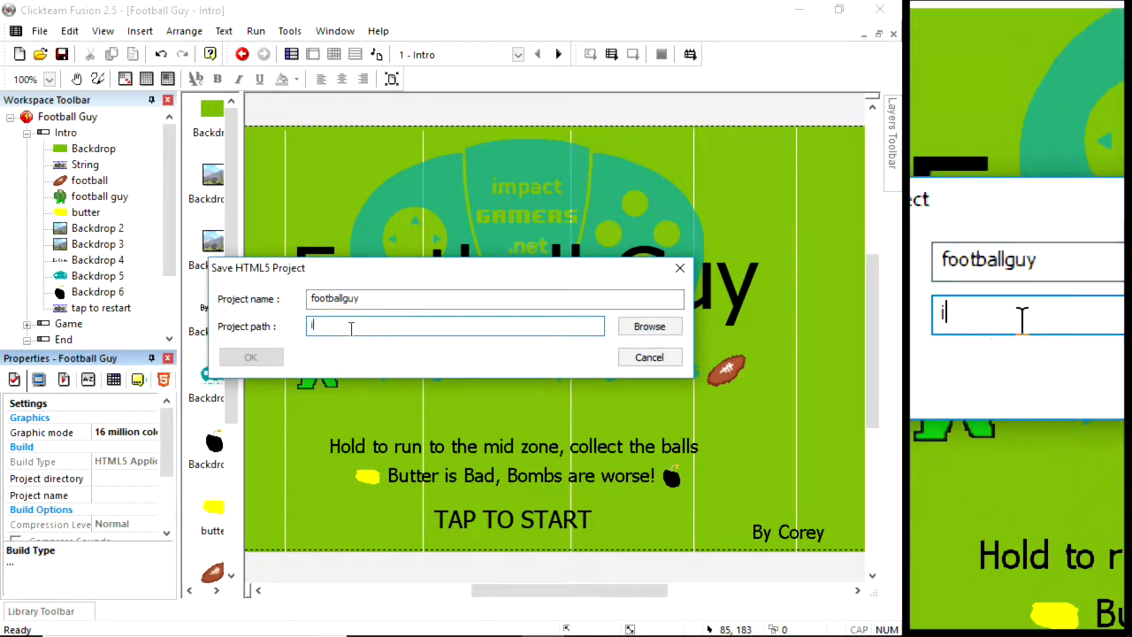
{"action": "type", "text": ":\\impact"}
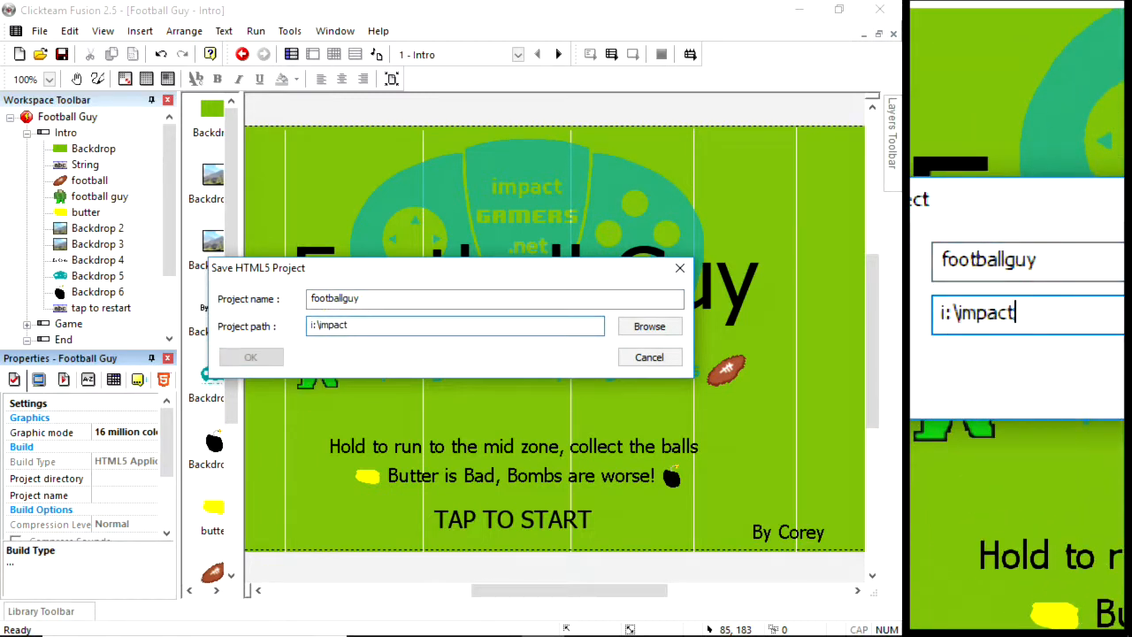
{"action": "type", "text": "gamers"}
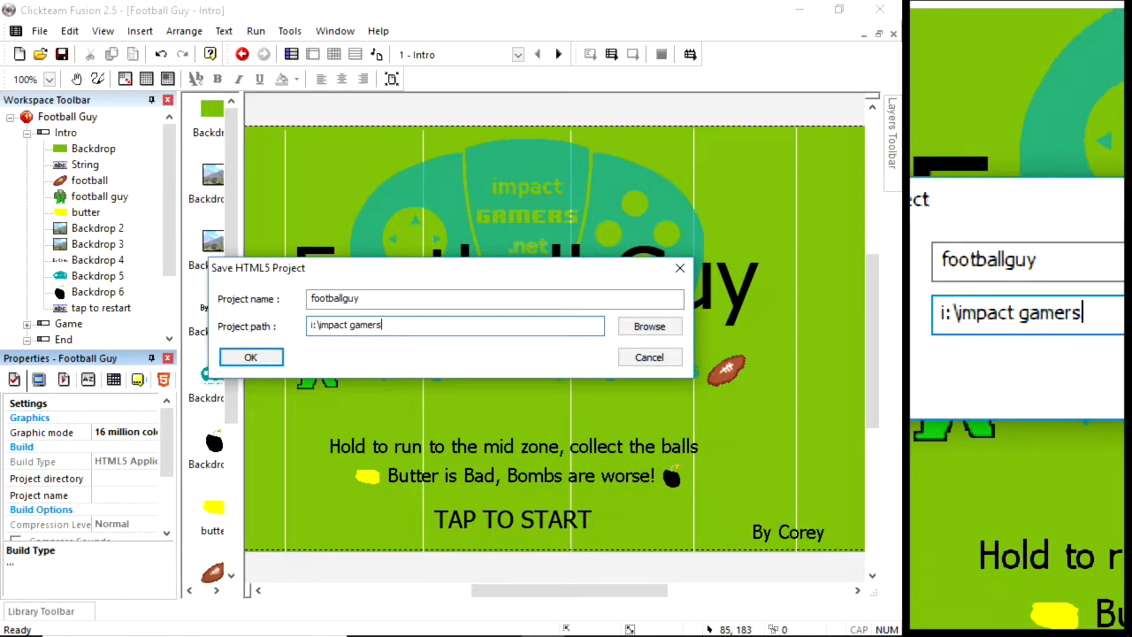
{"action": "left_click", "coordinate": [250, 357]}
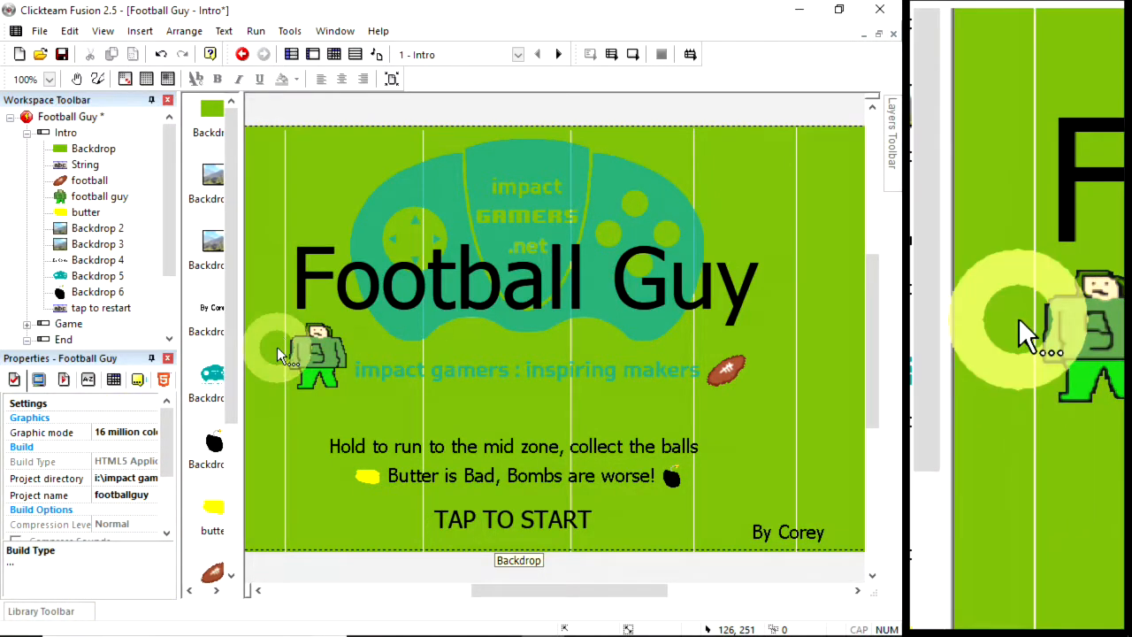
Find the built footballguy folder and browse its resources and src folders
{"action": "left_click", "coordinate": [20, 620]}
{"action": "type", "text": "i:\\impact Gamers\\"}
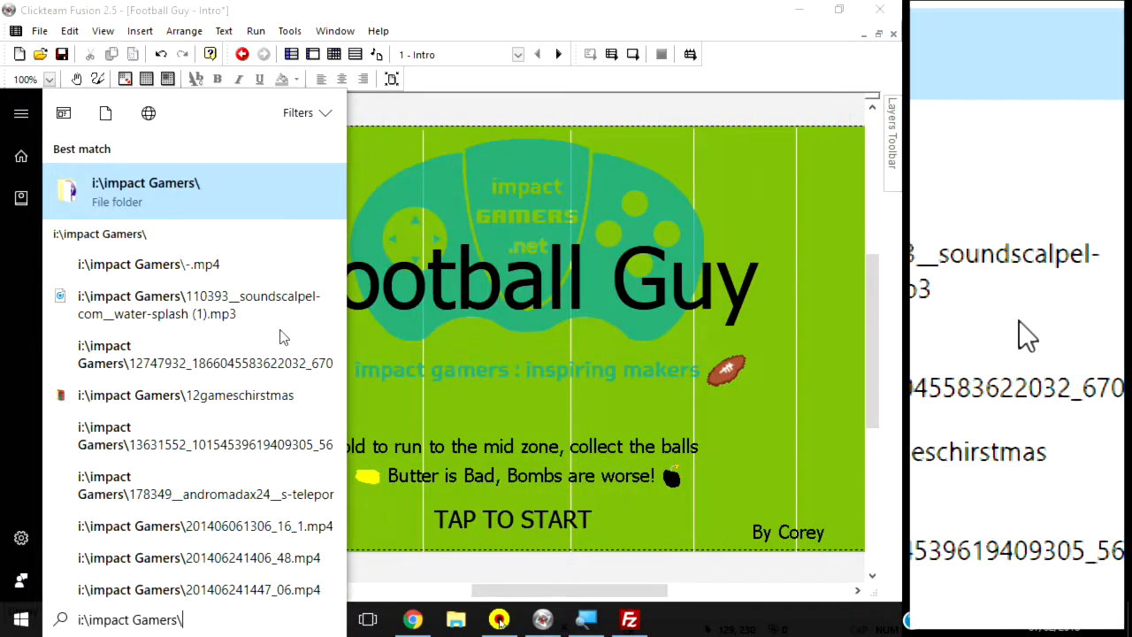
{"action": "type", "text": "football guy-corey.001"}
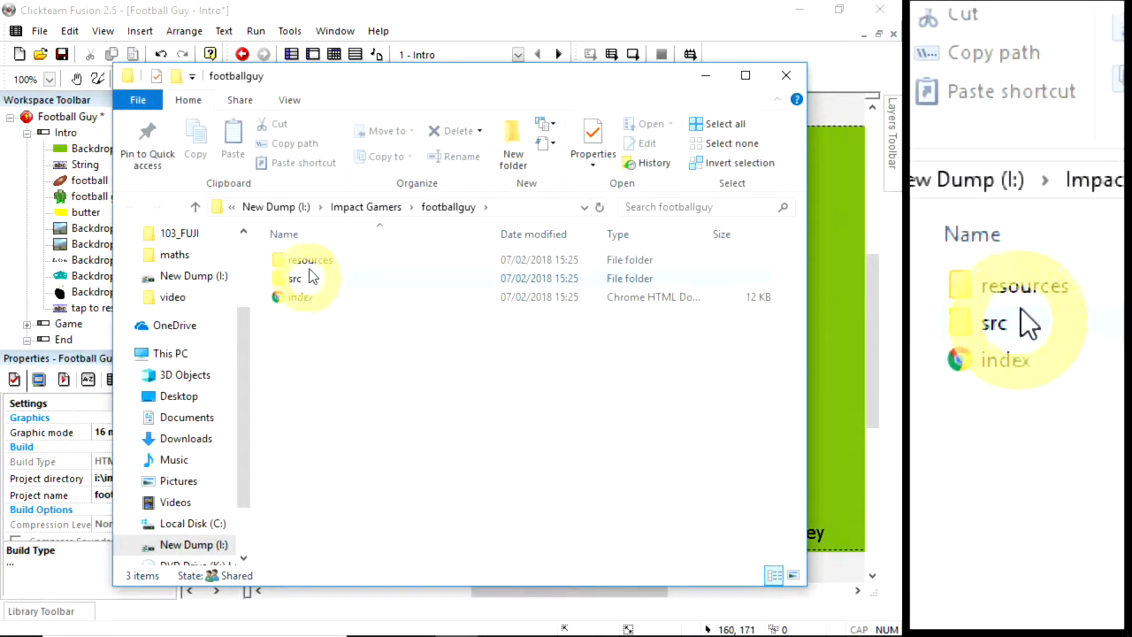
{"action": "double_click", "coordinate": [308, 259]}
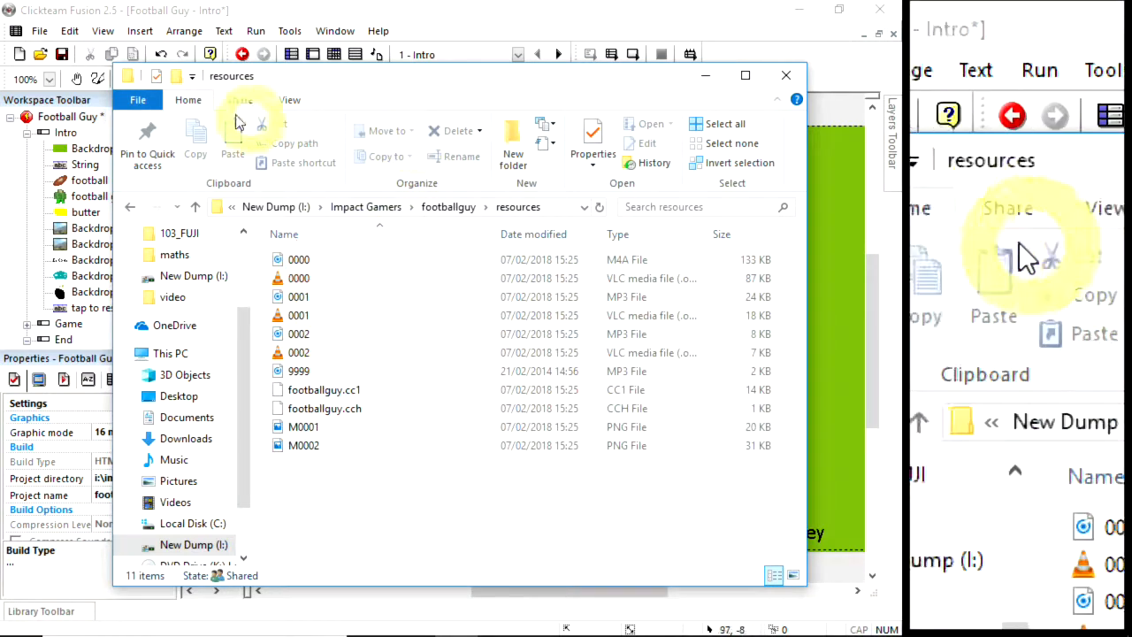
{"action": "left_click", "coordinate": [410, 125]}
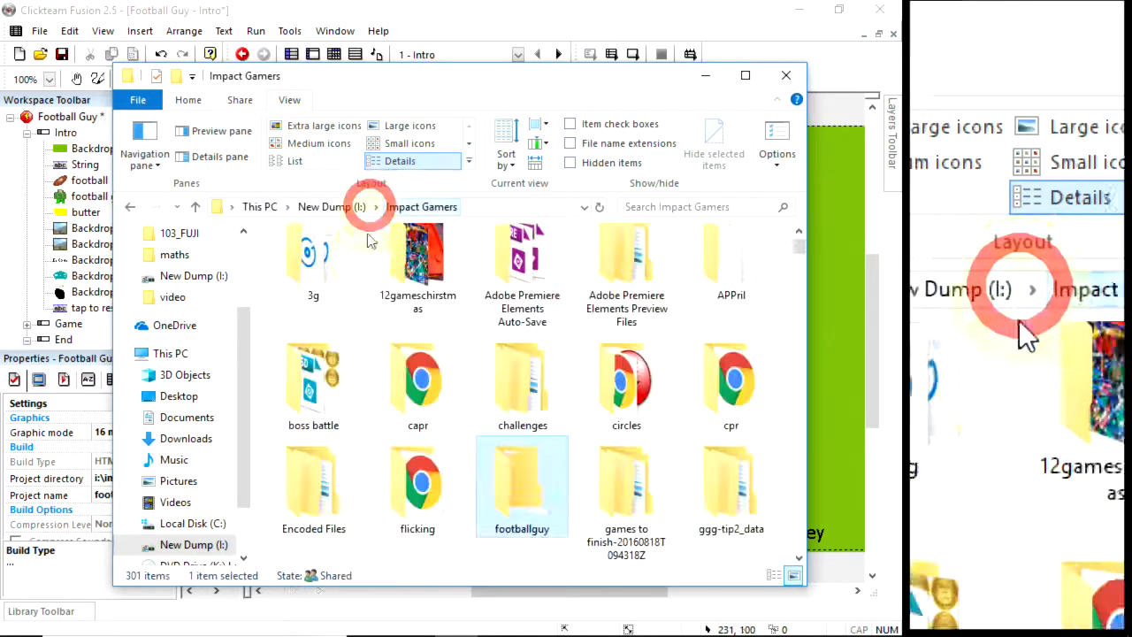
{"action": "double_click", "coordinate": [522, 486]}
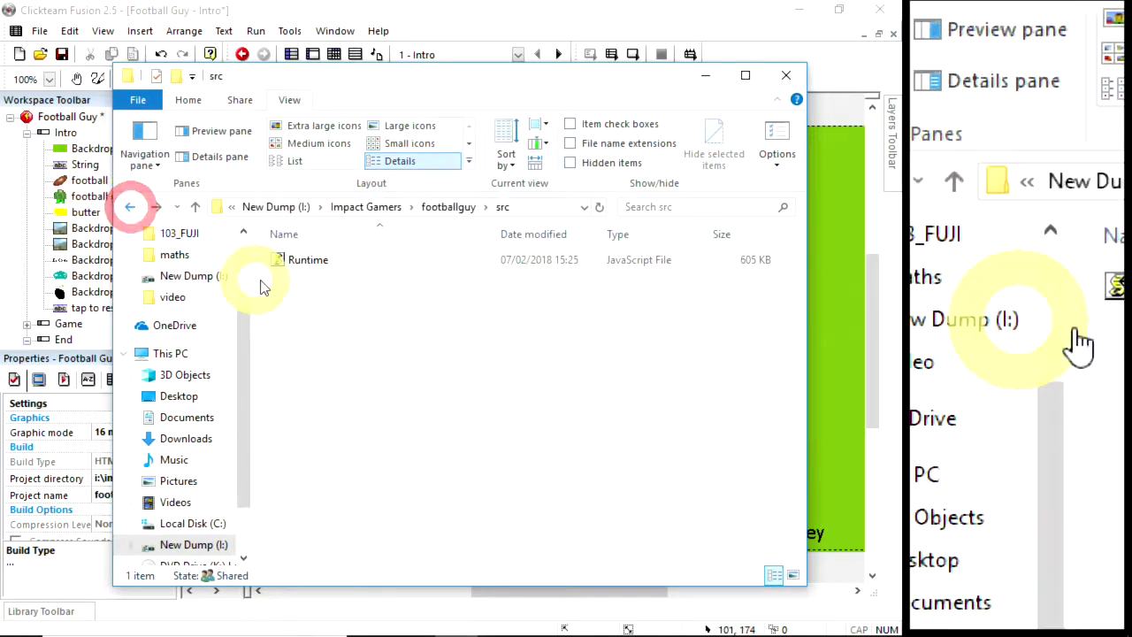
{"action": "left_click", "coordinate": [131, 206]}
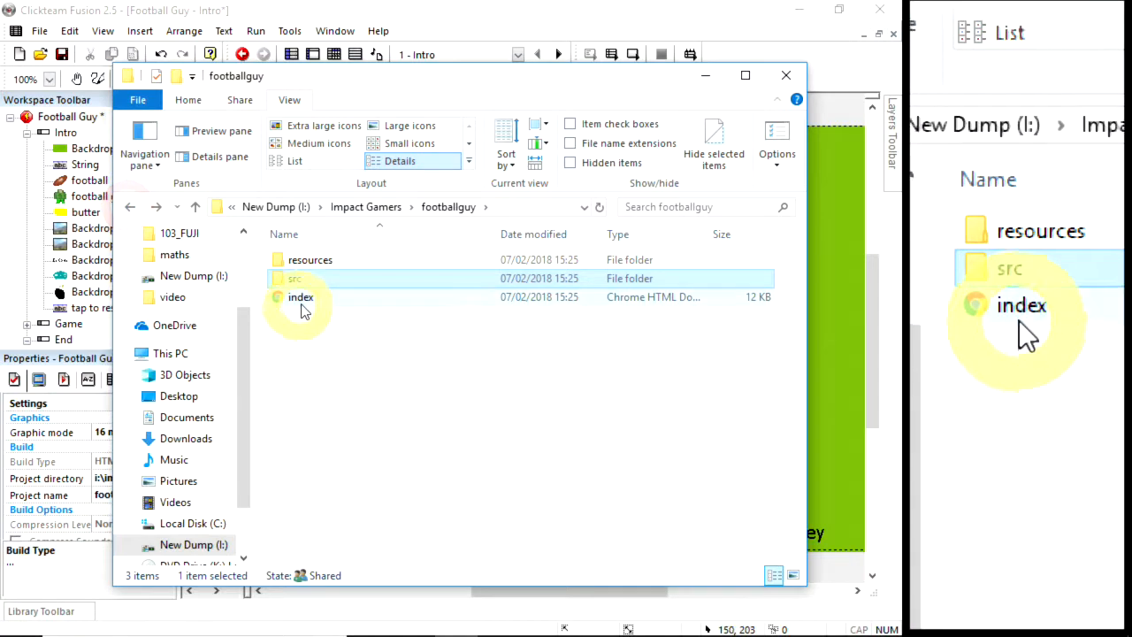
{"action": "left_click", "coordinate": [294, 278]}
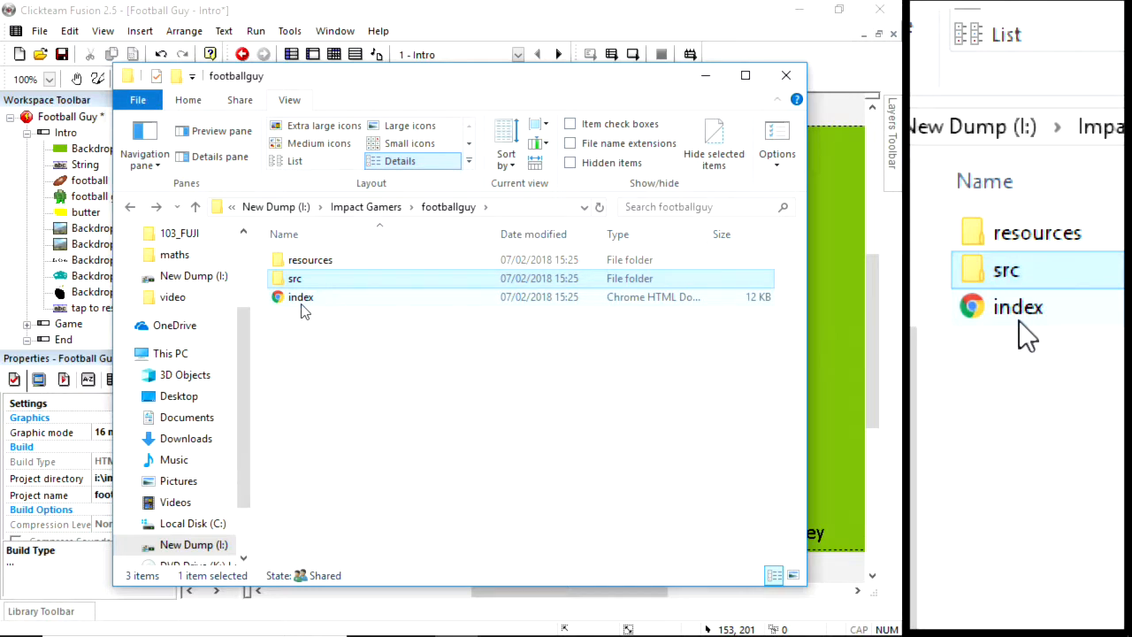
{"action": "key", "text": "alt+tab"}
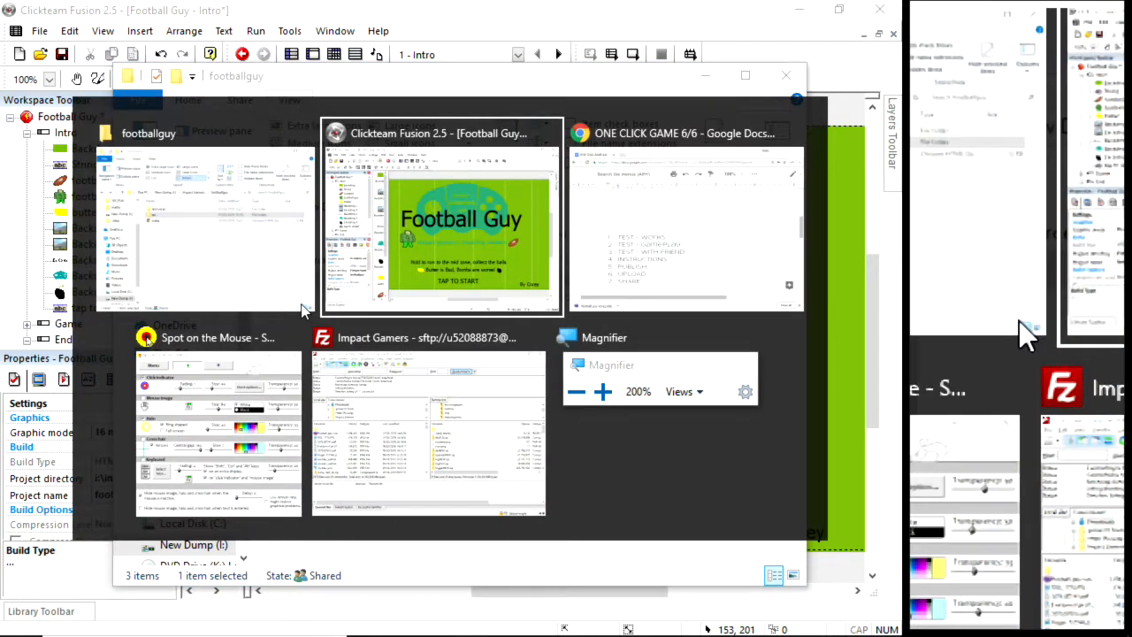
Open remote /impactgamers/footballguy and select all files in local i:\impact Gamers\footballguy
{"action": "left_click", "coordinate": [429, 424]}
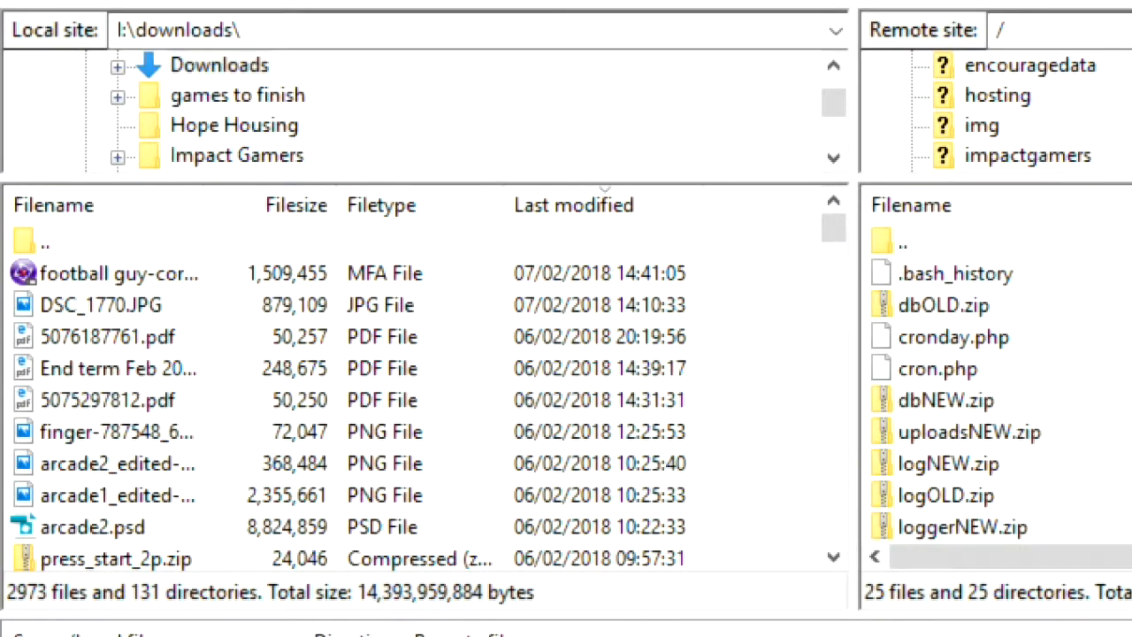
{"action": "mouse_move", "coordinate": [1028, 155]}
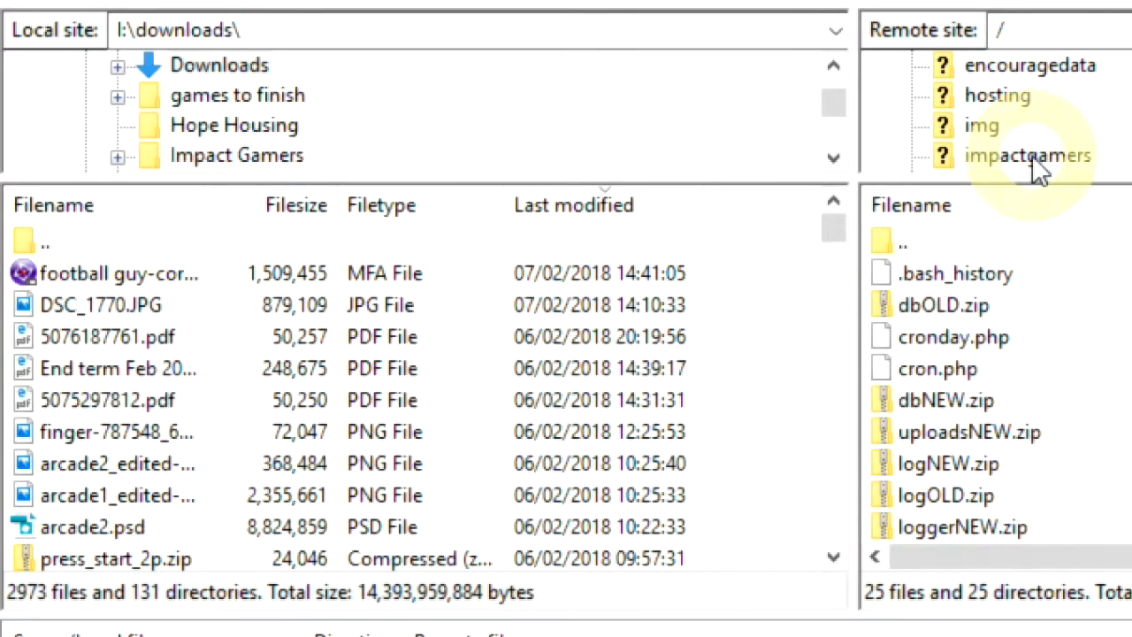
{"action": "double_click", "coordinate": [1028, 155]}
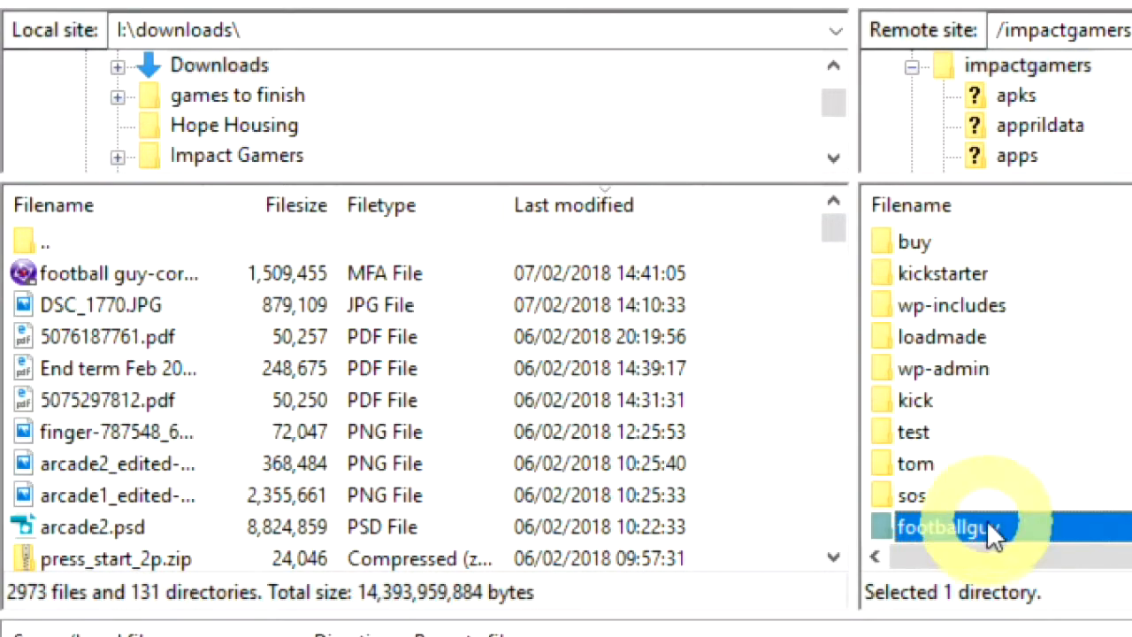
{"action": "double_click", "coordinate": [946, 527]}
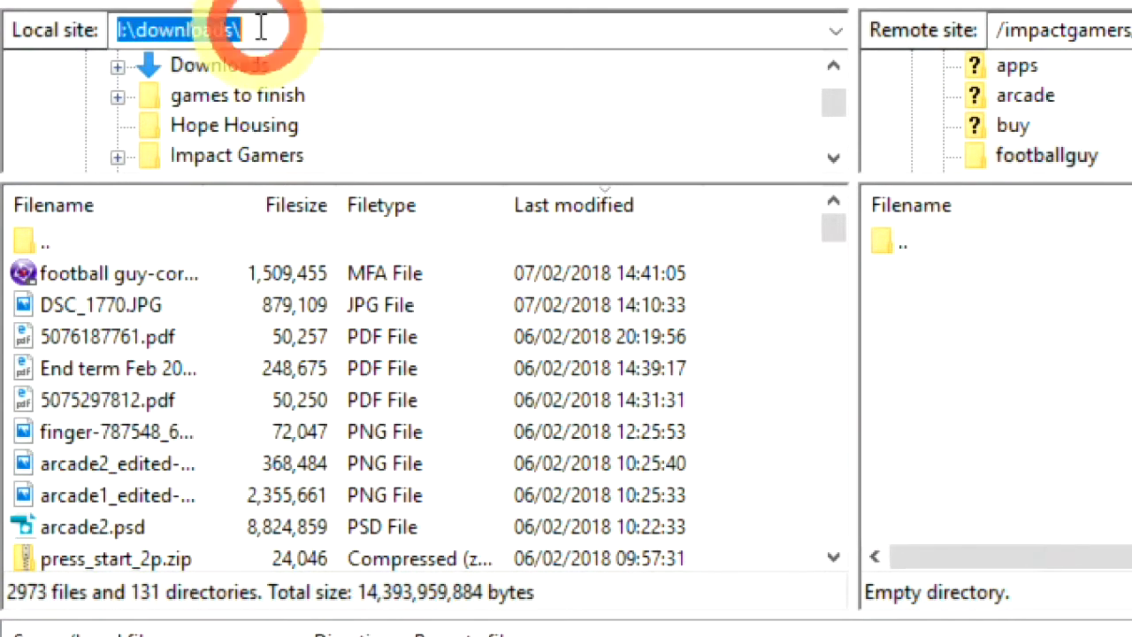
{"action": "type", "text": "i:\\impact Gamers\\footballguy\\"}
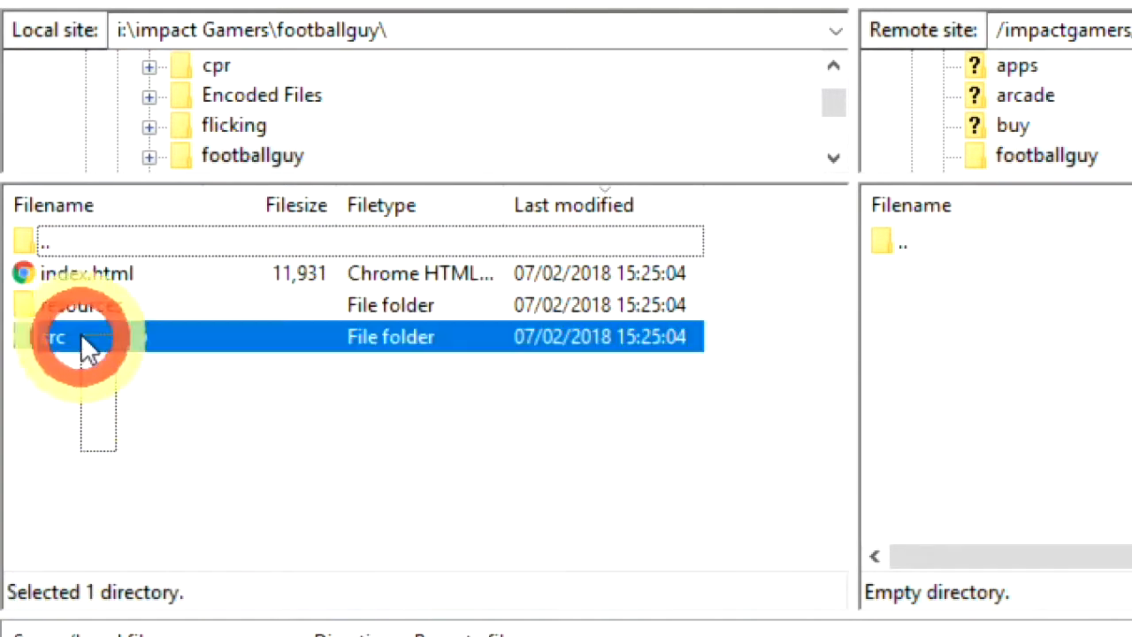
{"action": "key", "text": "ctrl+a"}
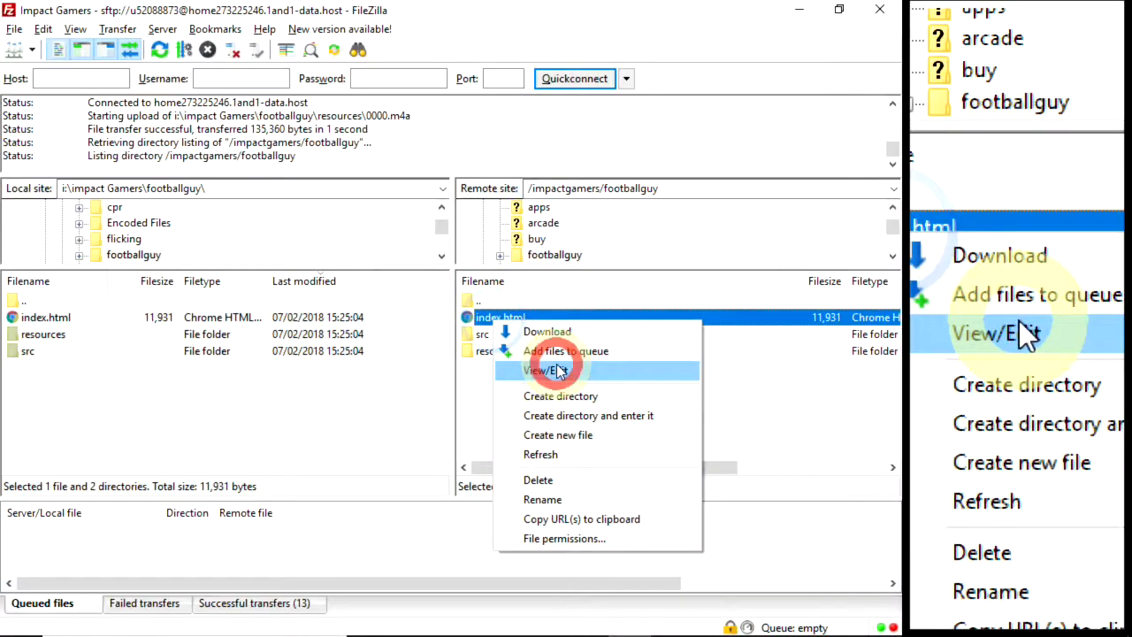
Change the title in the server's index.html to "Corey's Football Guy"
{"action": "left_click", "coordinate": [543, 370]}
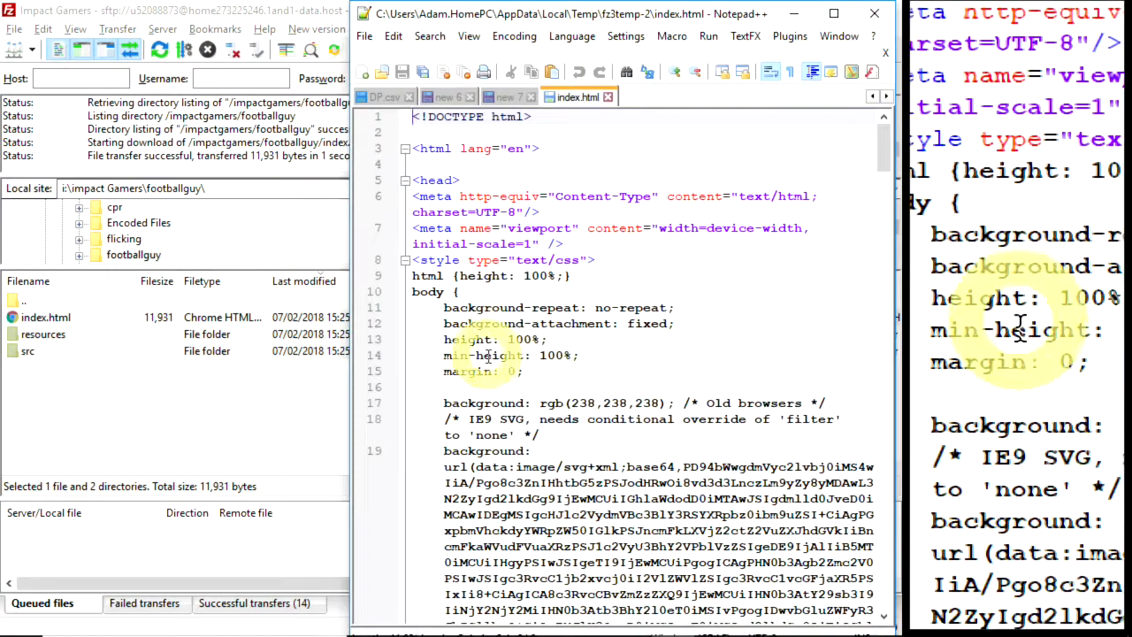
{"action": "scroll", "scroll_direction": "down", "scroll_amount": 3}
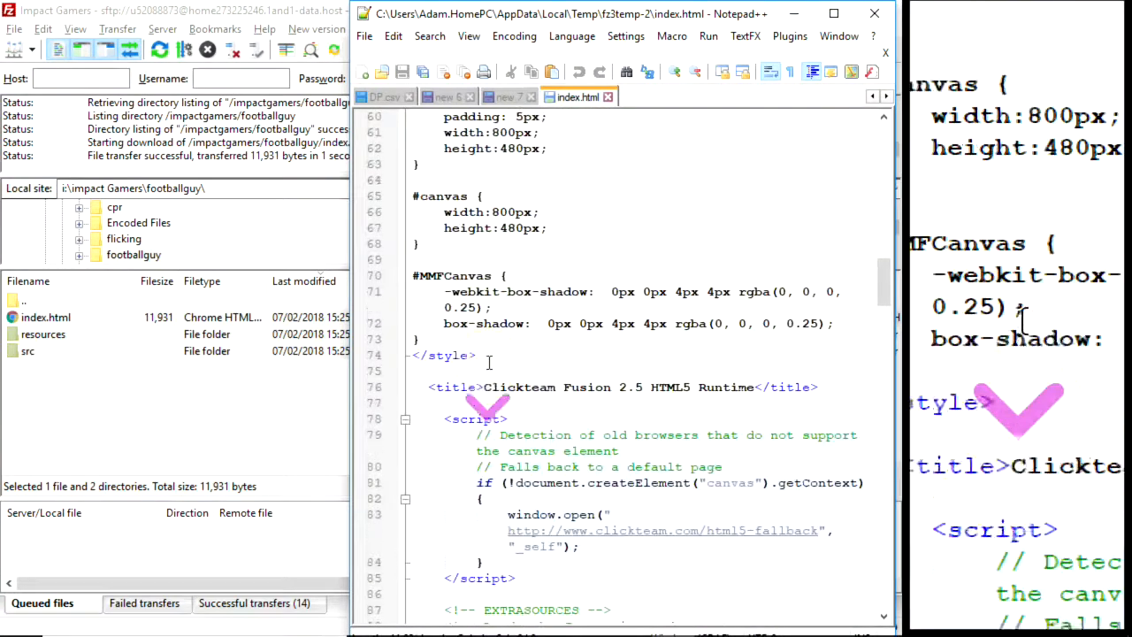
{"action": "left_click", "coordinate": [734, 386]}
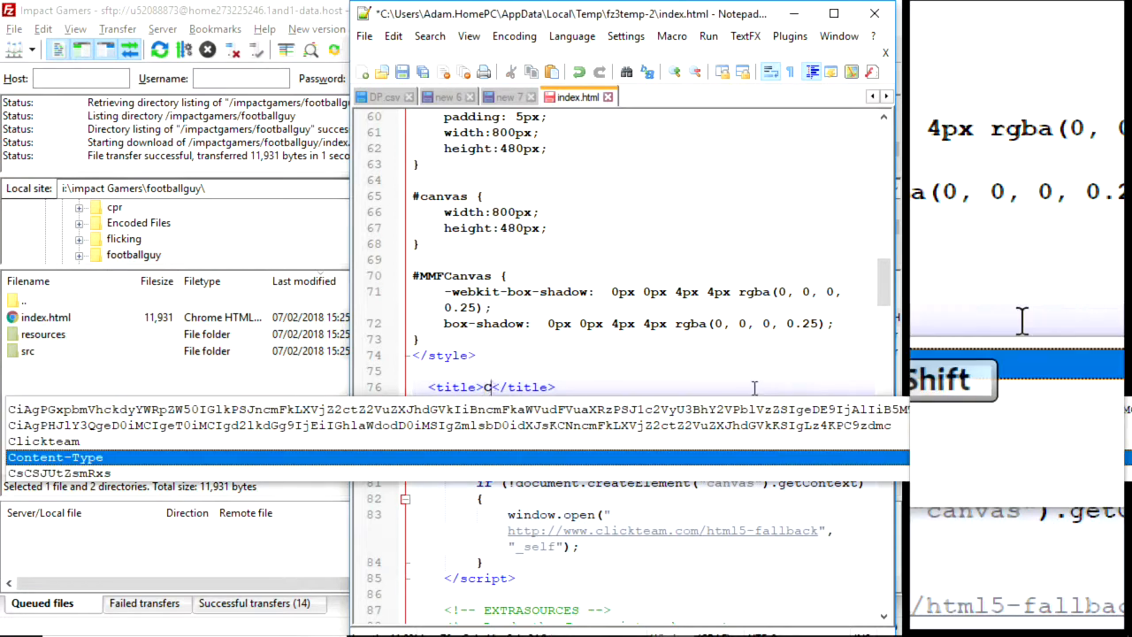
{"action": "type", "text": "orey's"}
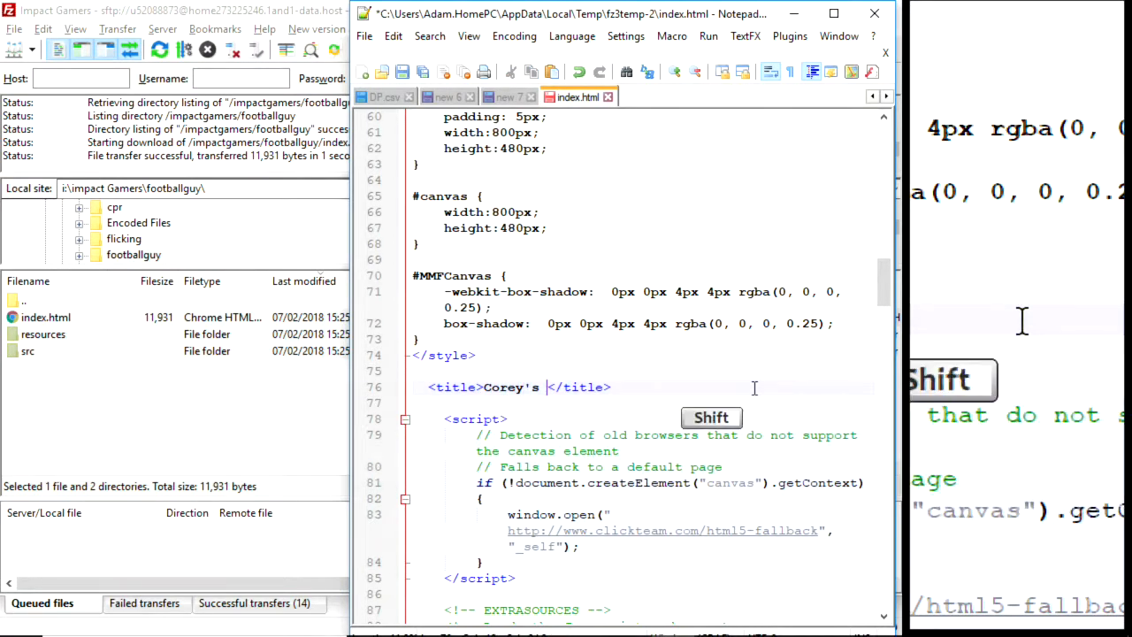
{"action": "type", "text": "Football Guy"}
{"action": "type", "text": "impactg"}
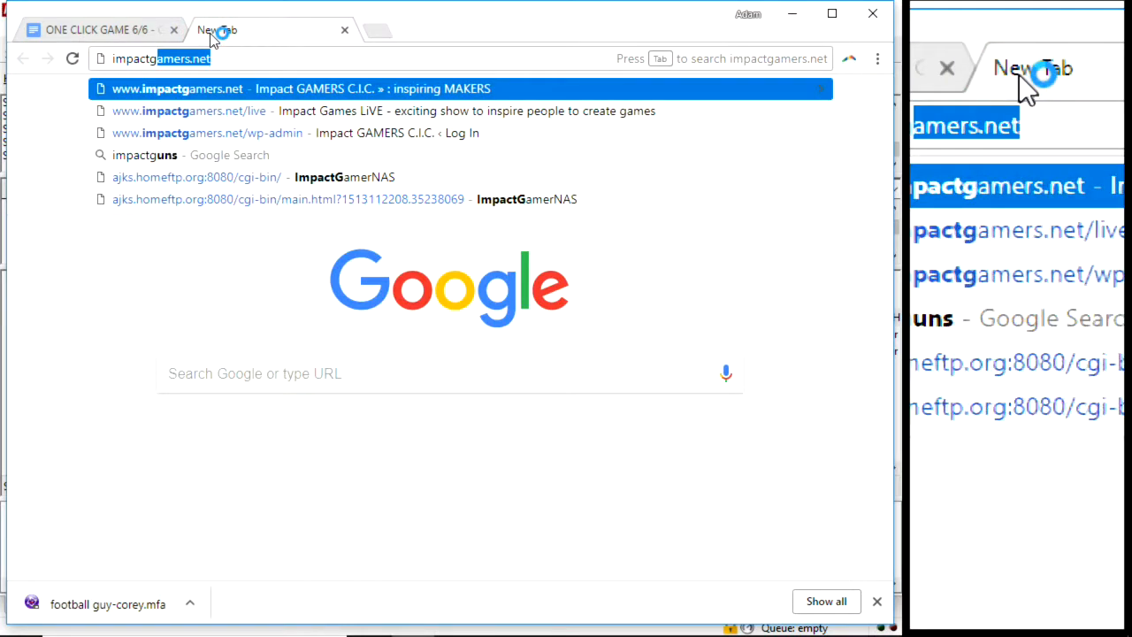
Play Football Guy live at impactgamers.net/footballguy and mark the checklist's SHARE step
{"action": "type", "text": "/"}
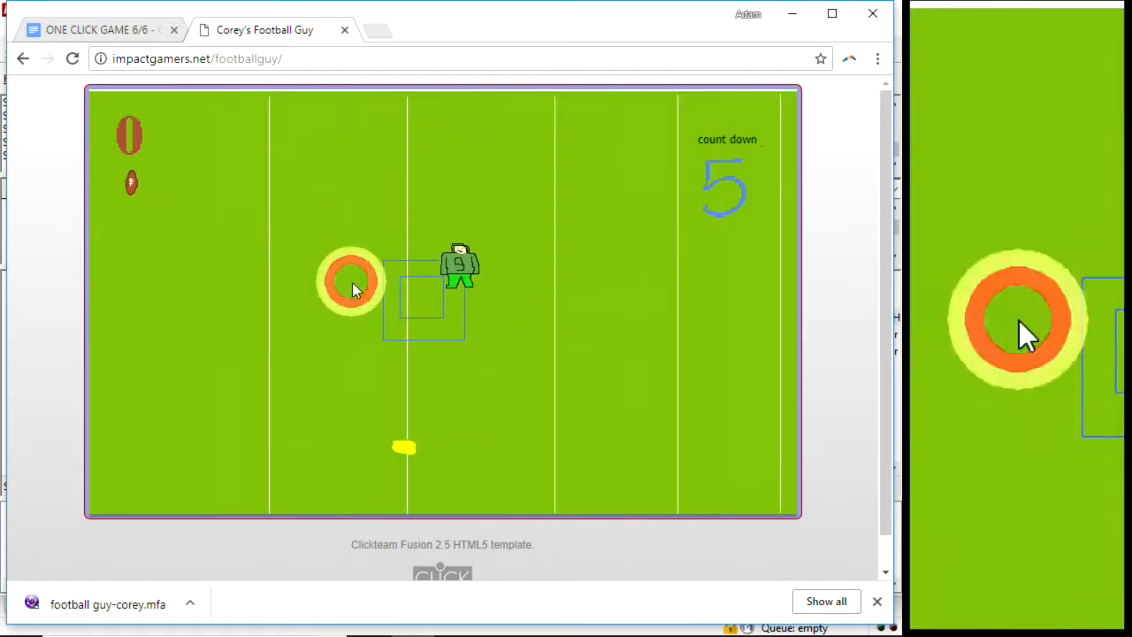
{"action": "left_click", "coordinate": [349, 281]}
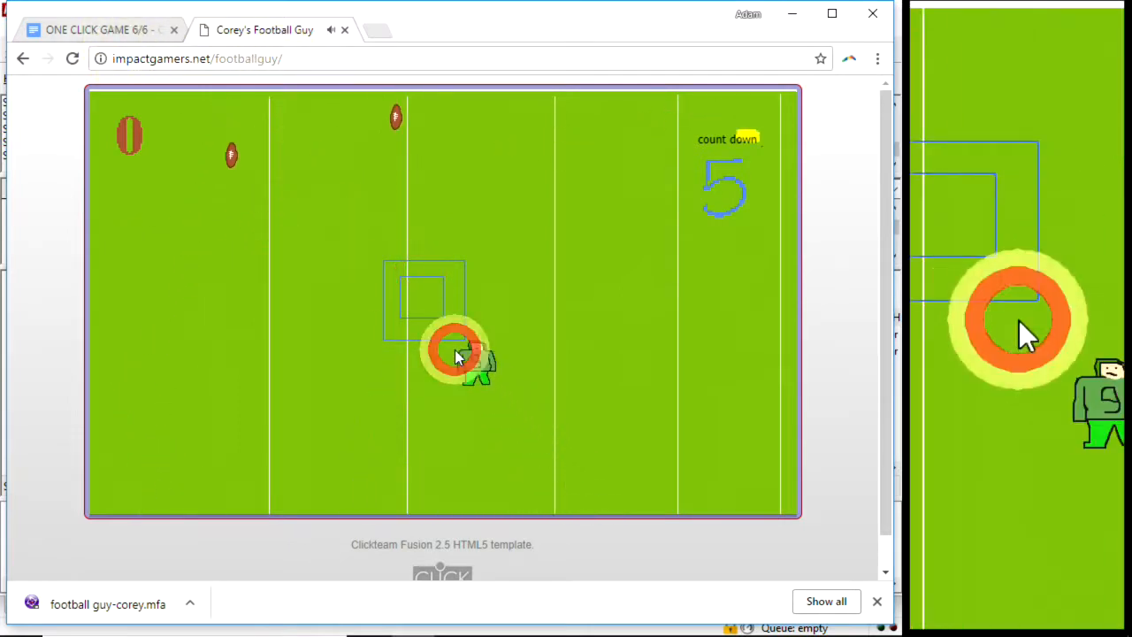
{"action": "left_click", "coordinate": [455, 350]}
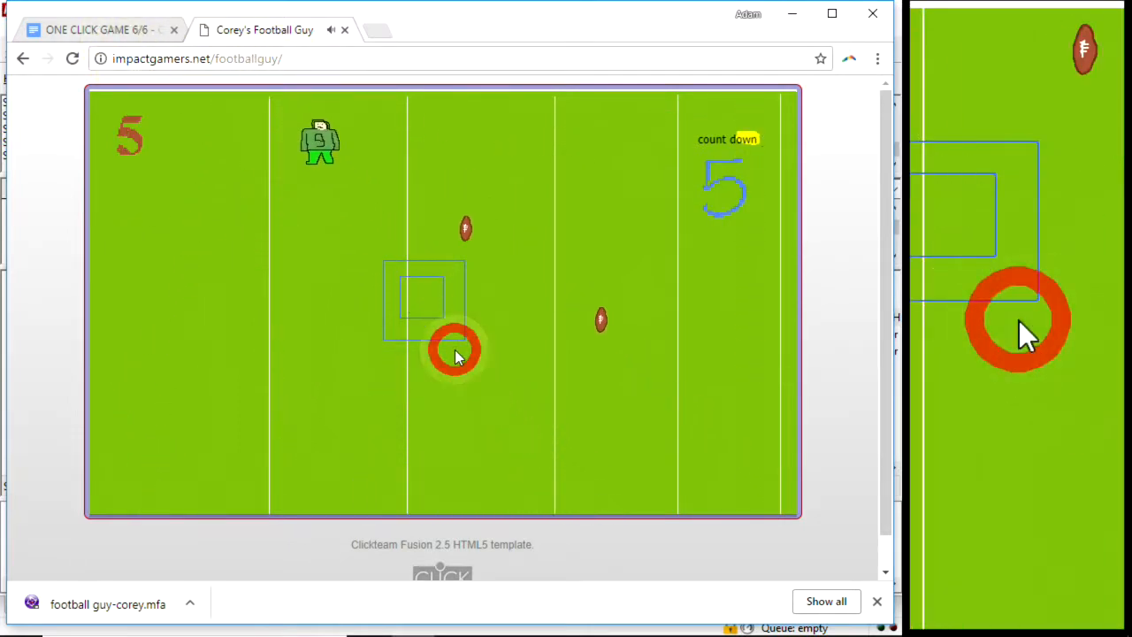
{"action": "left_click", "coordinate": [455, 350]}
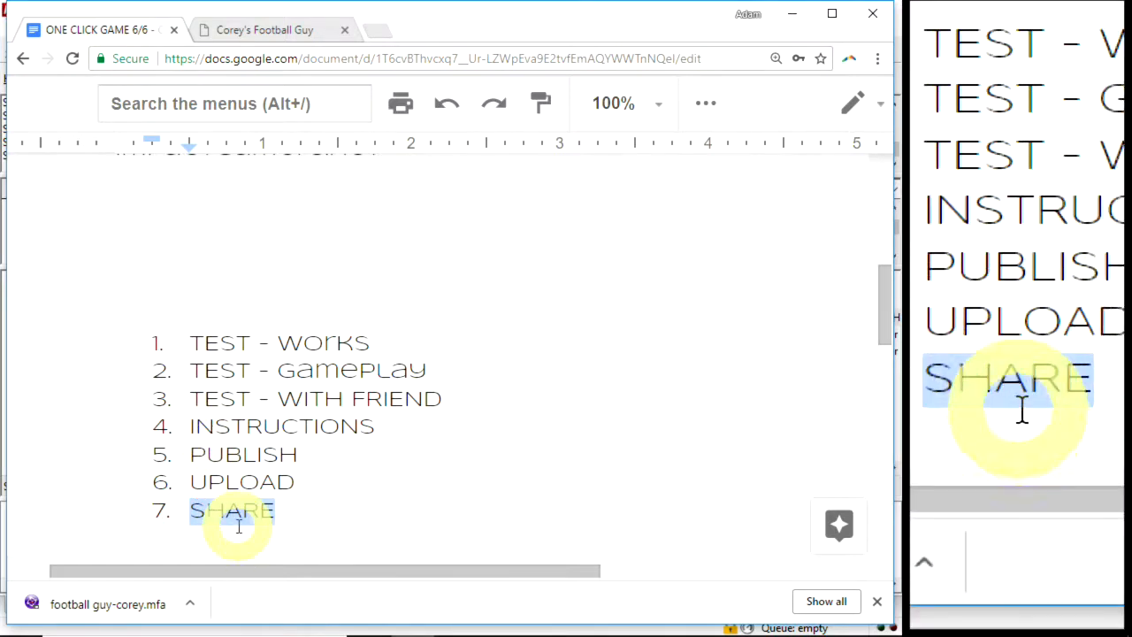
{"action": "left_click", "coordinate": [264, 29]}
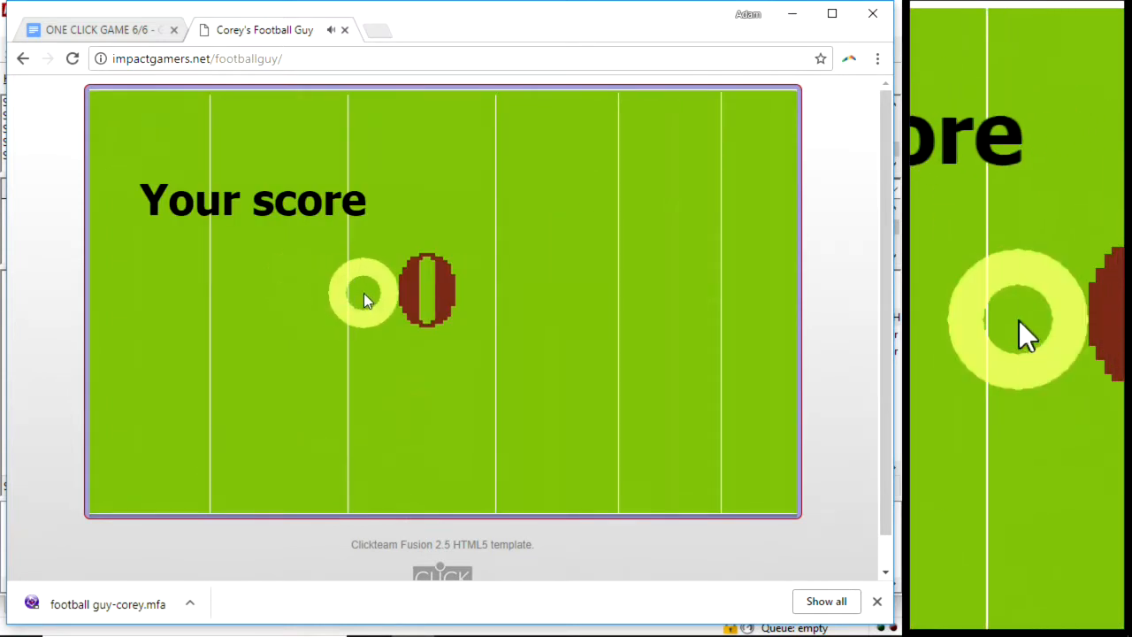
{"action": "left_click", "coordinate": [363, 292]}
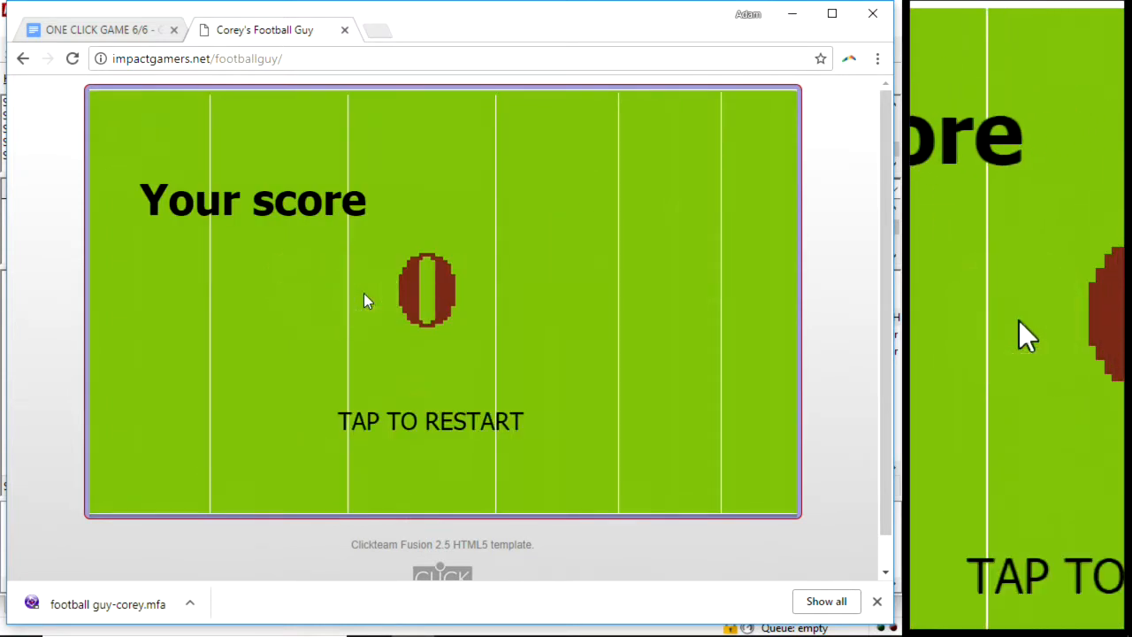